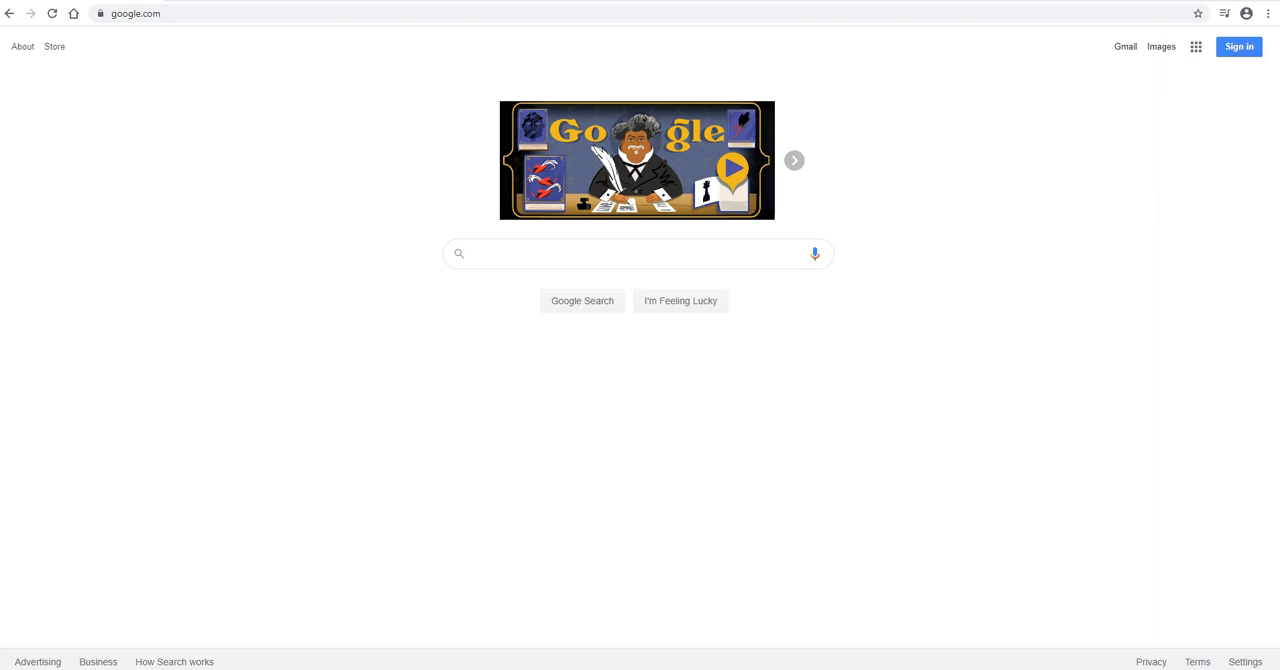
mouse_move(186, 72)
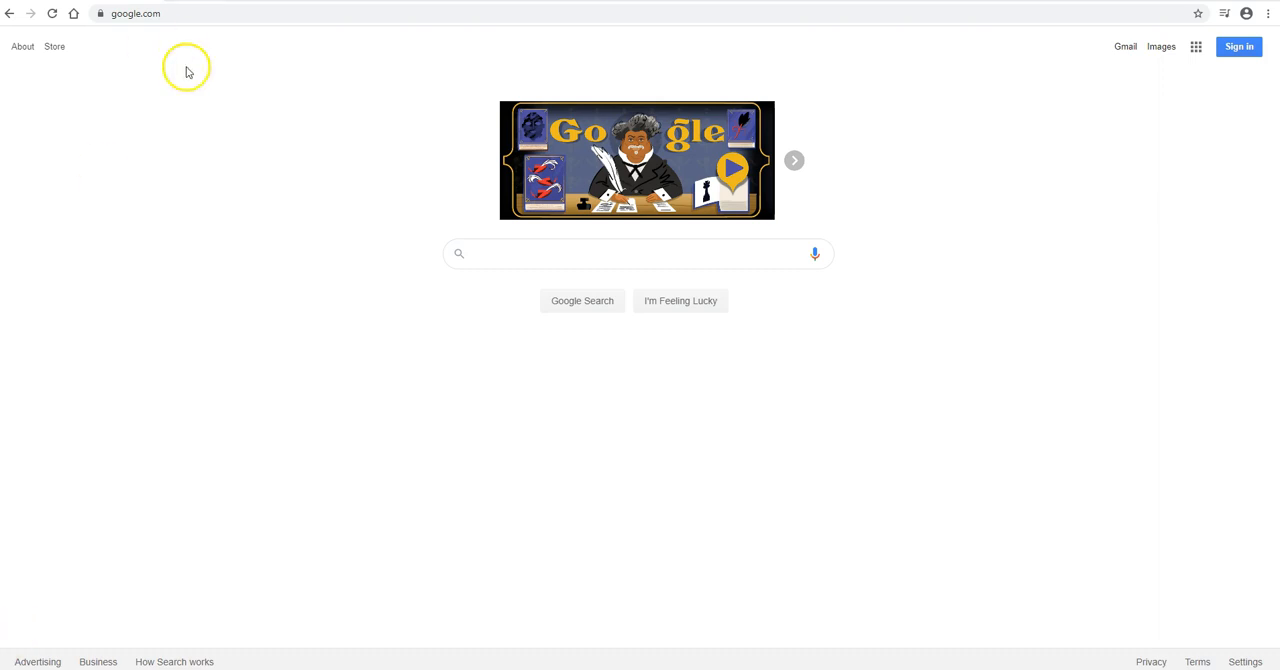
left_click(130, 12)
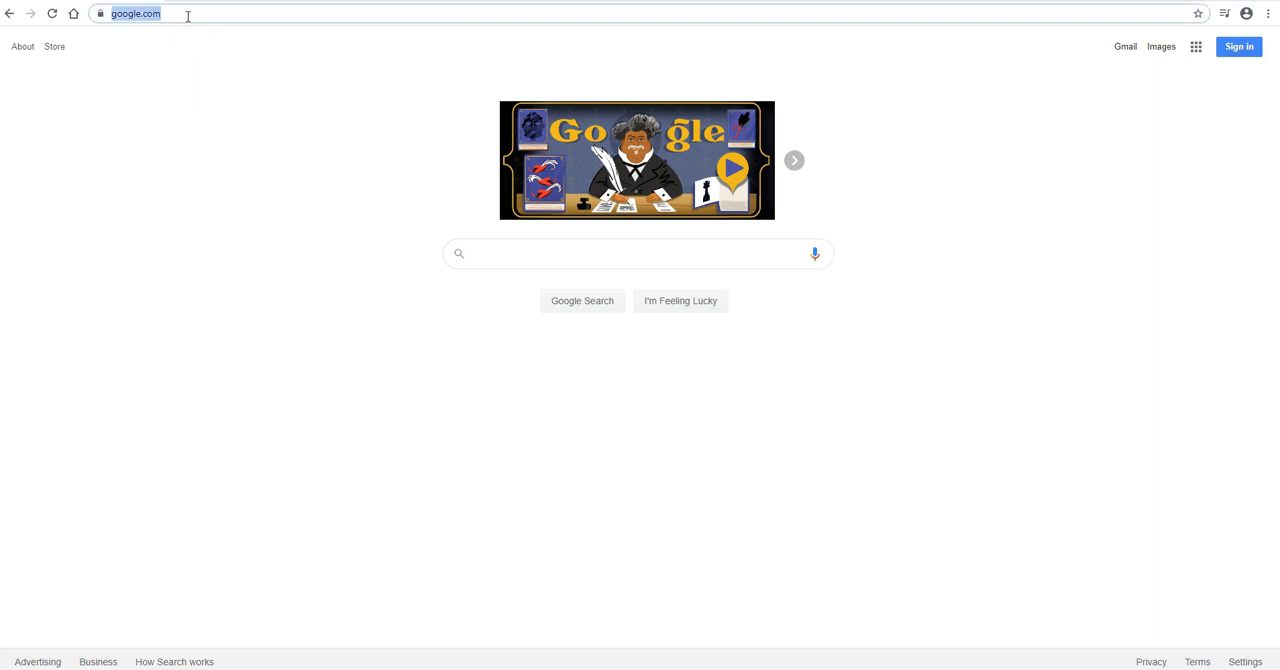
left_click(130, 12)
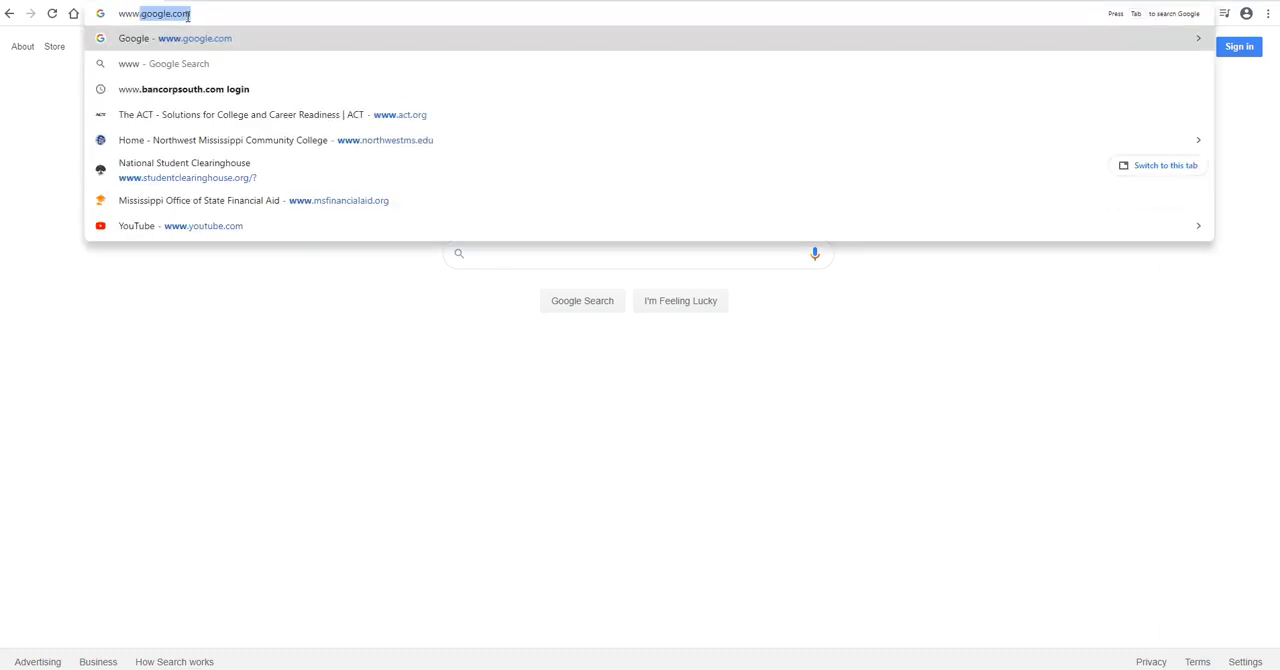
type("www.northwestms.edu")
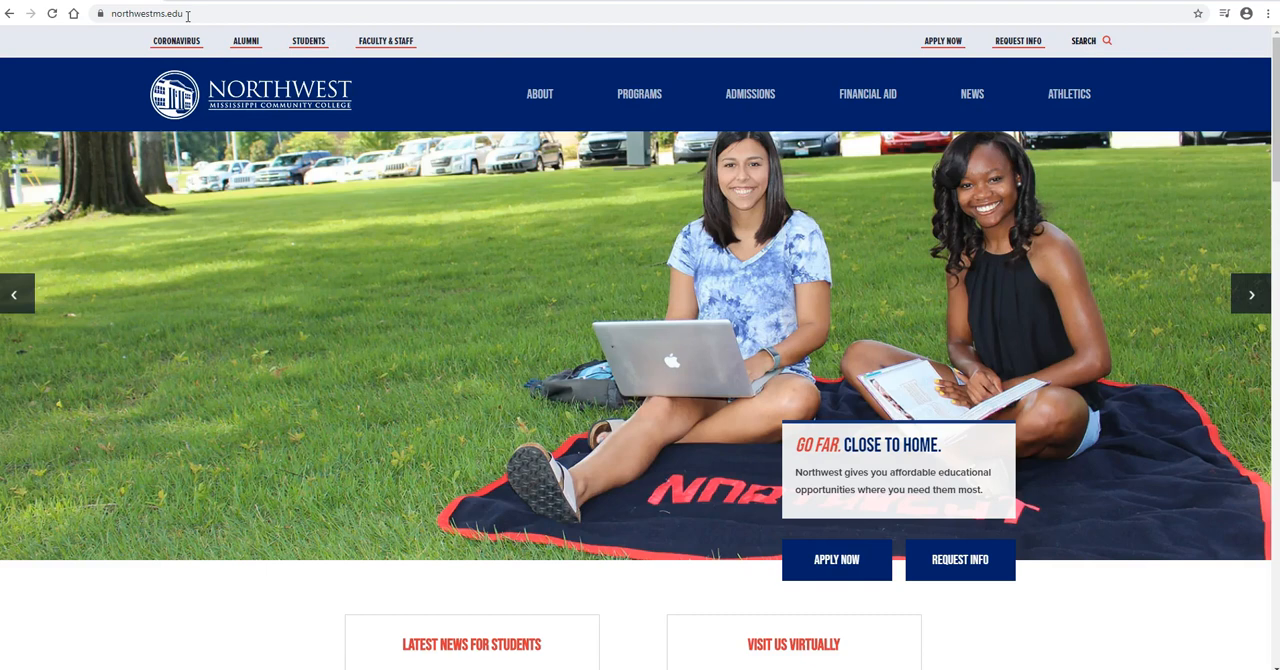
mouse_move(940, 40)
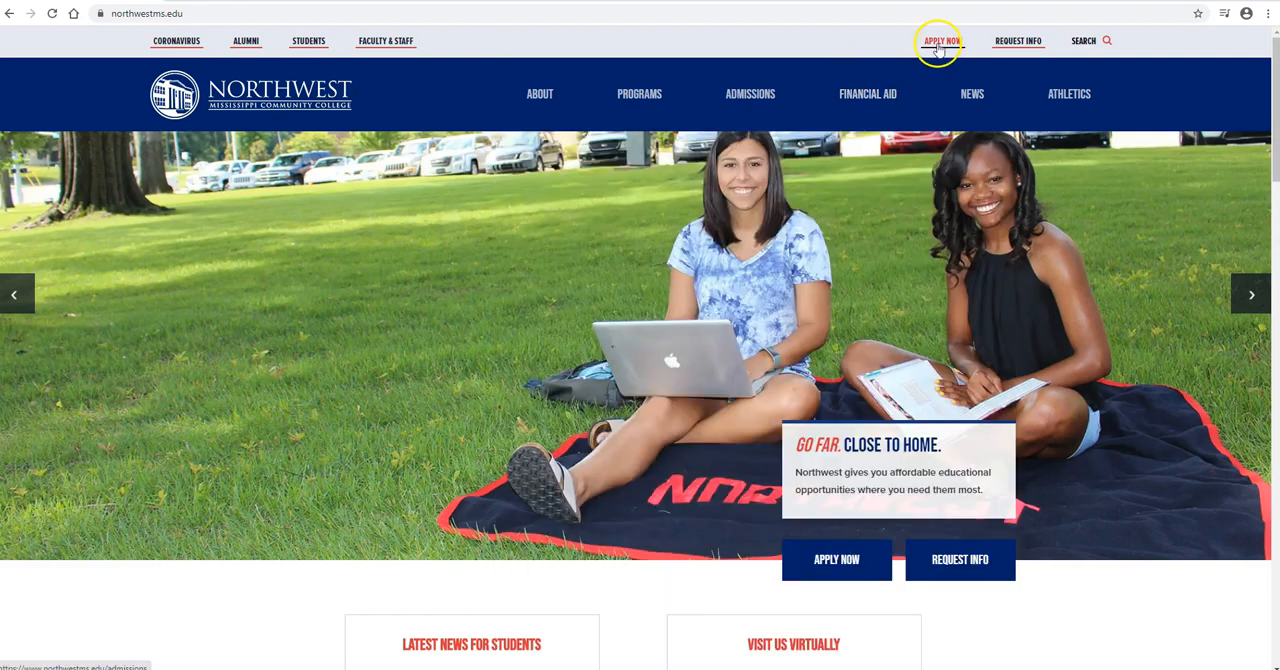
Go through Apply Now and the Online Application for Admission instructions to the application welcome page
left_click(940, 40)
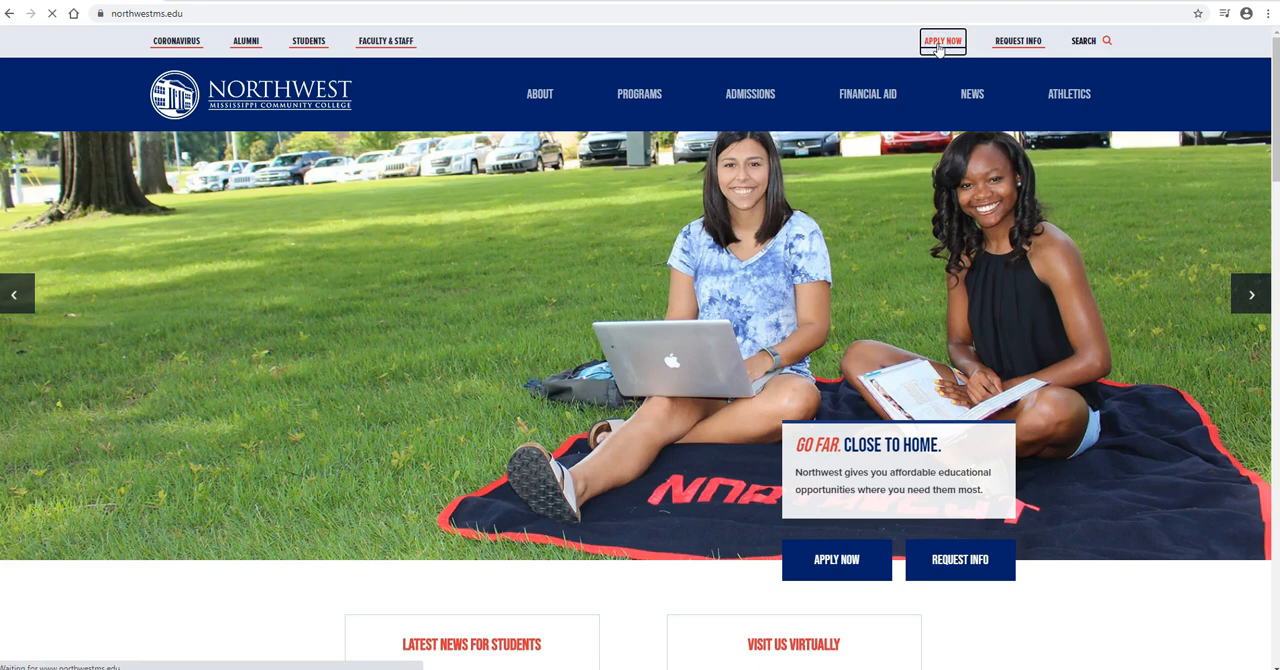
left_click(748, 92)
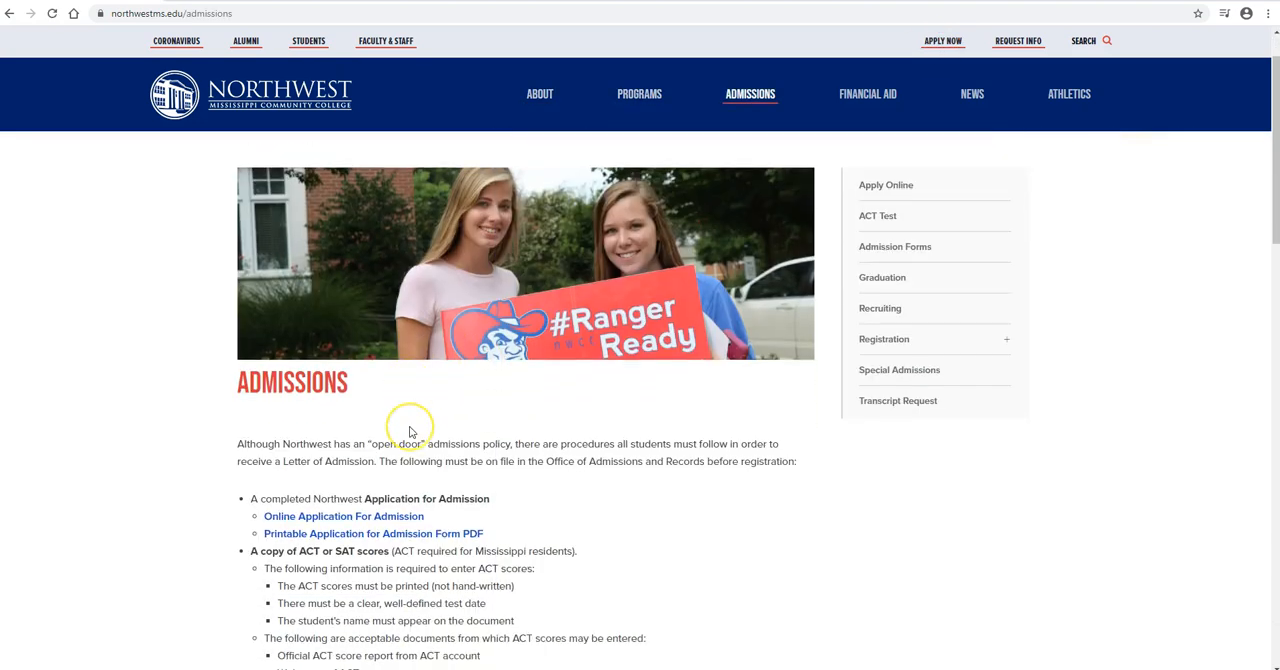
scroll("down", 3)
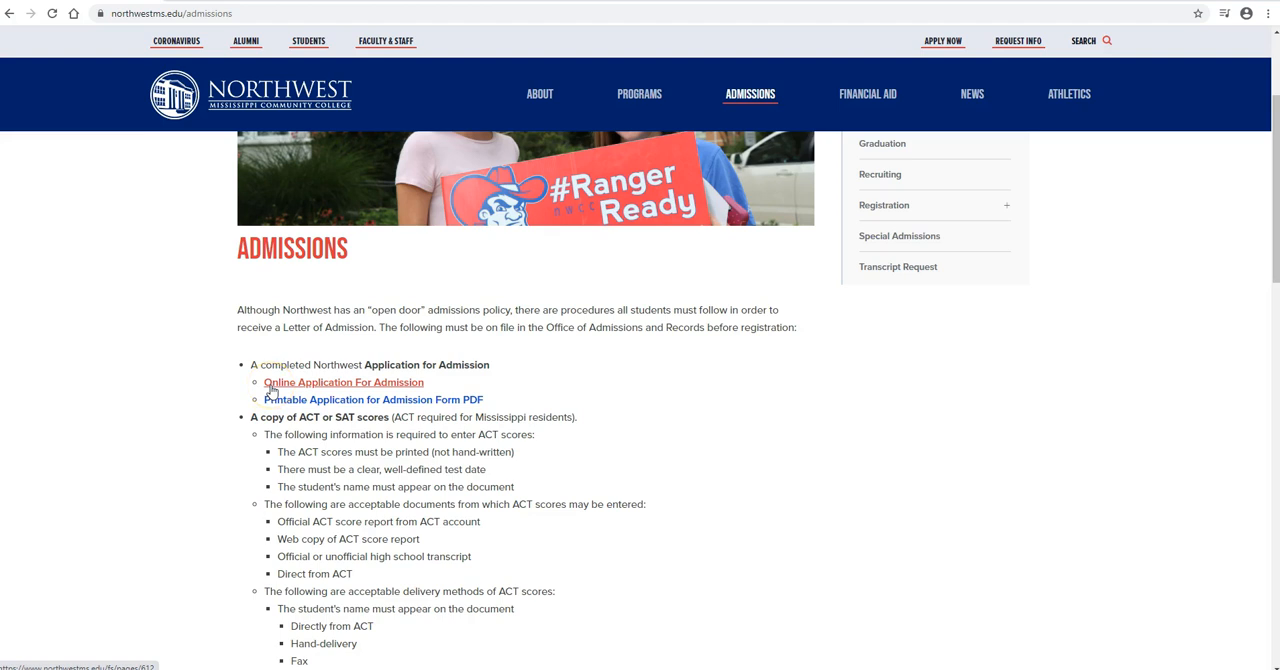
left_click(372, 400)
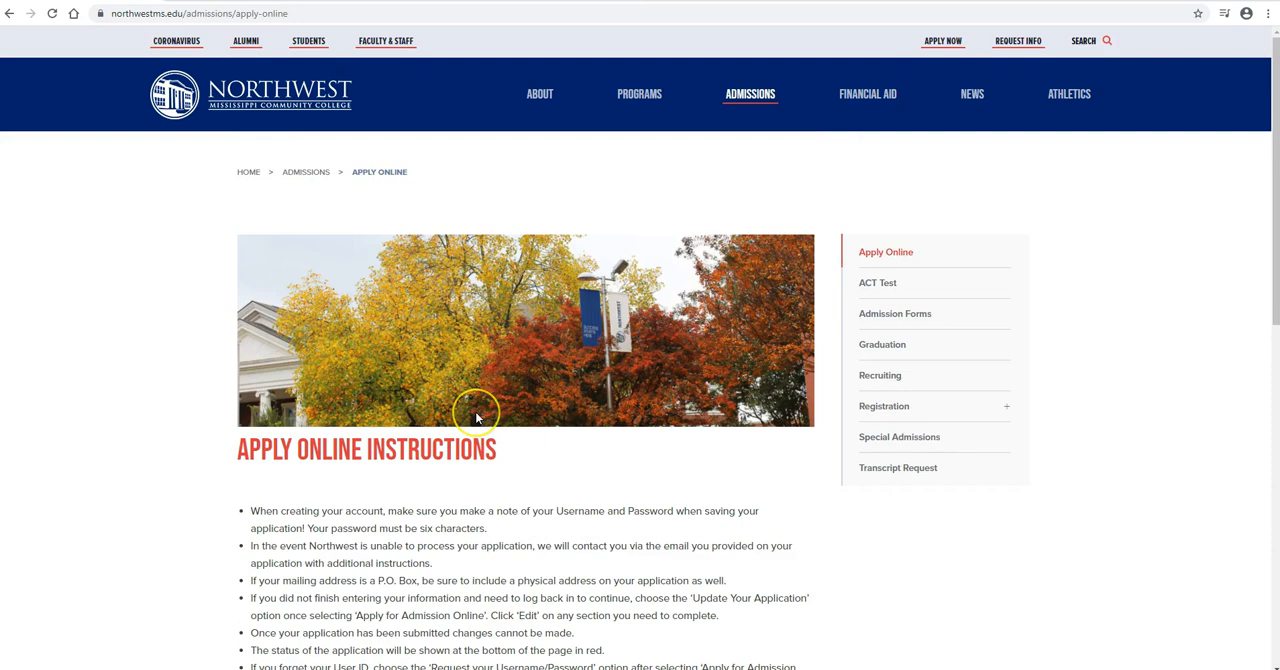
scroll("down", 3)
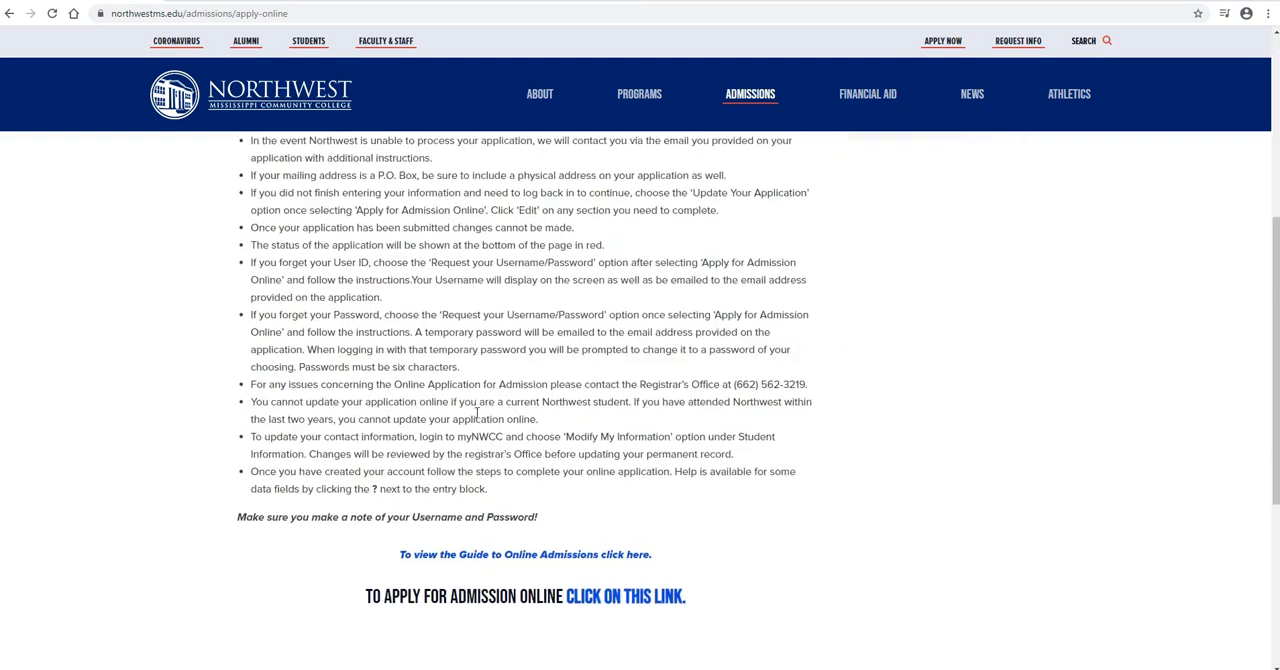
scroll("down", 3)
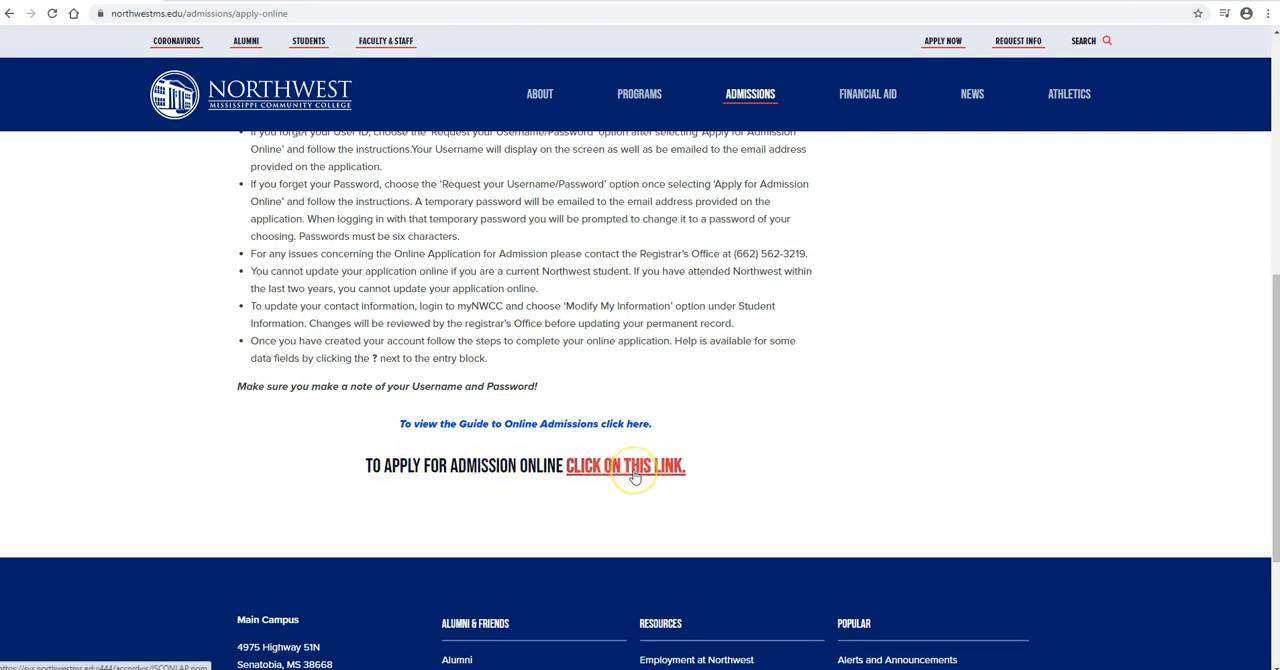
left_click(624, 466)
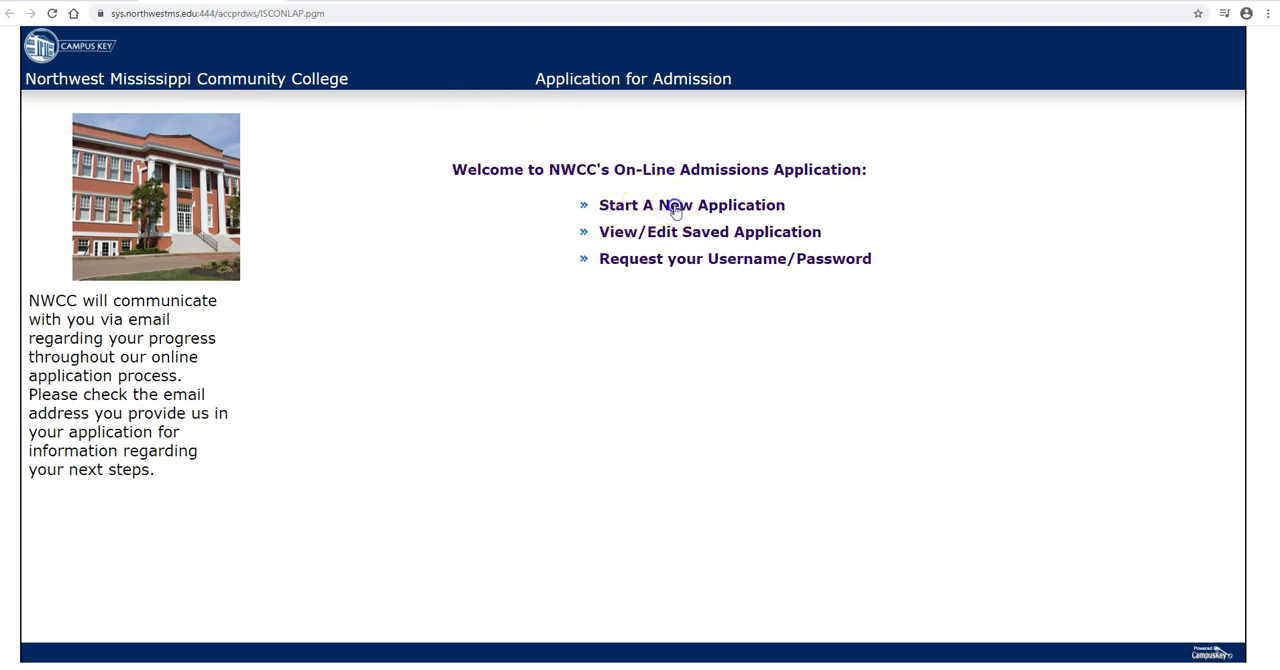
Start a new application and enter first, middle, last and preferred names for bugs webster bunny
left_click(692, 204)
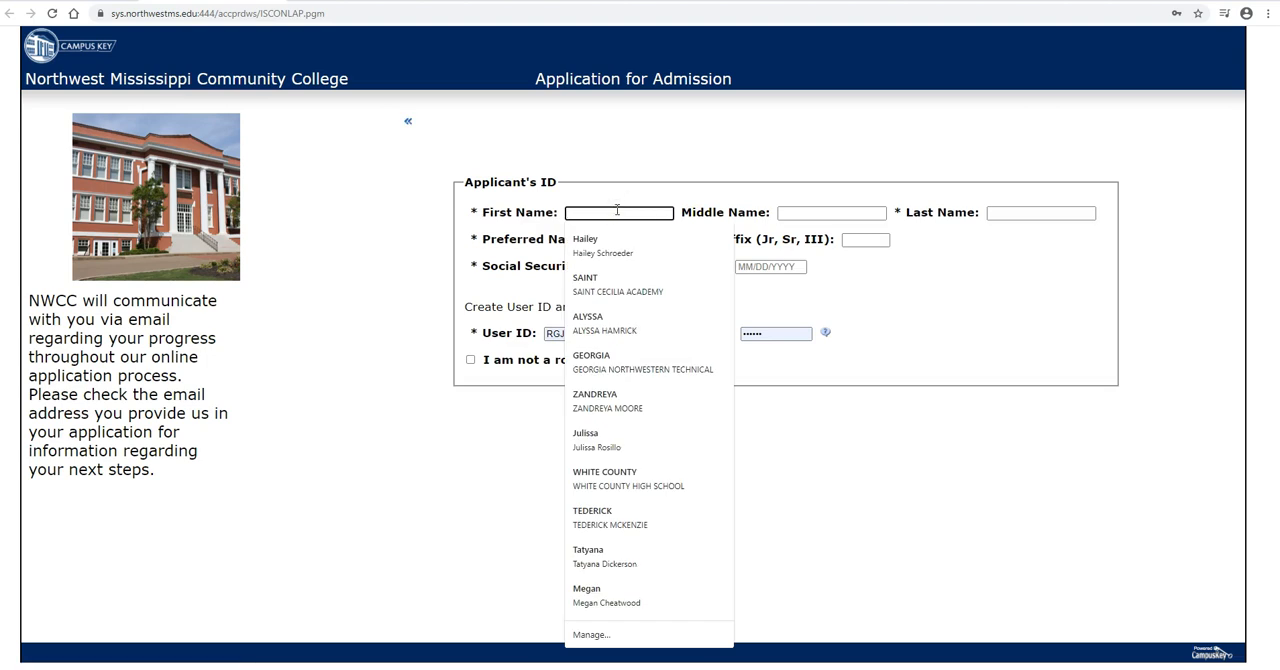
type("bugs")
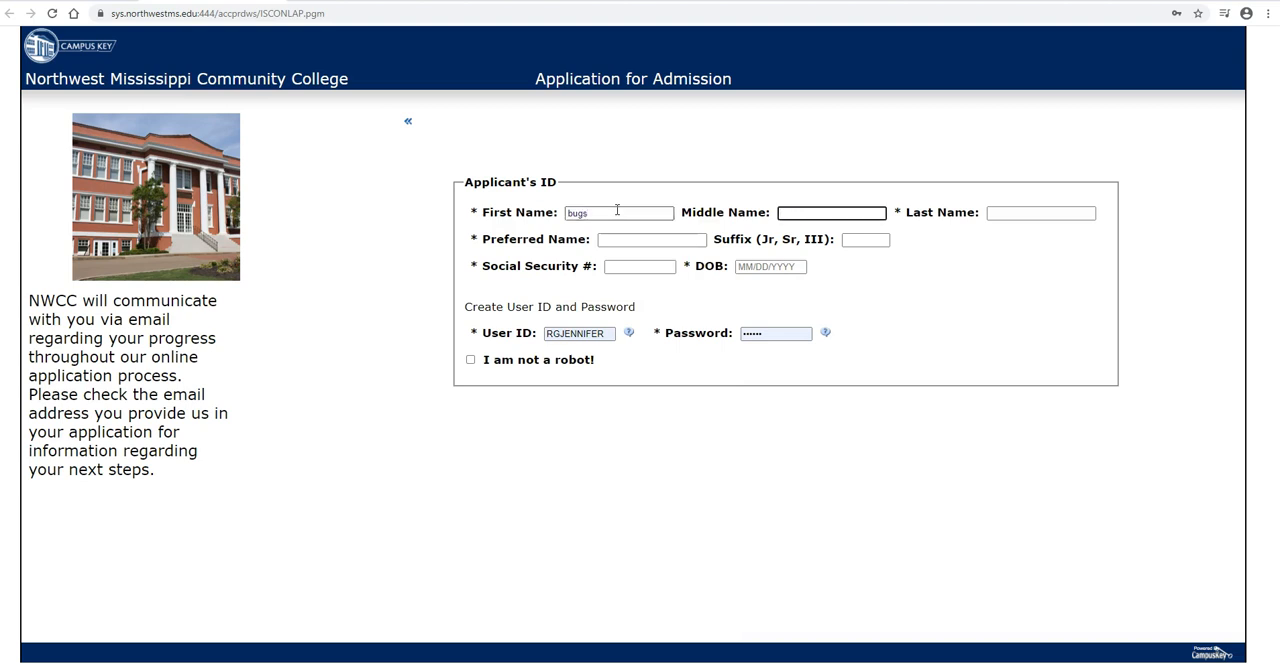
type("website")
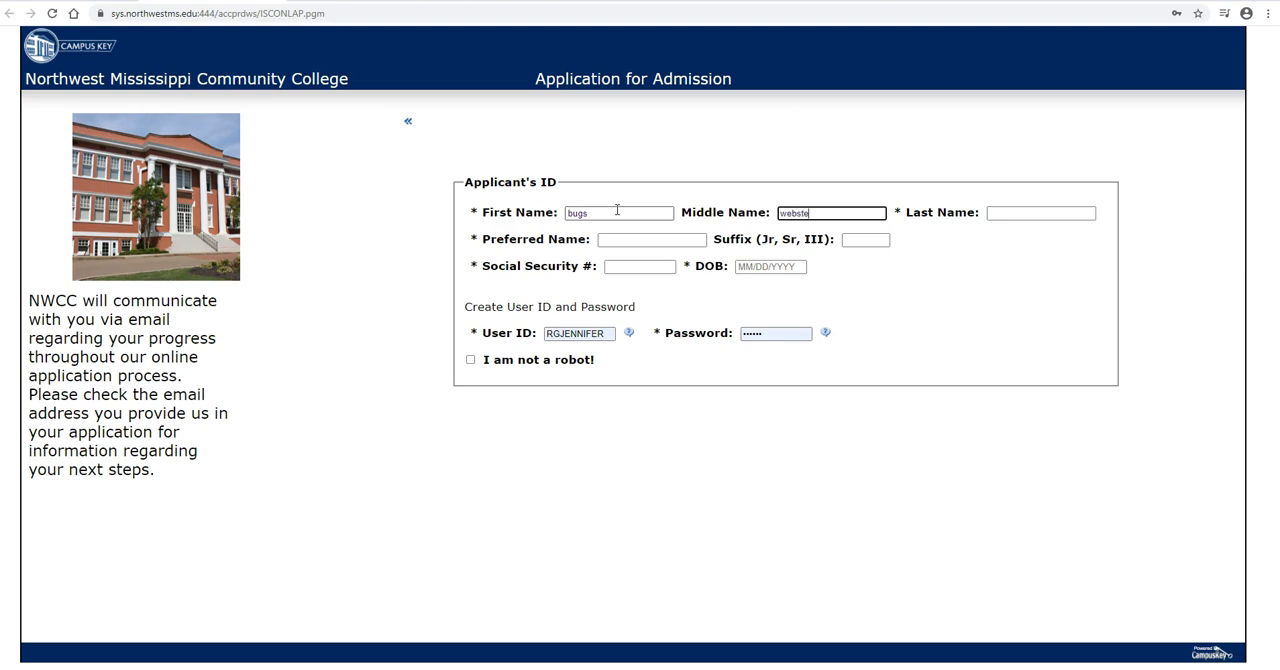
type("bunny")
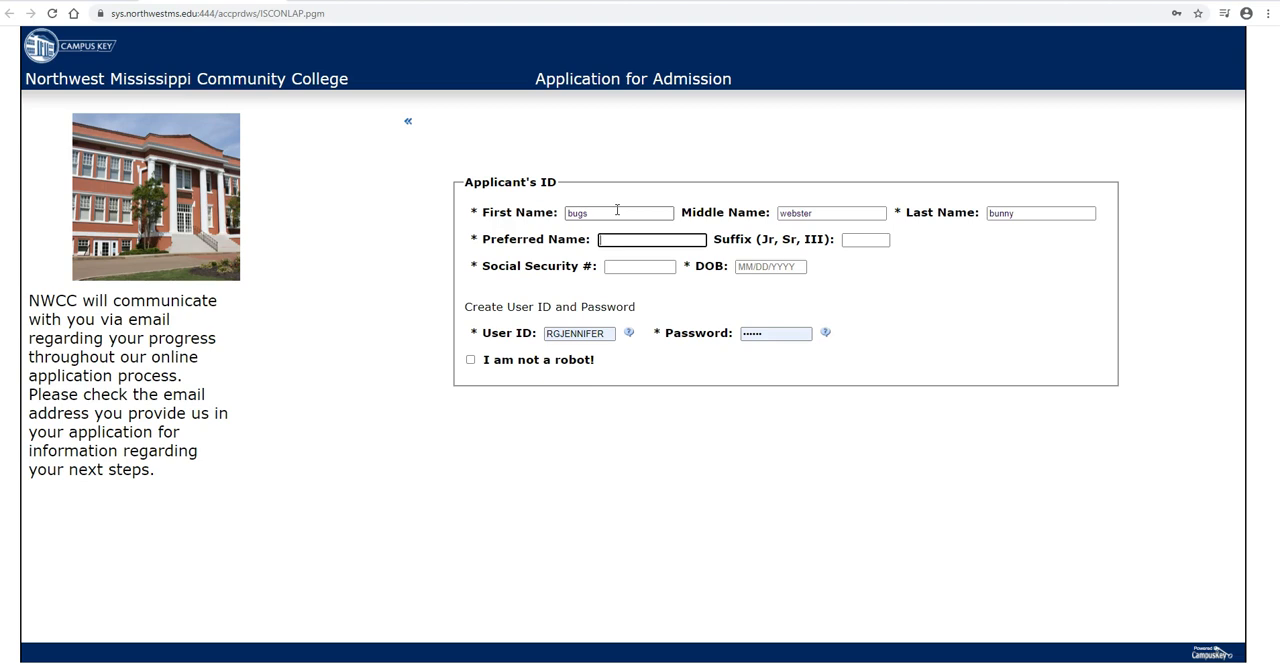
type("bugs")
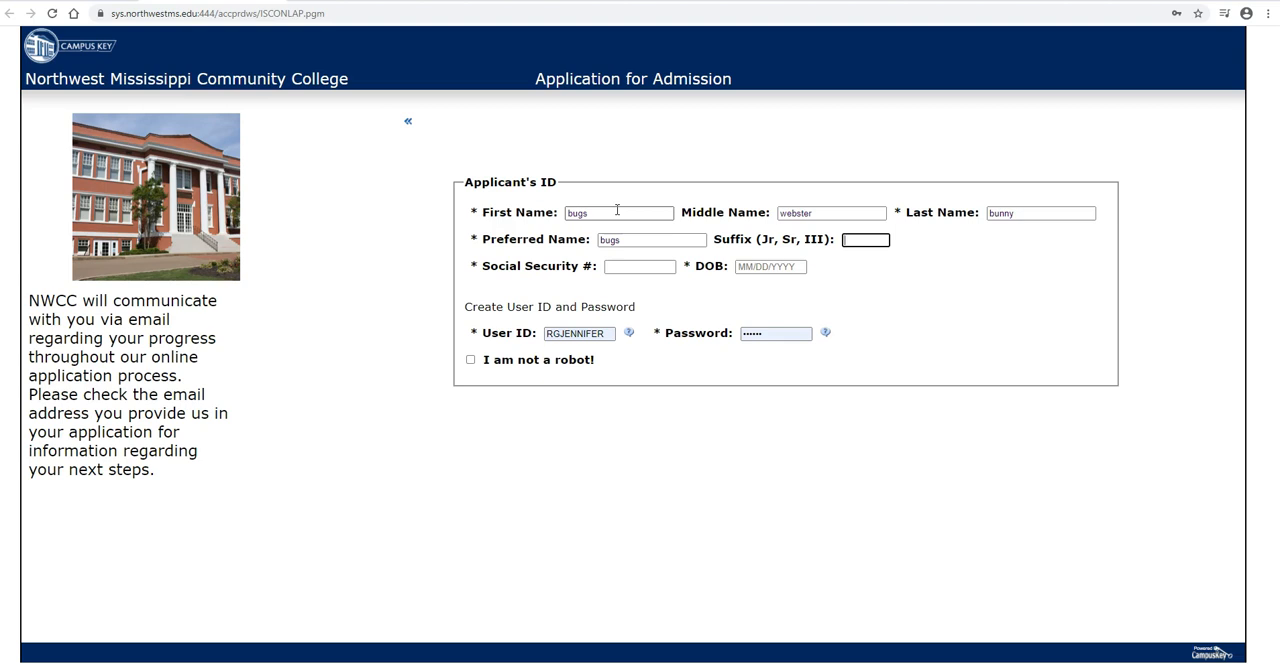
left_click(640, 266)
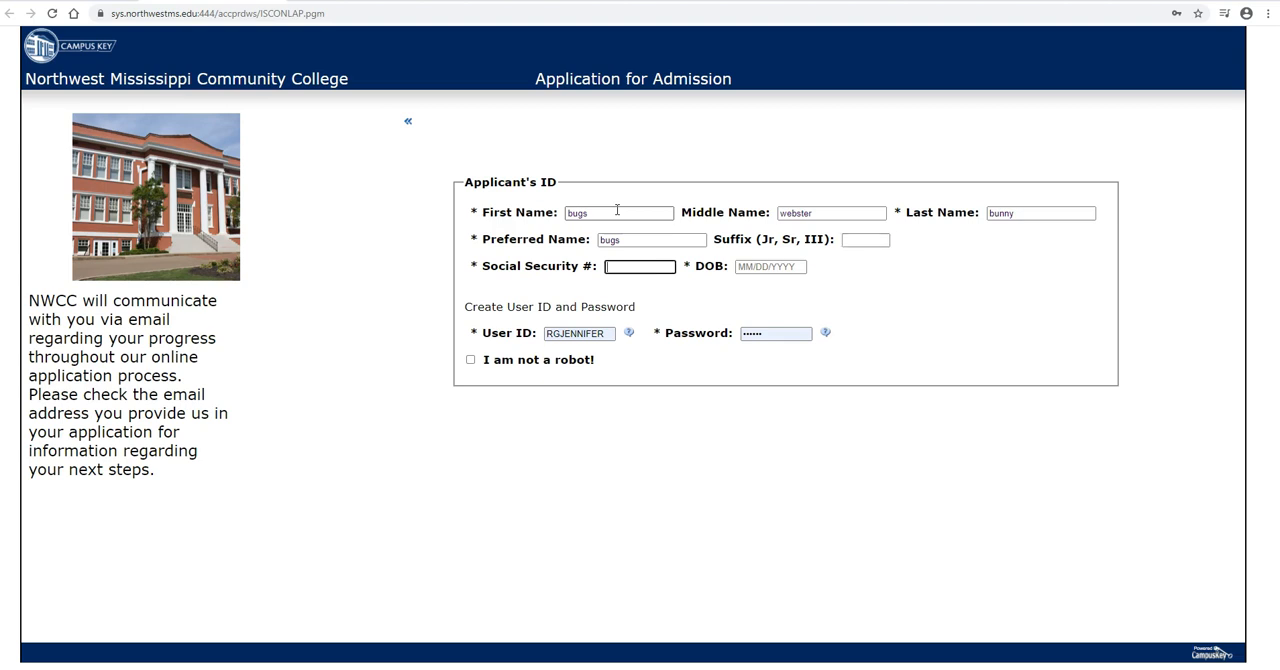
left_click(640, 266)
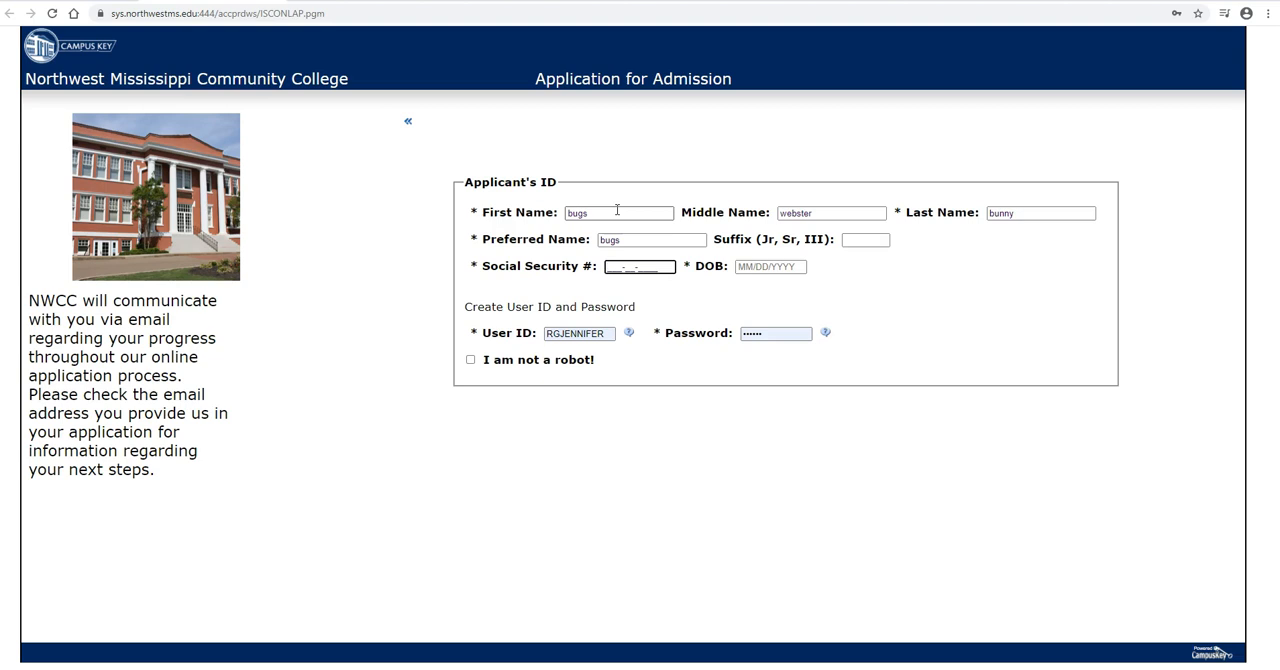
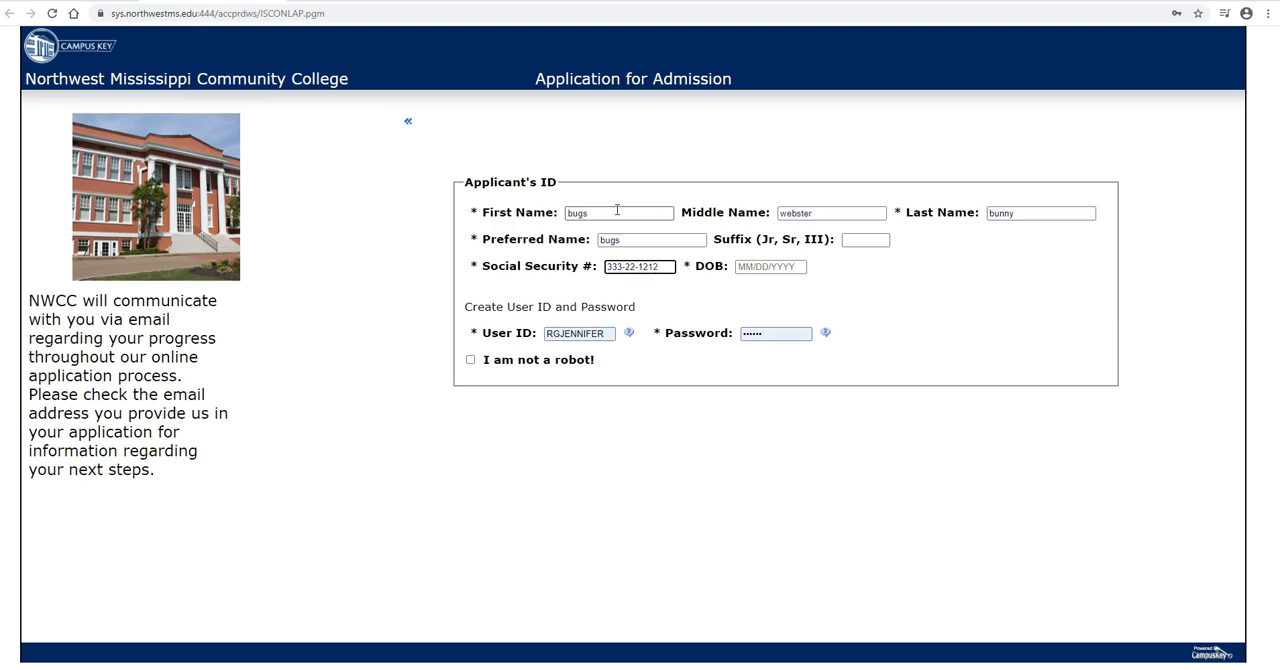
left_click(770, 266)
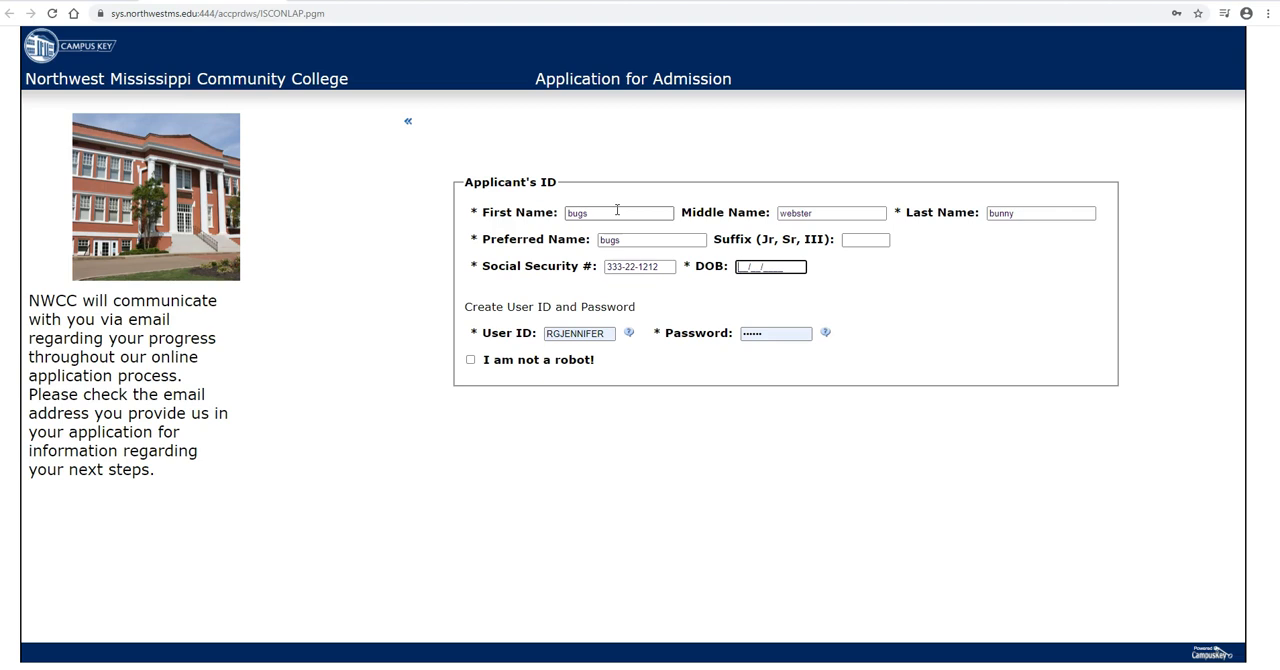
type("4/__/____")
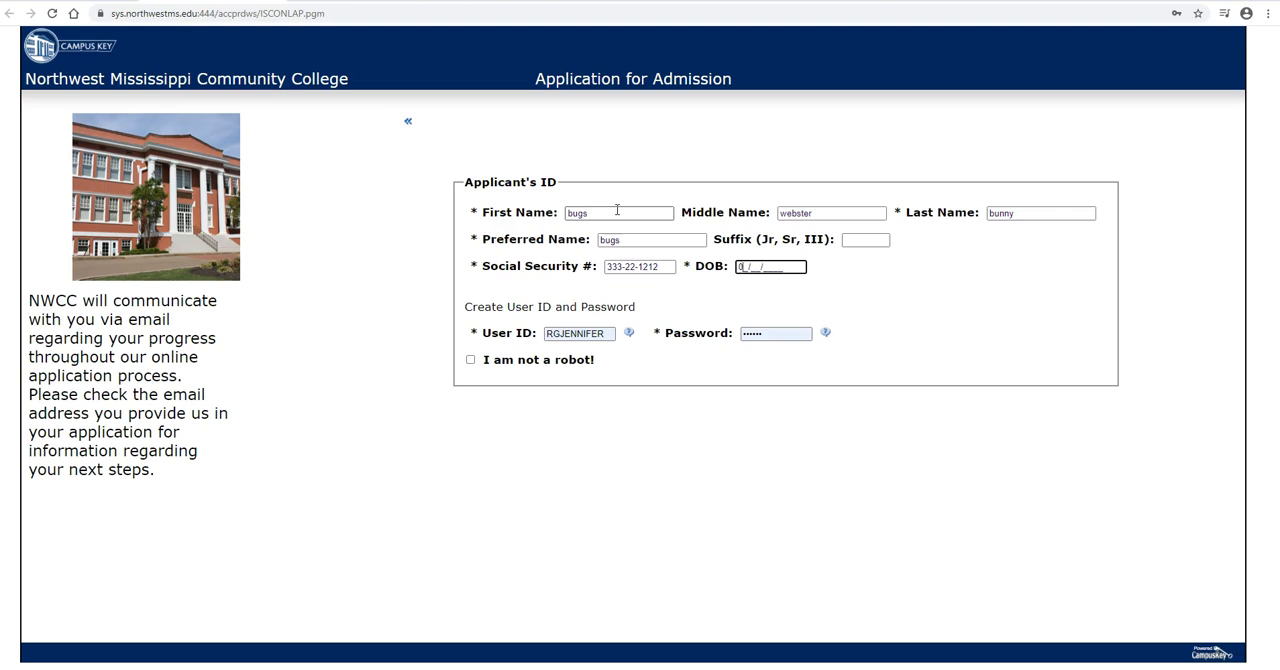
type("08/28/2002")
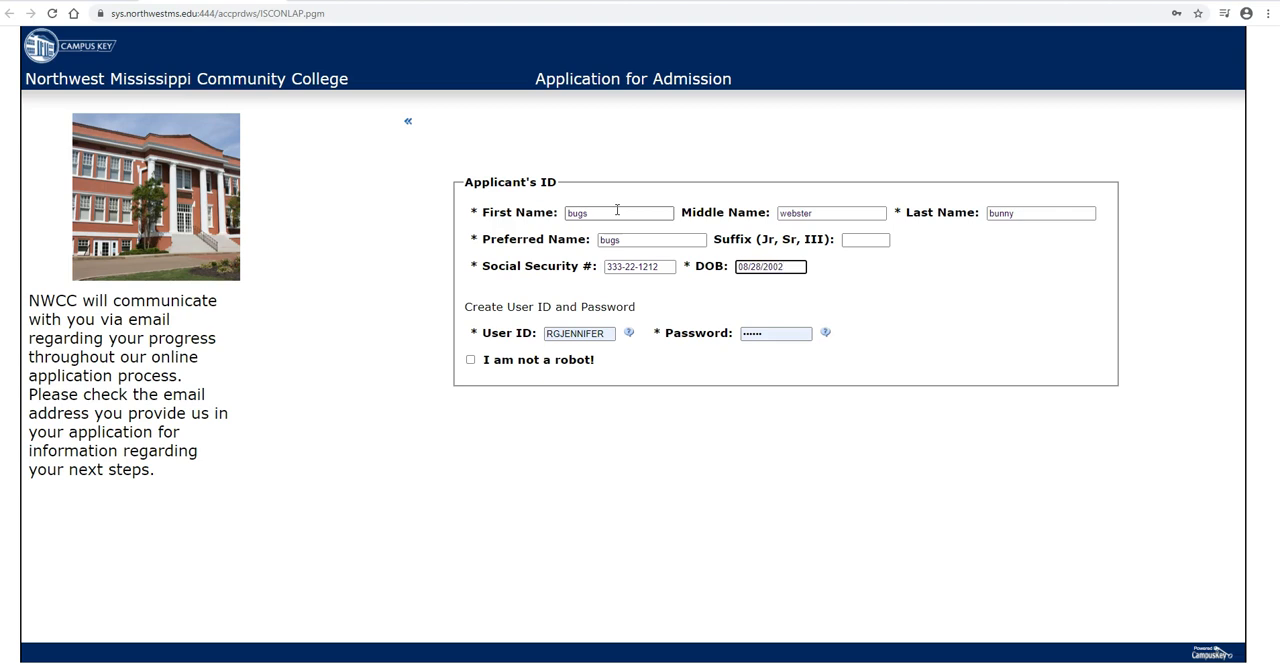
Set user ID rgbugs with a password and tick the I-am-not-a-robot check
triple_click(578, 332)
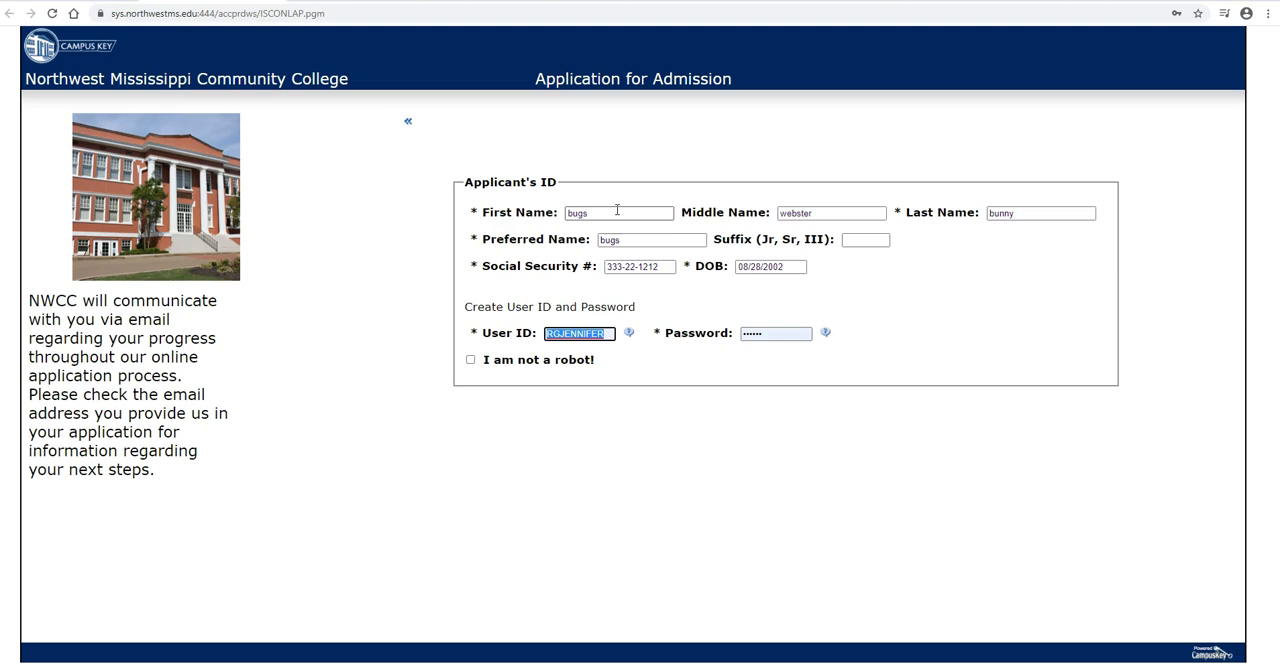
type("rgbugs")
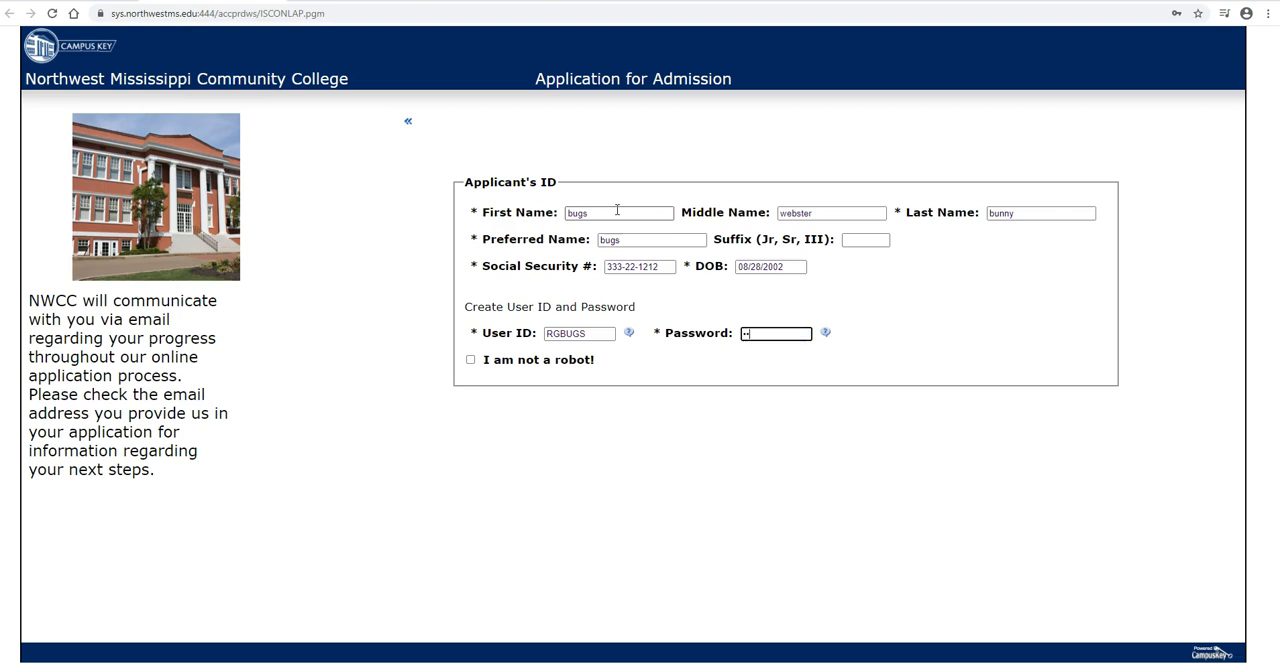
type("•")
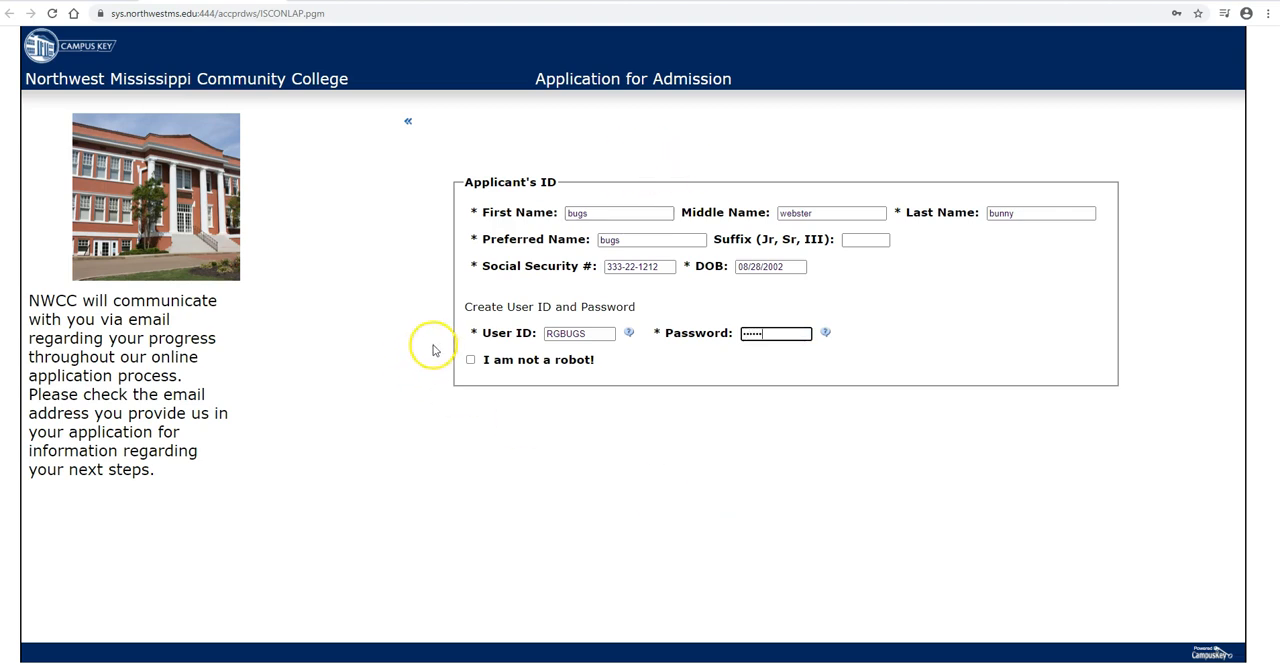
left_click(470, 360)
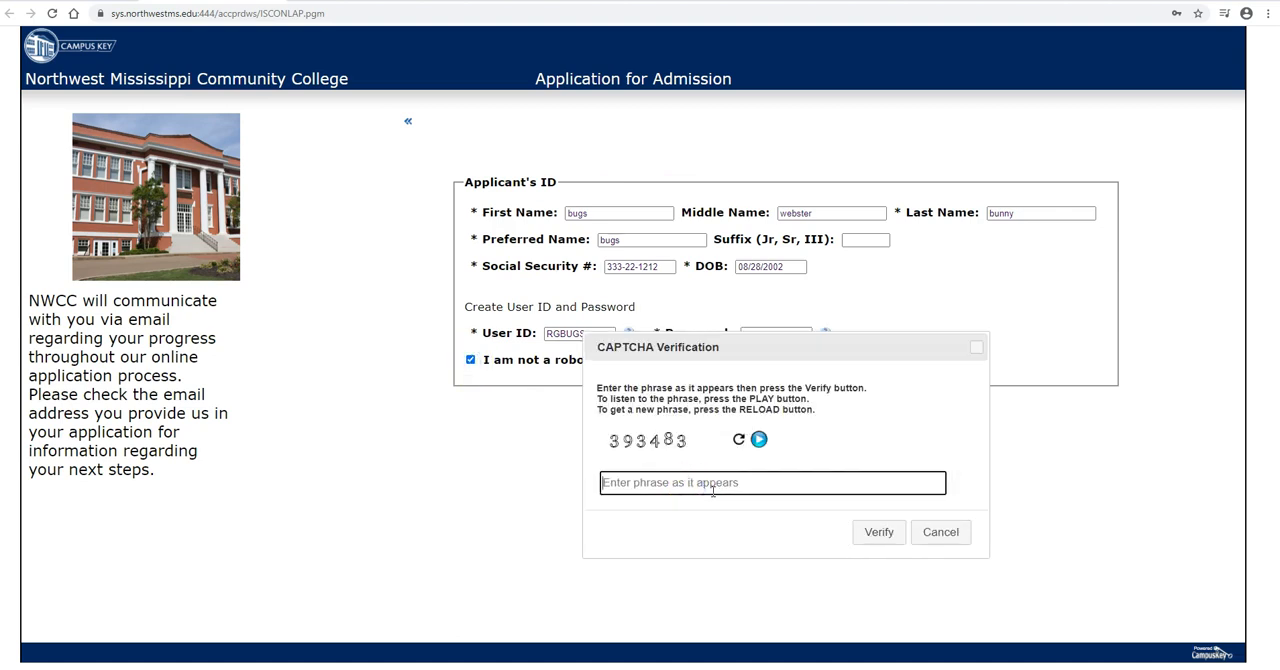
Verify CAPTCHA code 393483 and start the application at the Contact Information page
type("3")
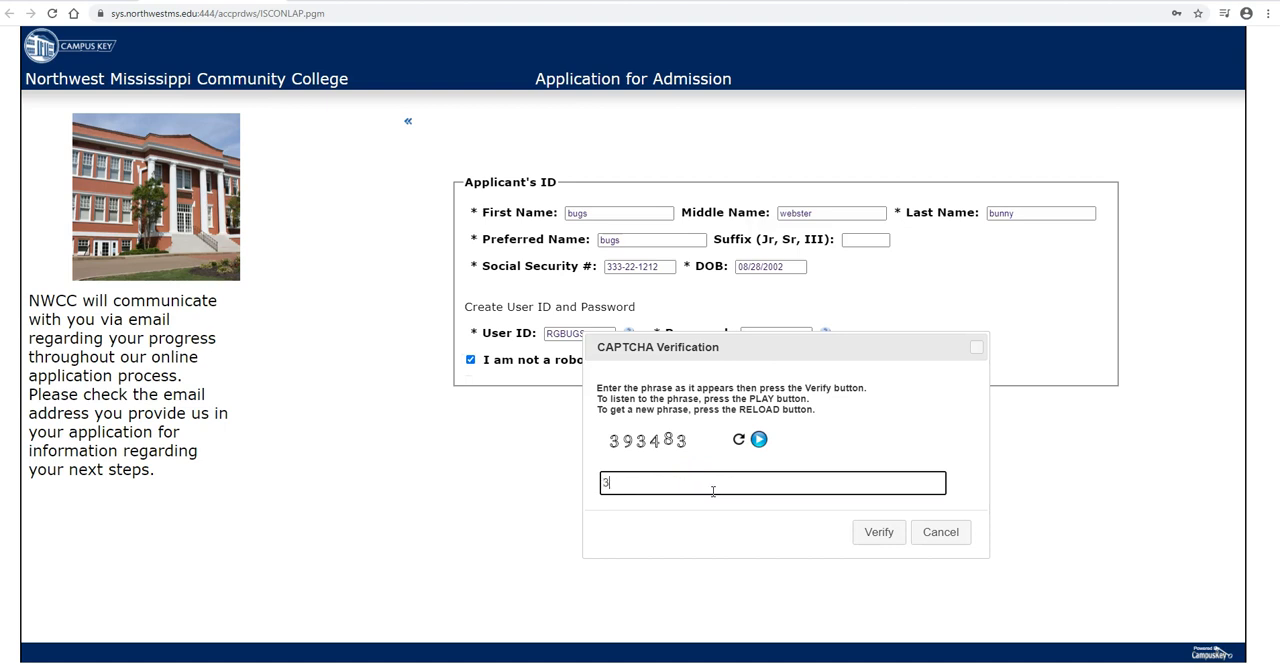
type("93483")
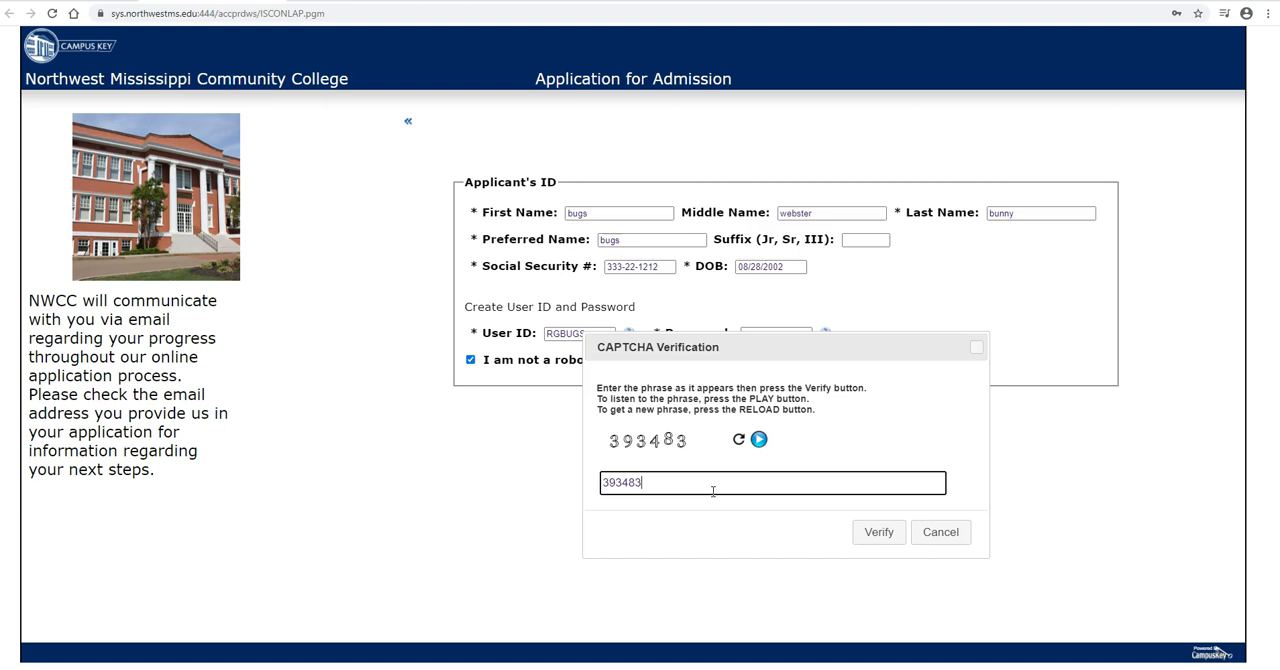
mouse_move(878, 532)
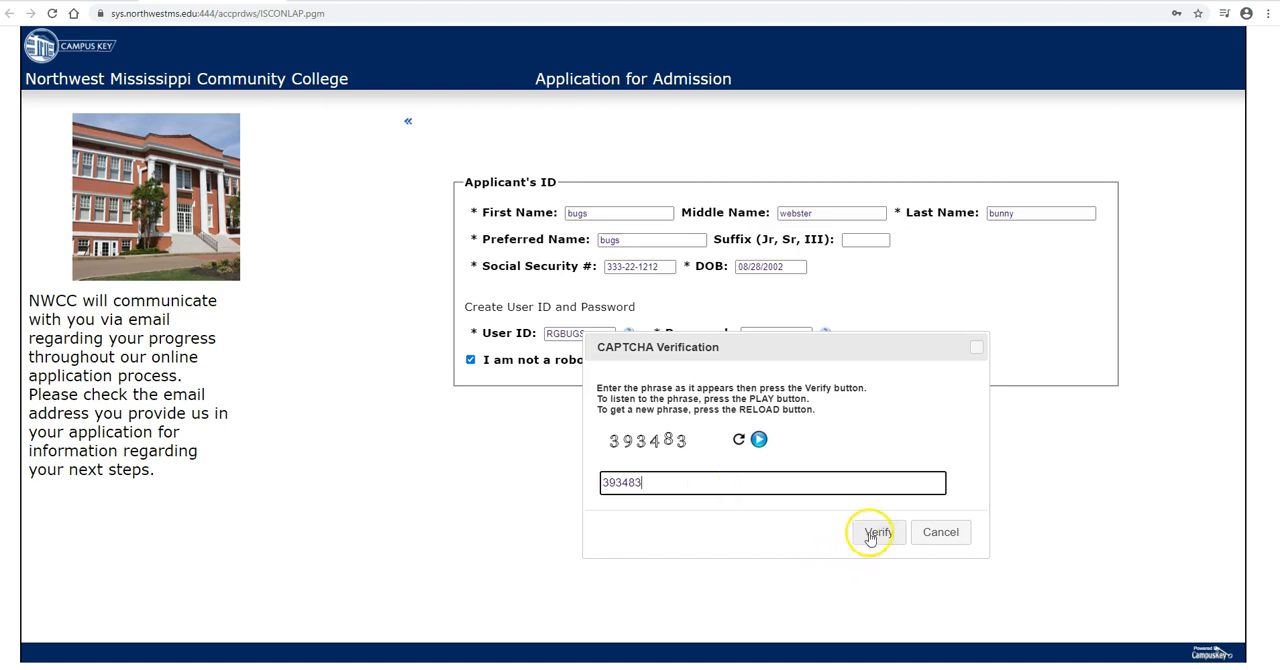
left_click(876, 532)
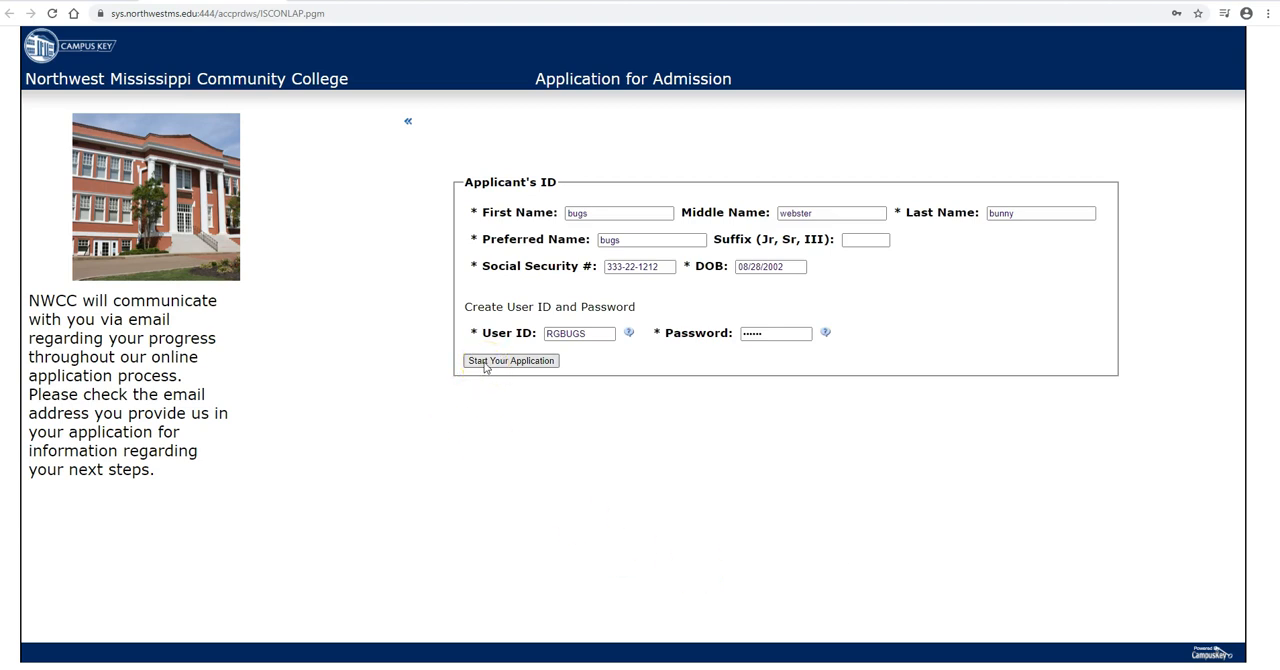
left_click(512, 360)
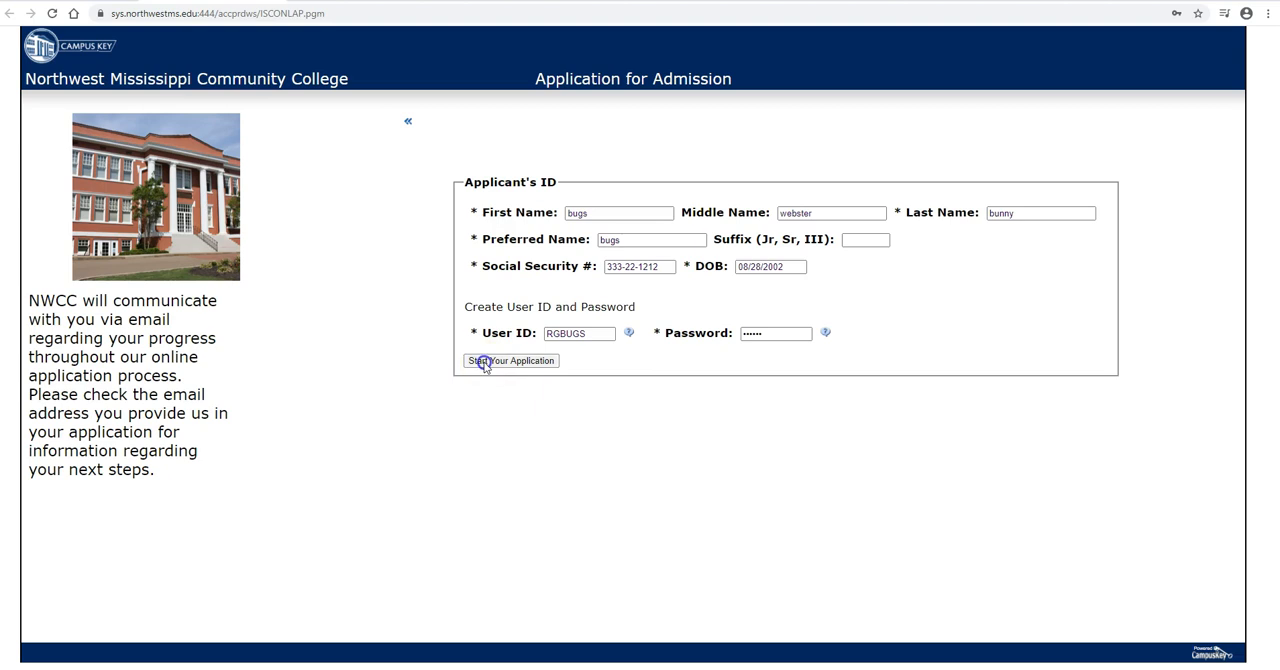
left_click(512, 360)
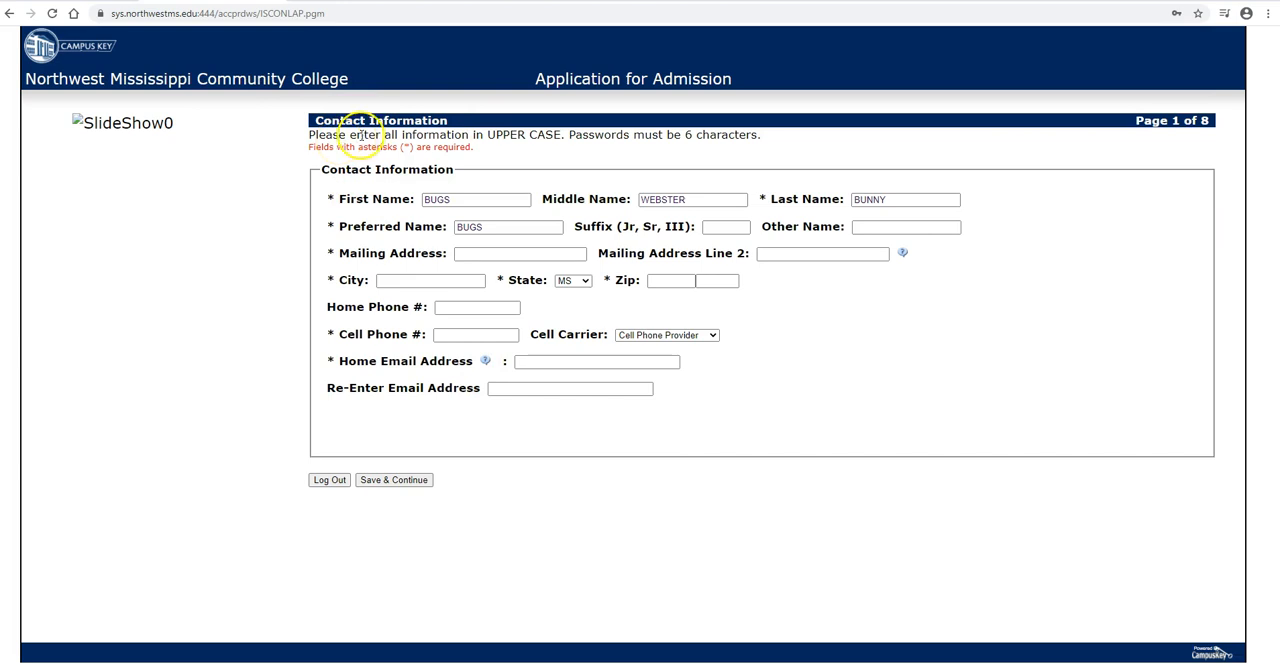
mouse_move(590, 138)
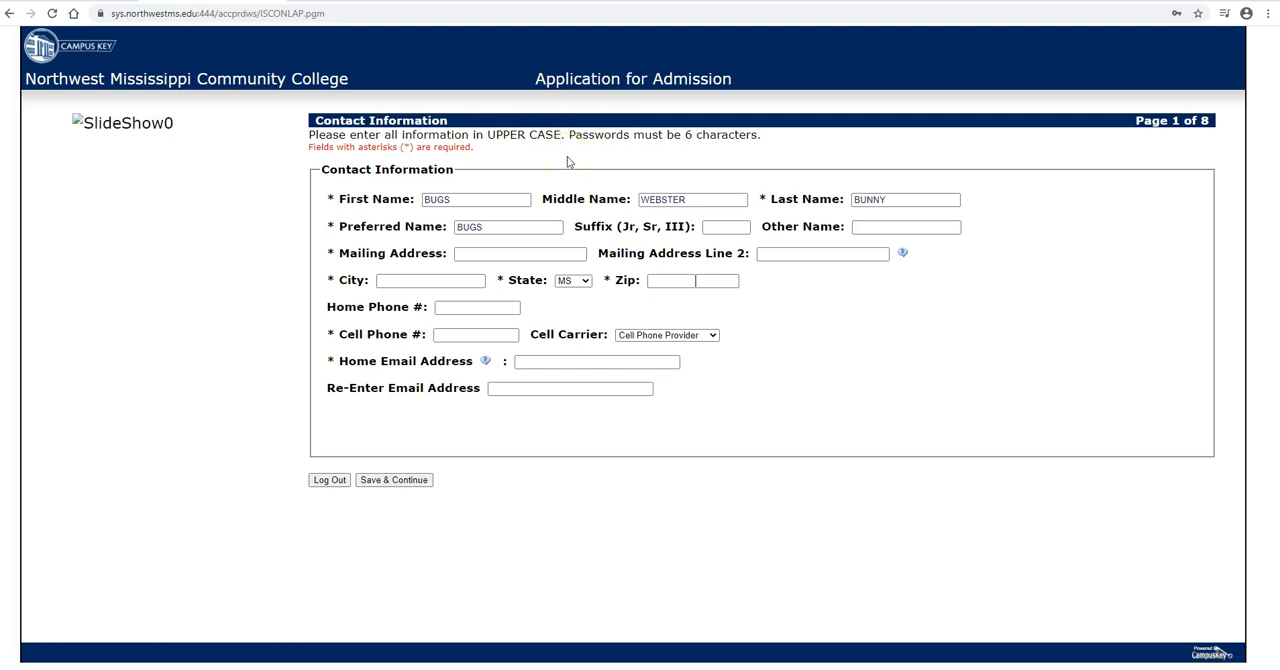
mouse_move(1020, 318)
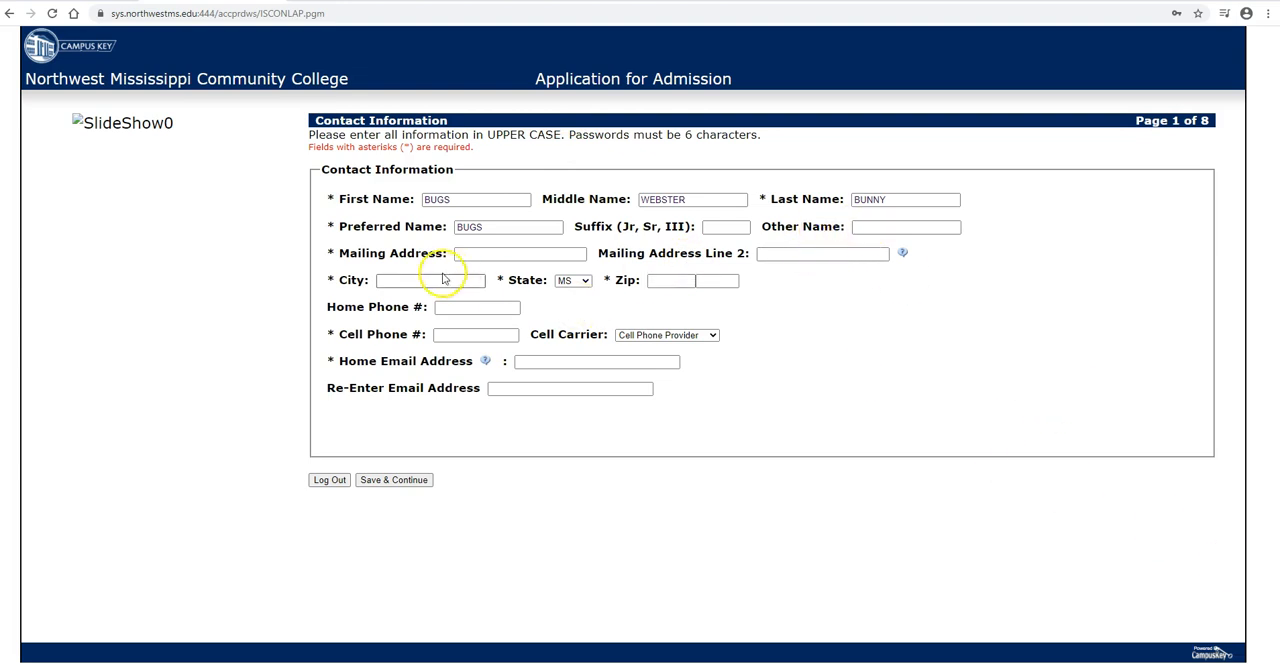
left_click(520, 252)
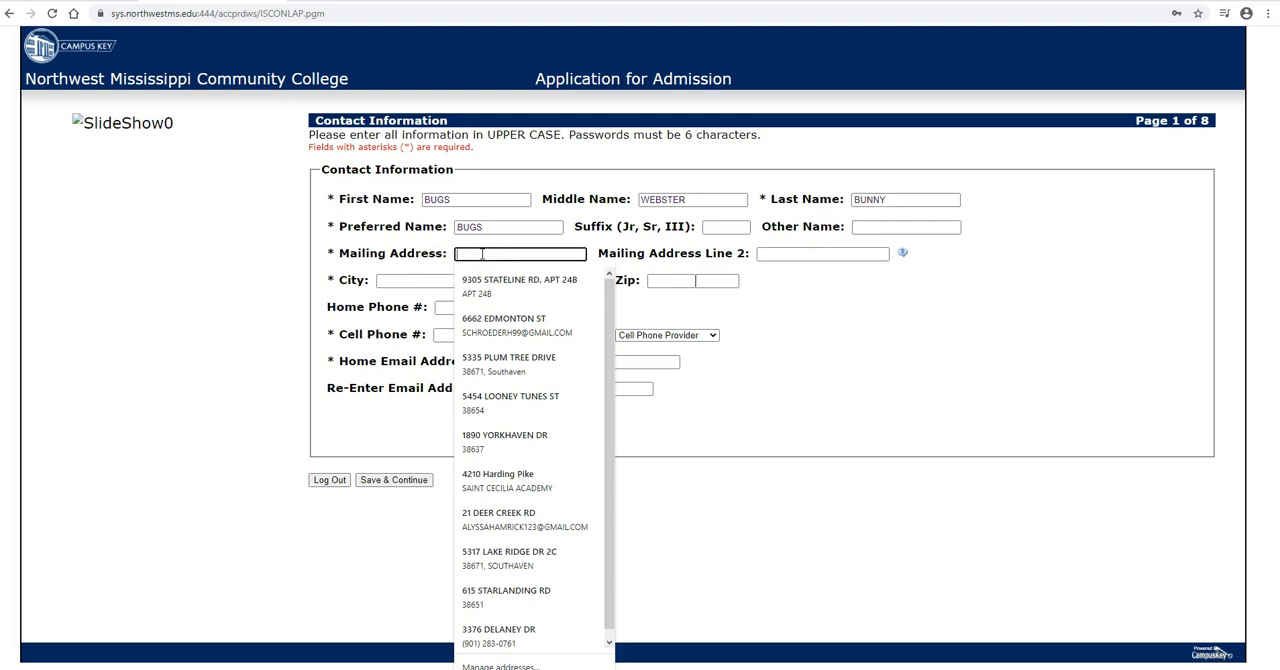
type("5454")
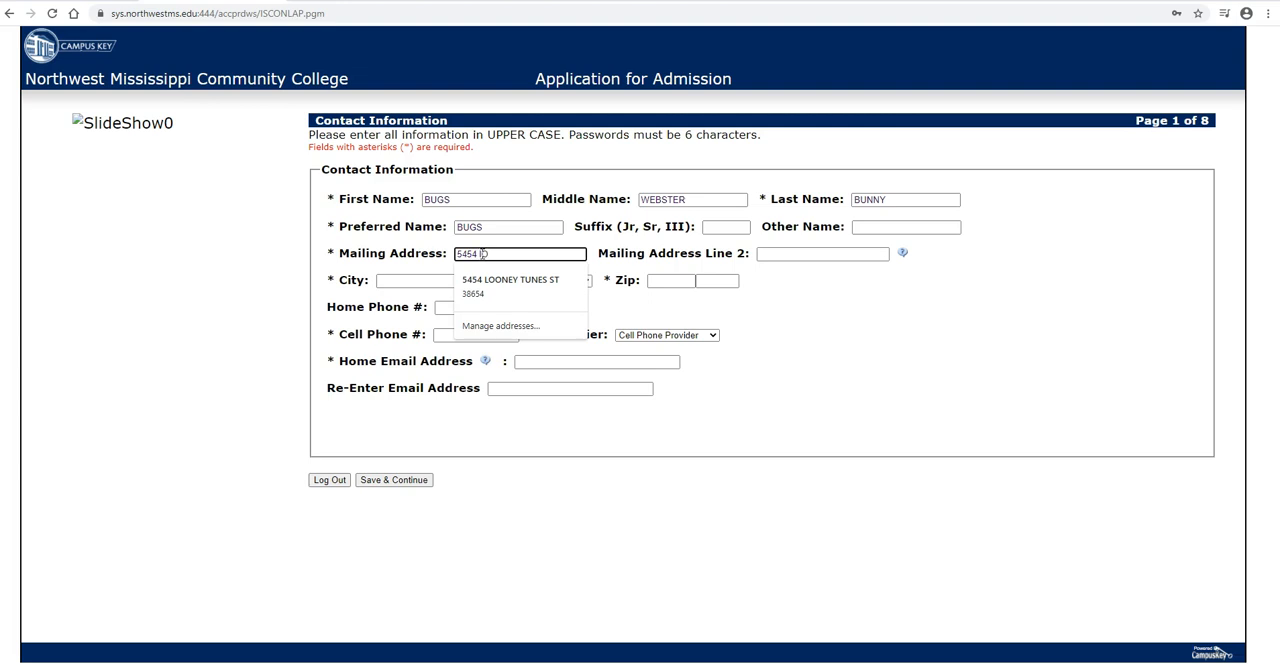
type("LOONEY TUNES ST")
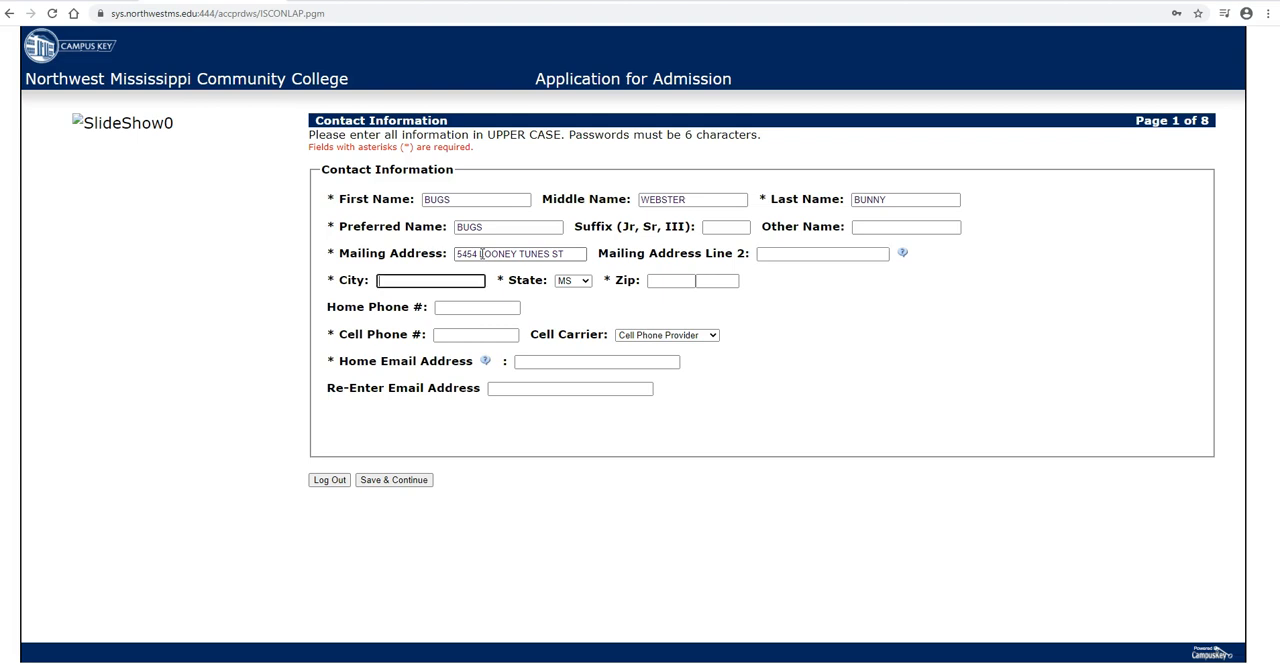
type("SO")
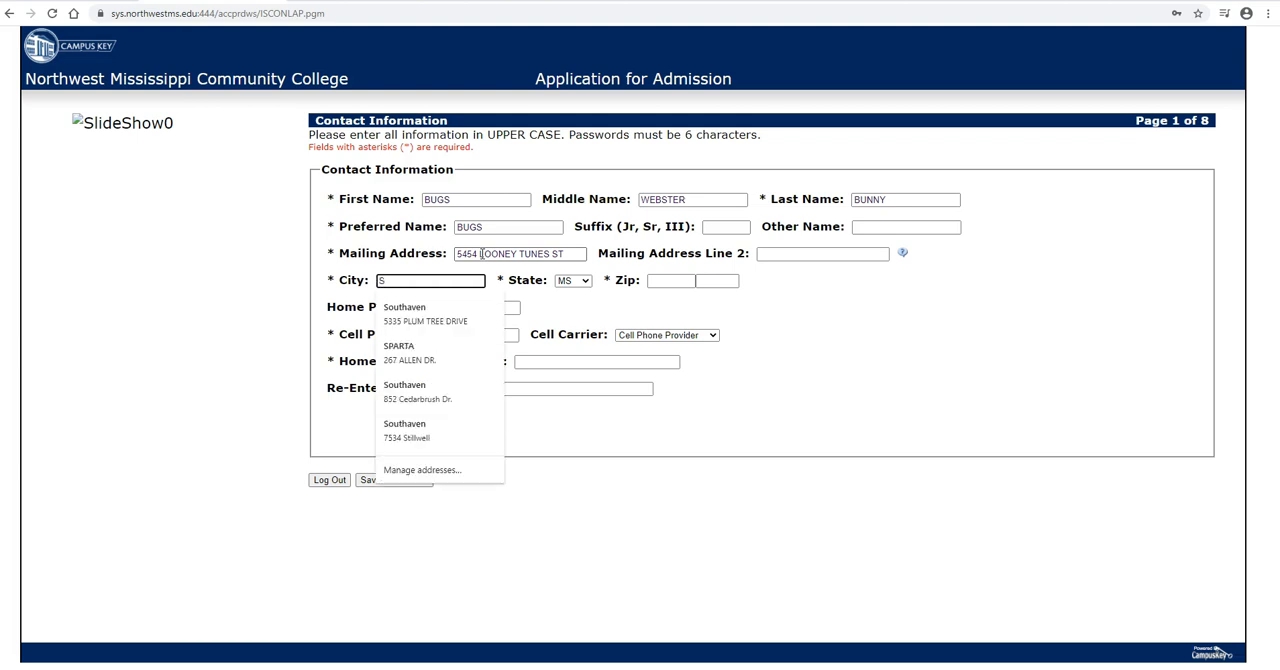
type("HOLLY")
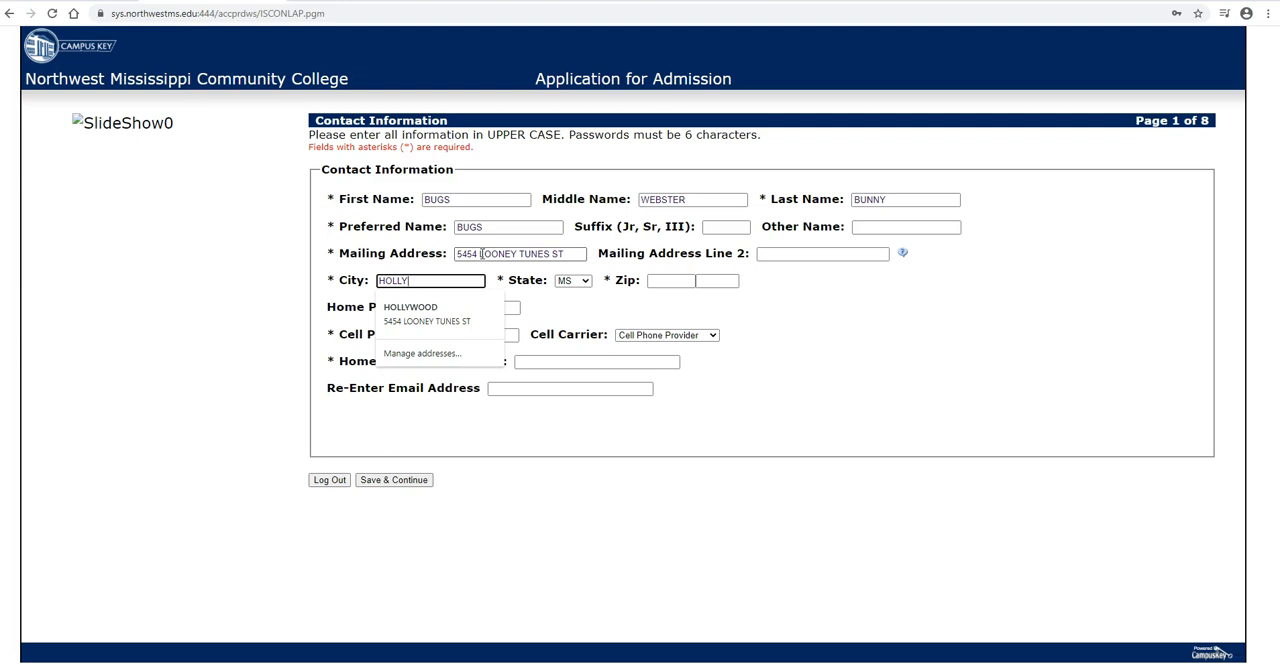
left_click(410, 308)
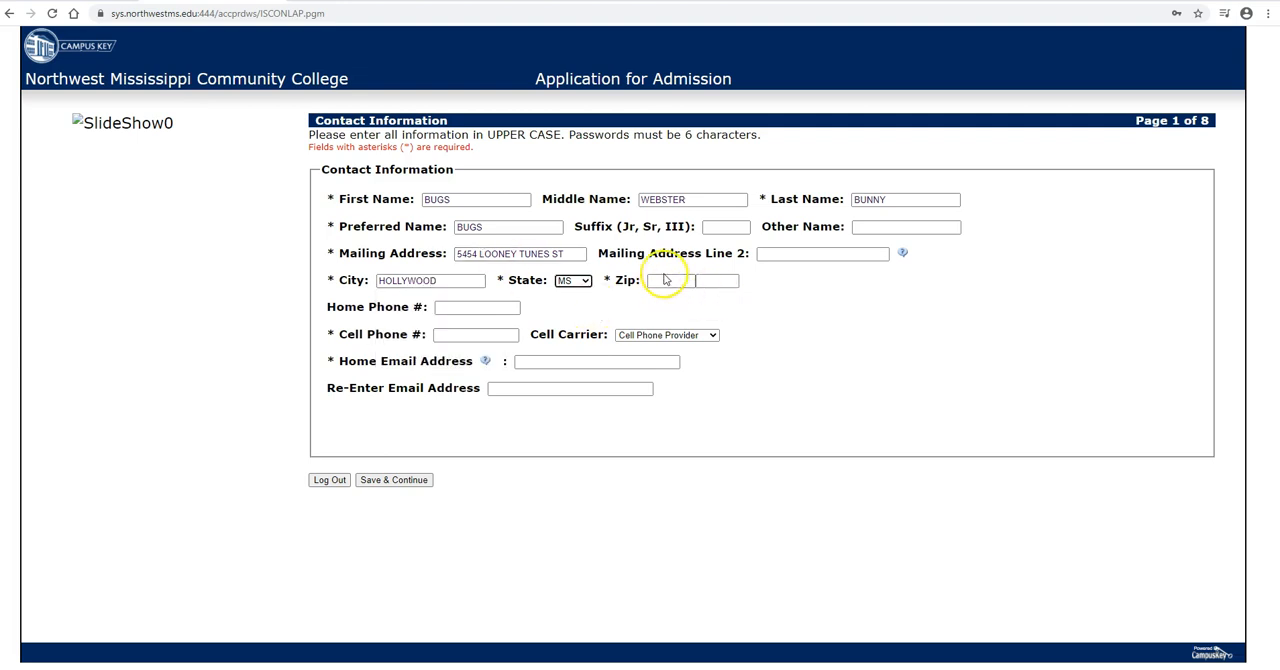
left_click(670, 280)
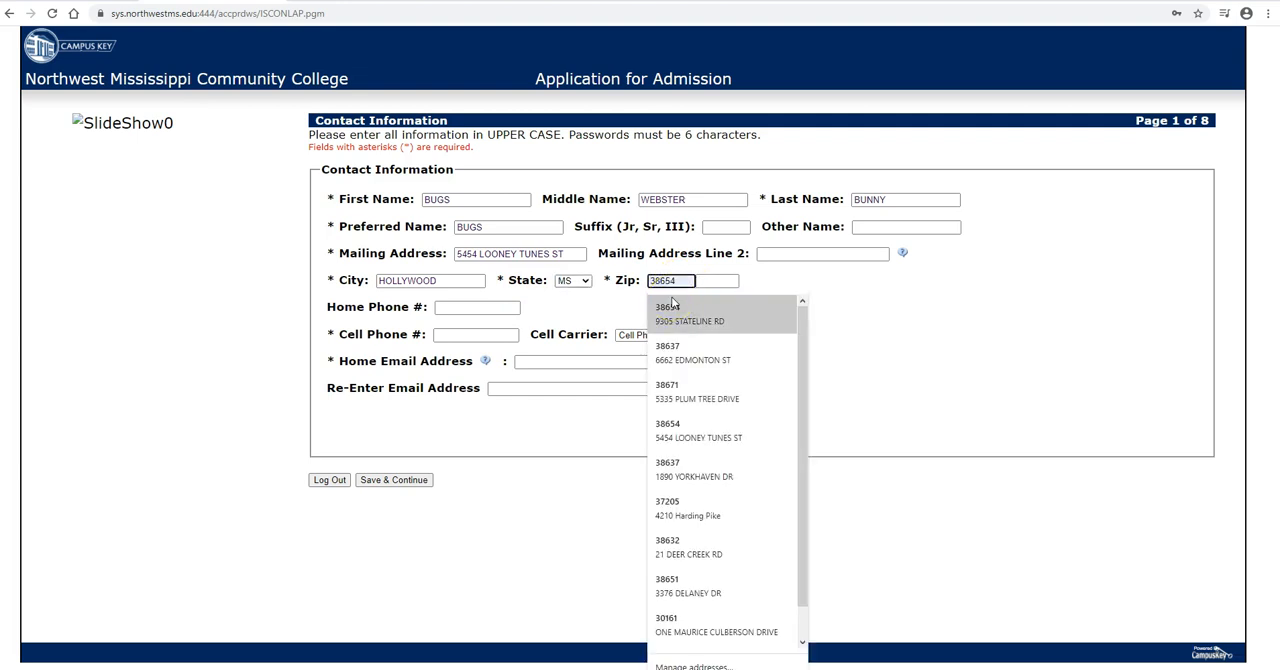
type("38654")
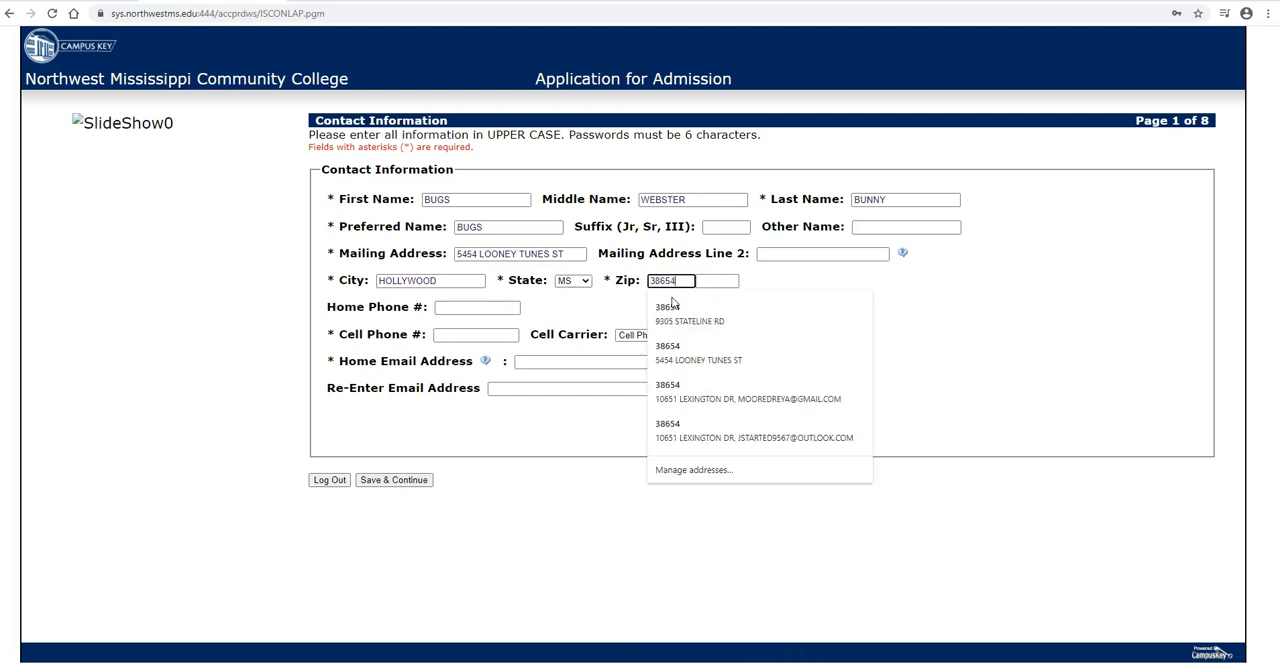
left_click(476, 308)
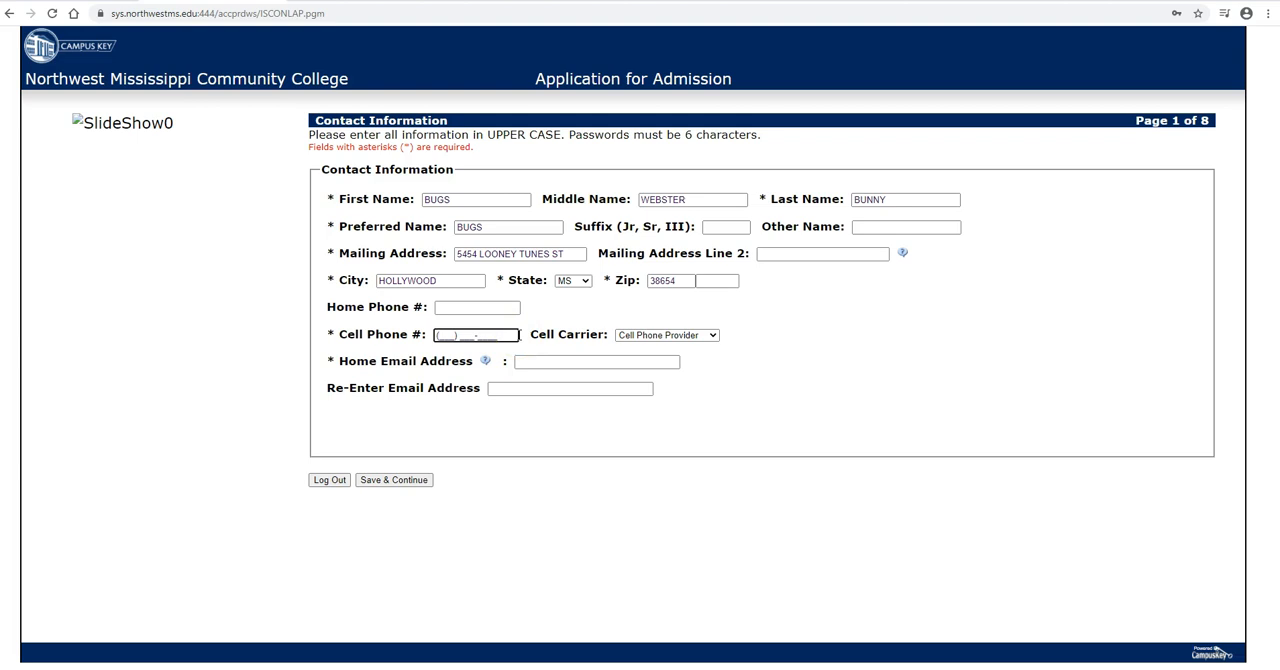
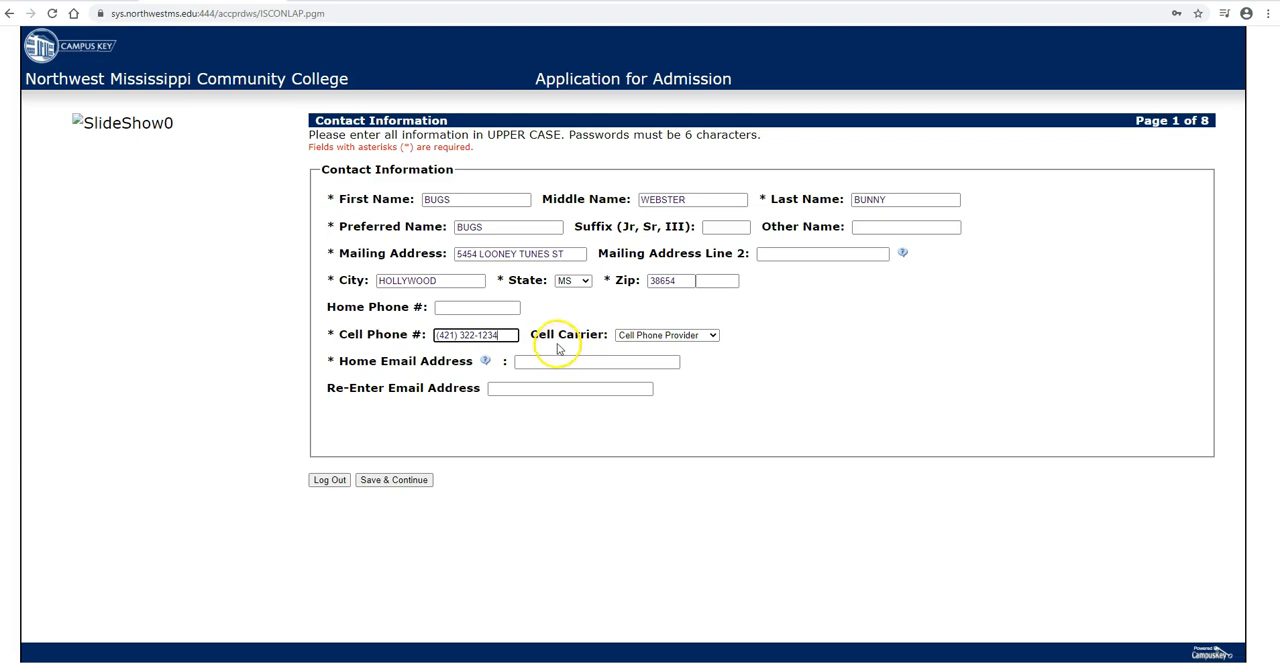
Enter the cell phone, choose AT&T as carrier, and enter and re-enter the home email
left_click(666, 334)
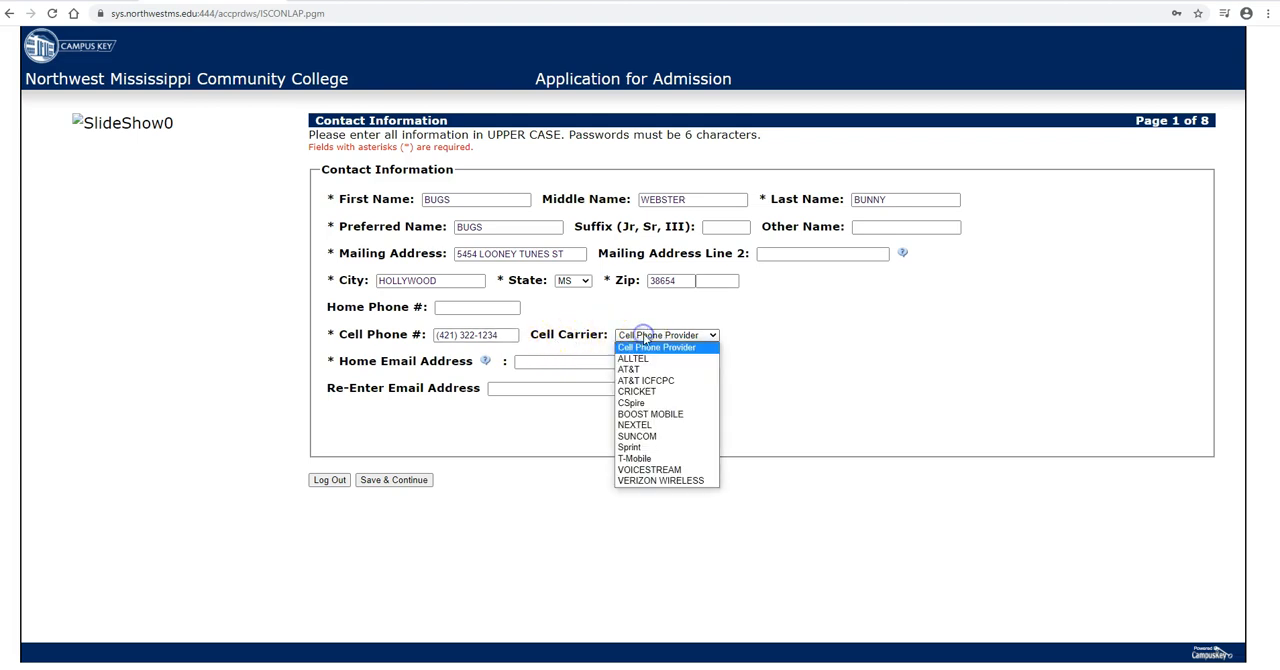
left_click(628, 368)
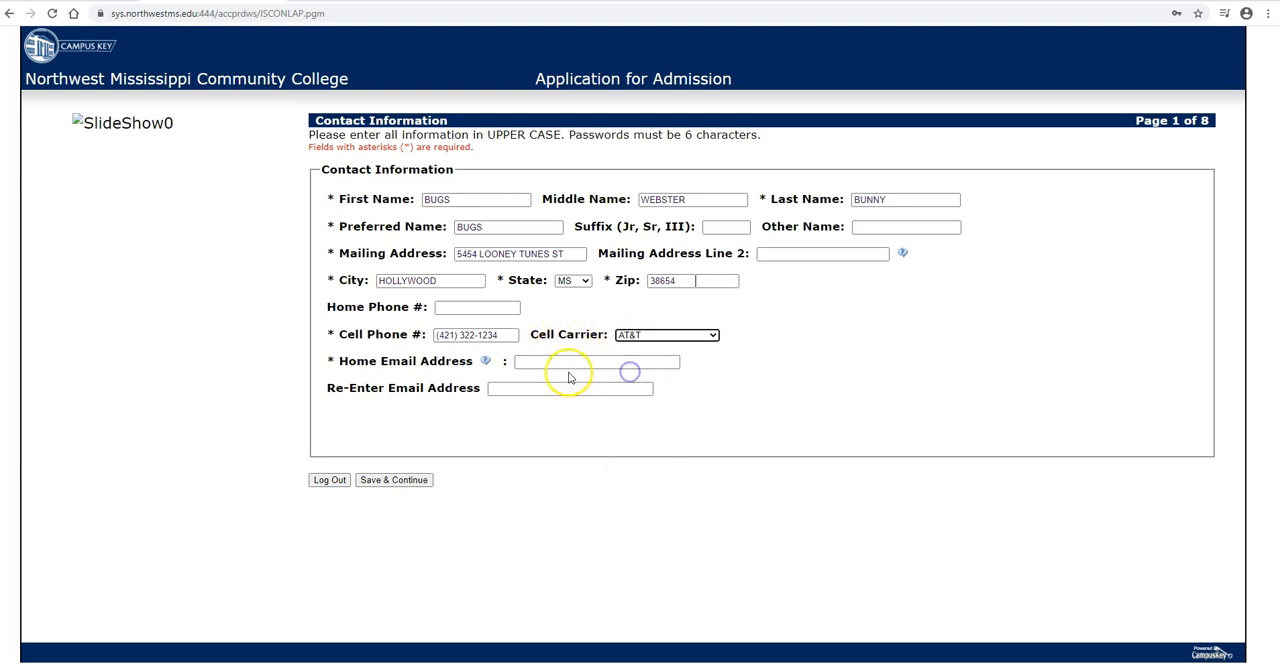
left_click(596, 360)
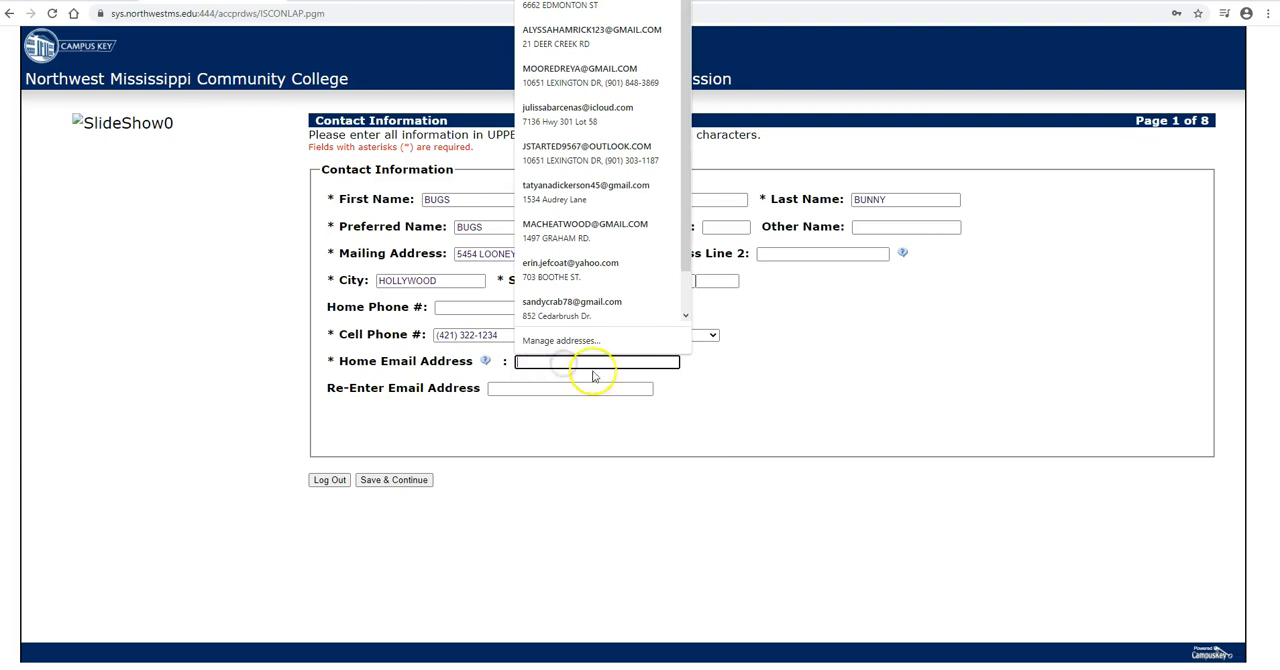
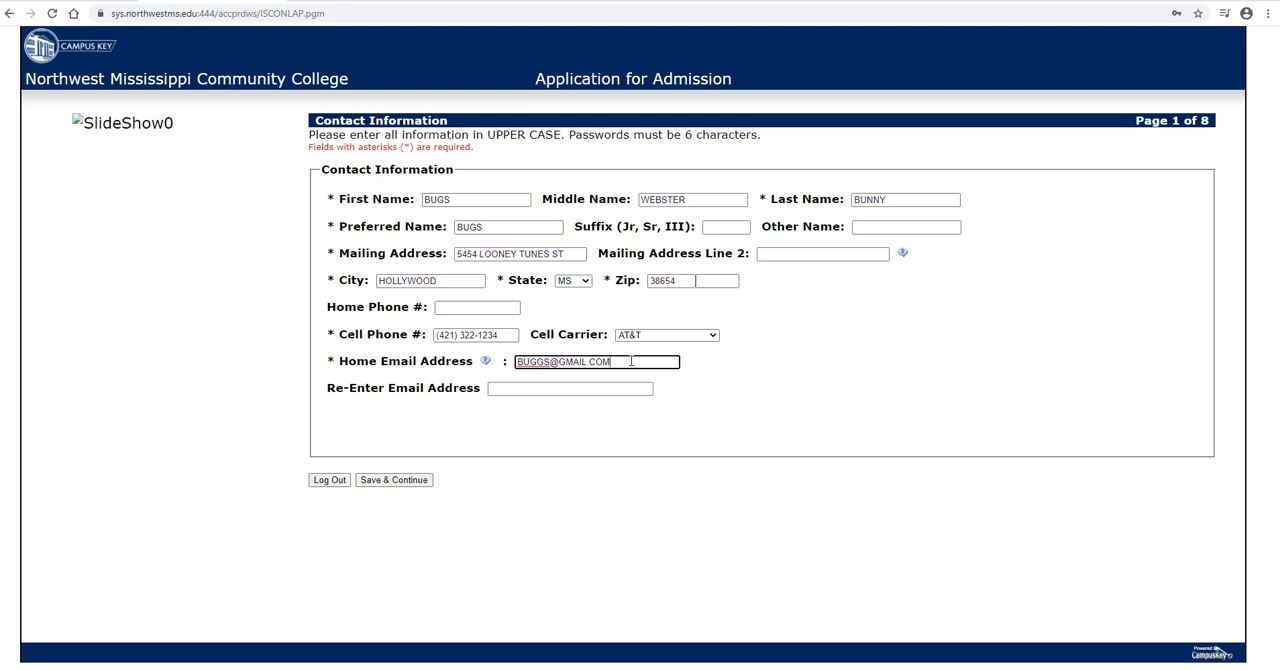
left_click(570, 388)
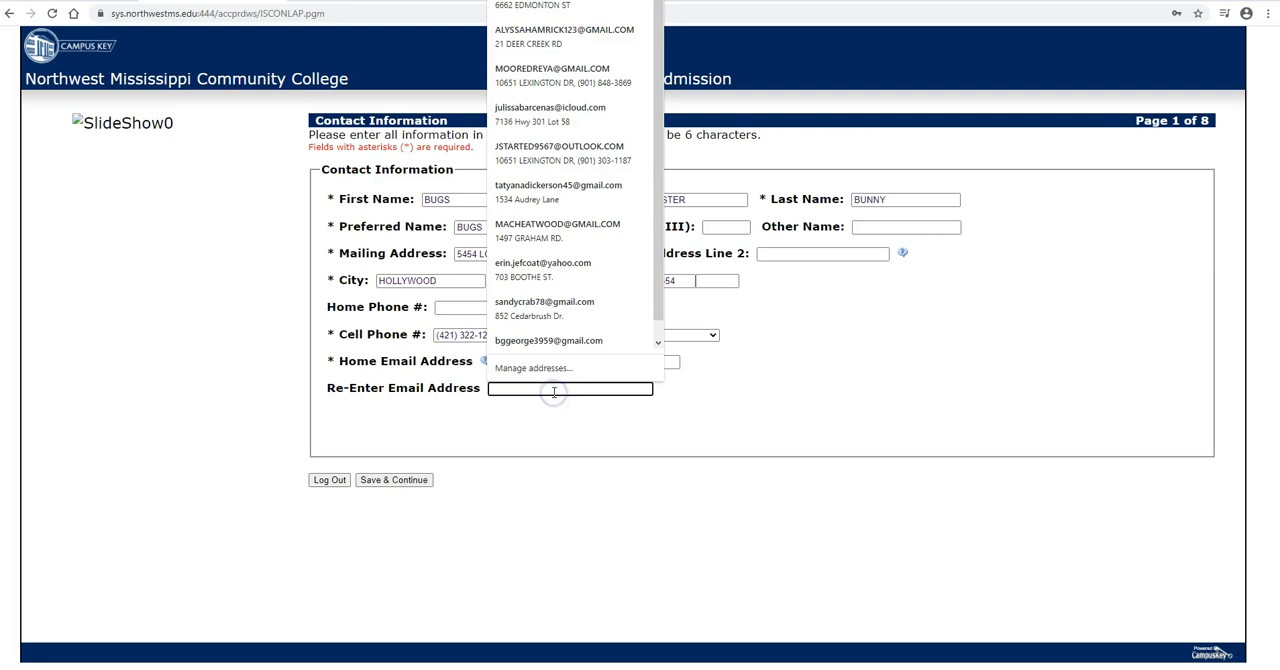
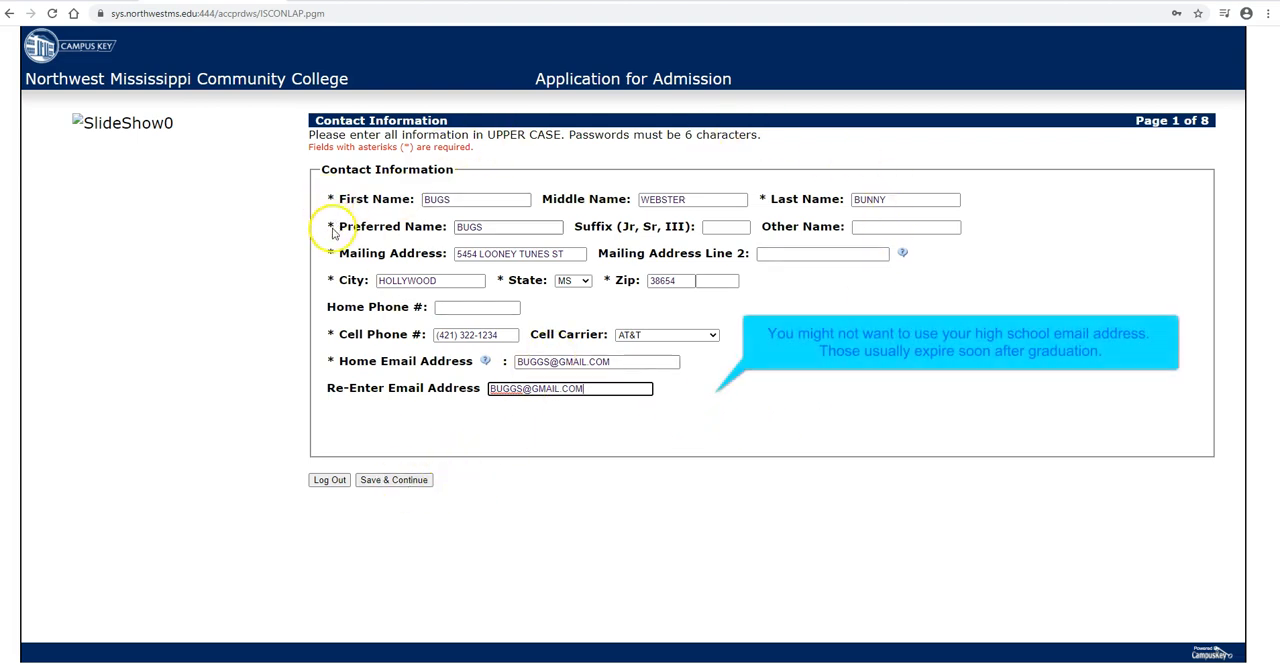
mouse_move(404, 488)
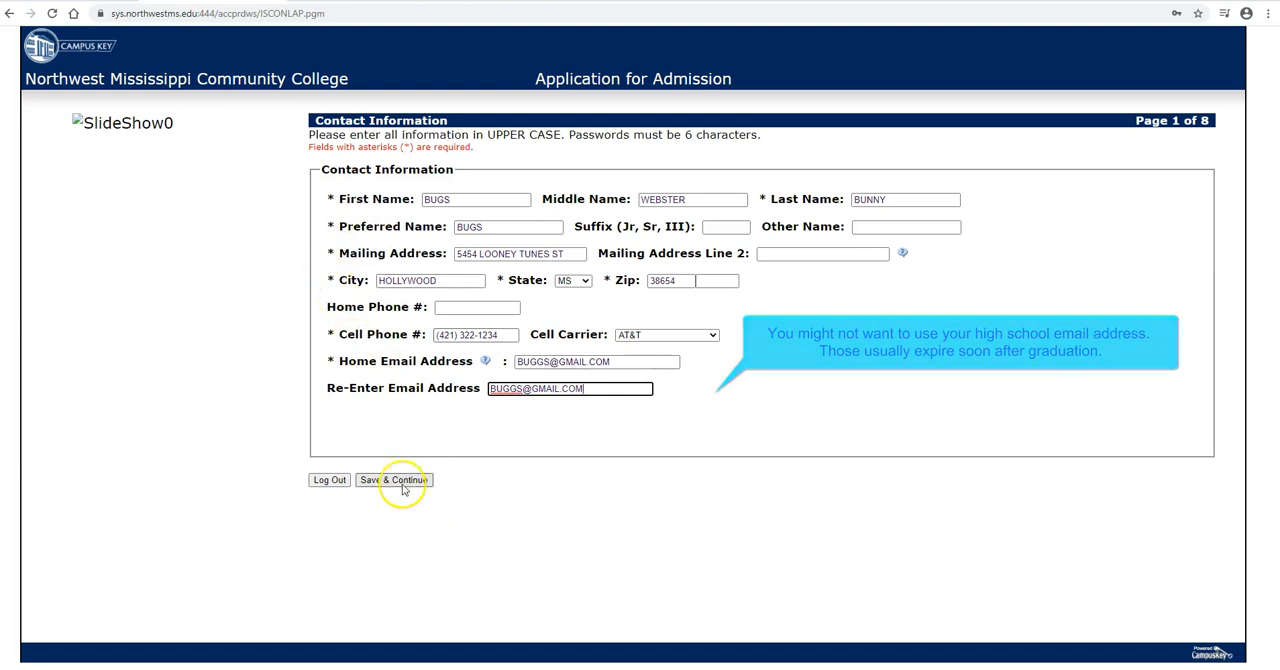
Copy the mailing address to physical and permanent addresses and set county 17 DESOTO
left_click(392, 480)
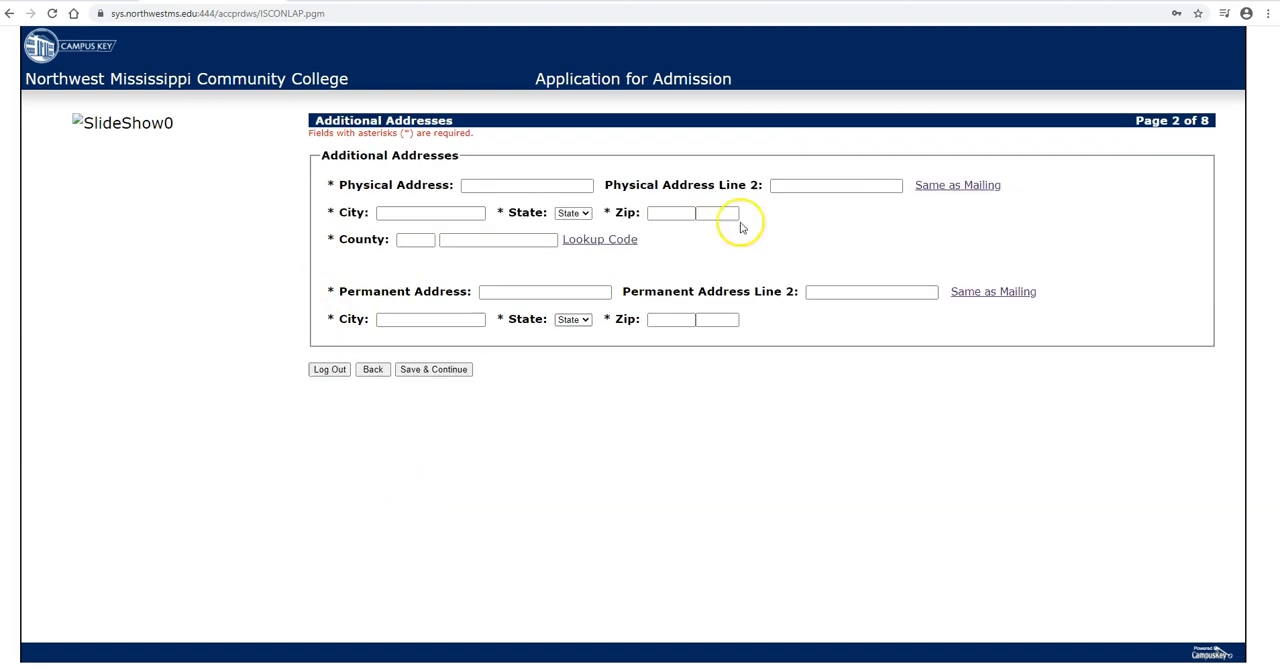
mouse_move(416, 184)
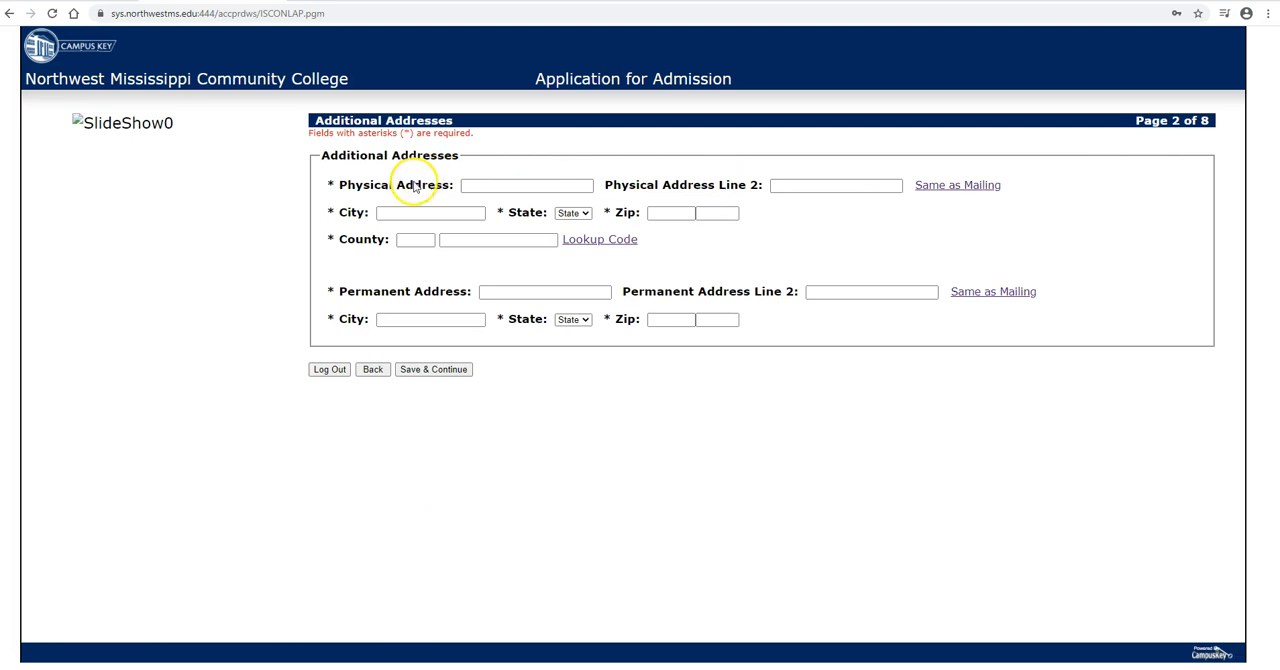
mouse_move(420, 184)
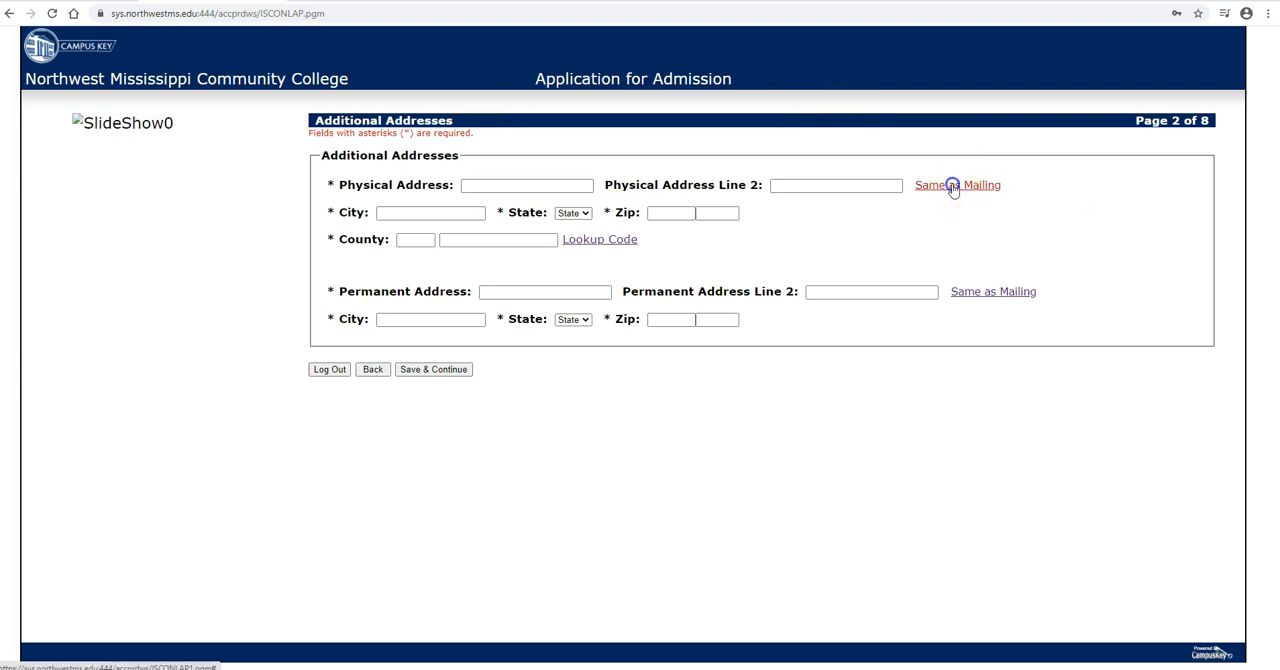
left_click(956, 184)
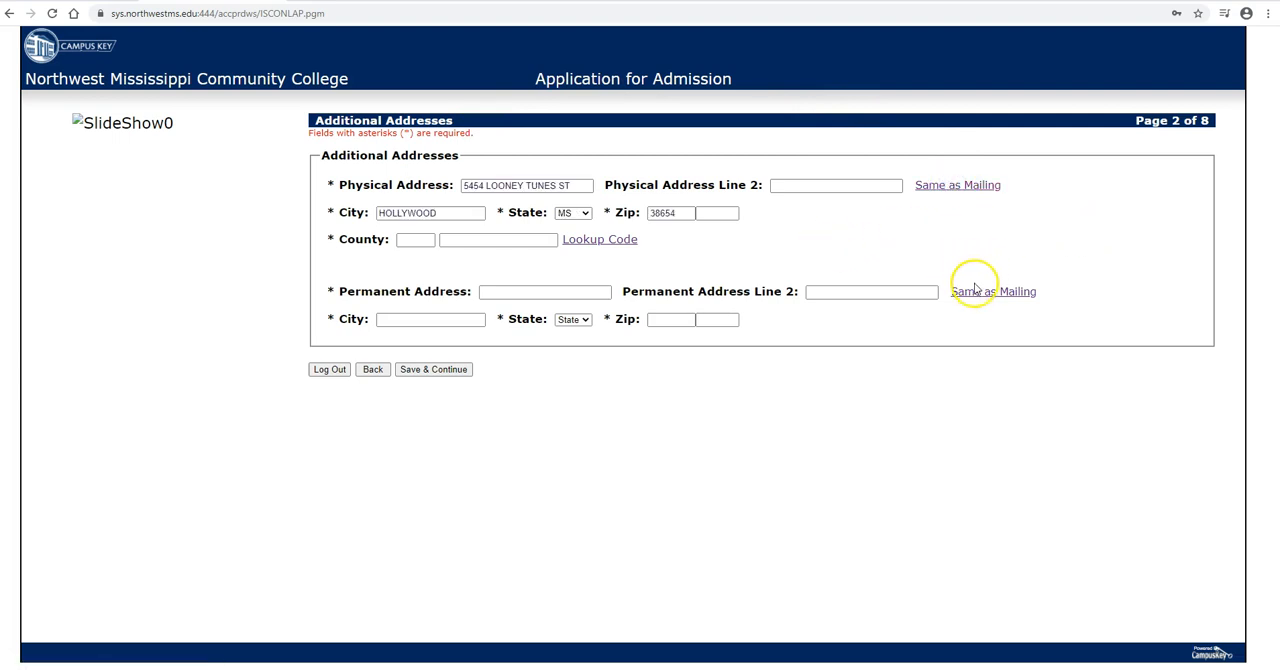
left_click(992, 292)
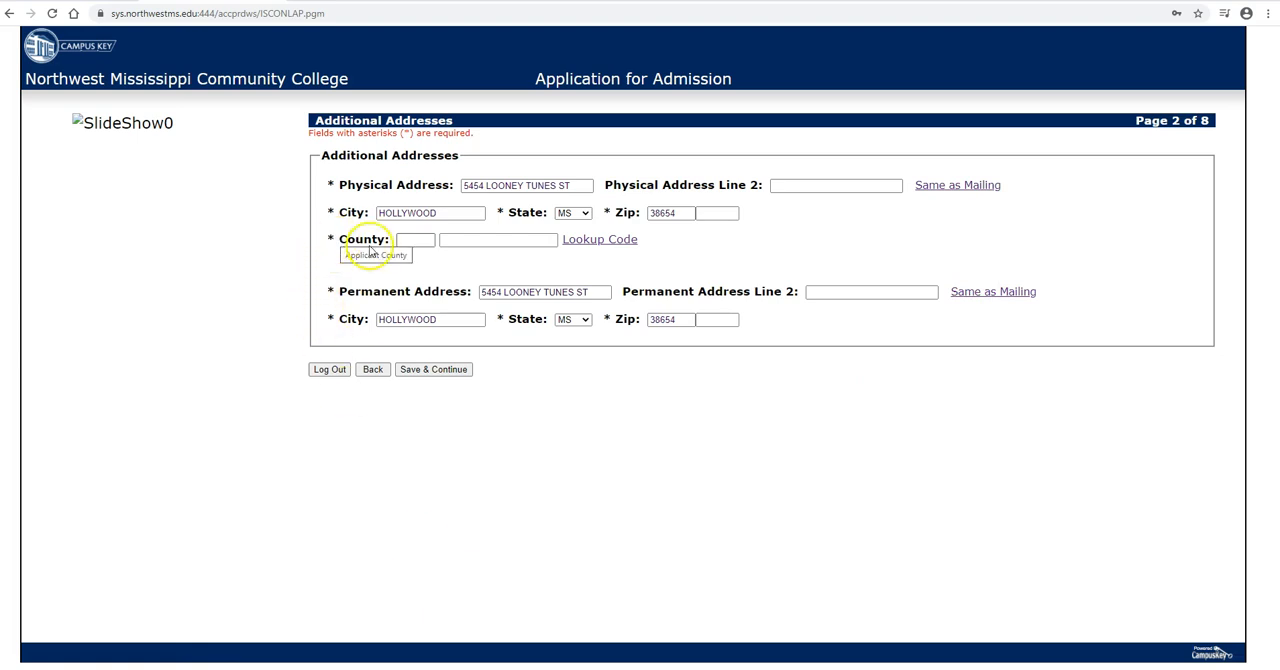
left_click(600, 240)
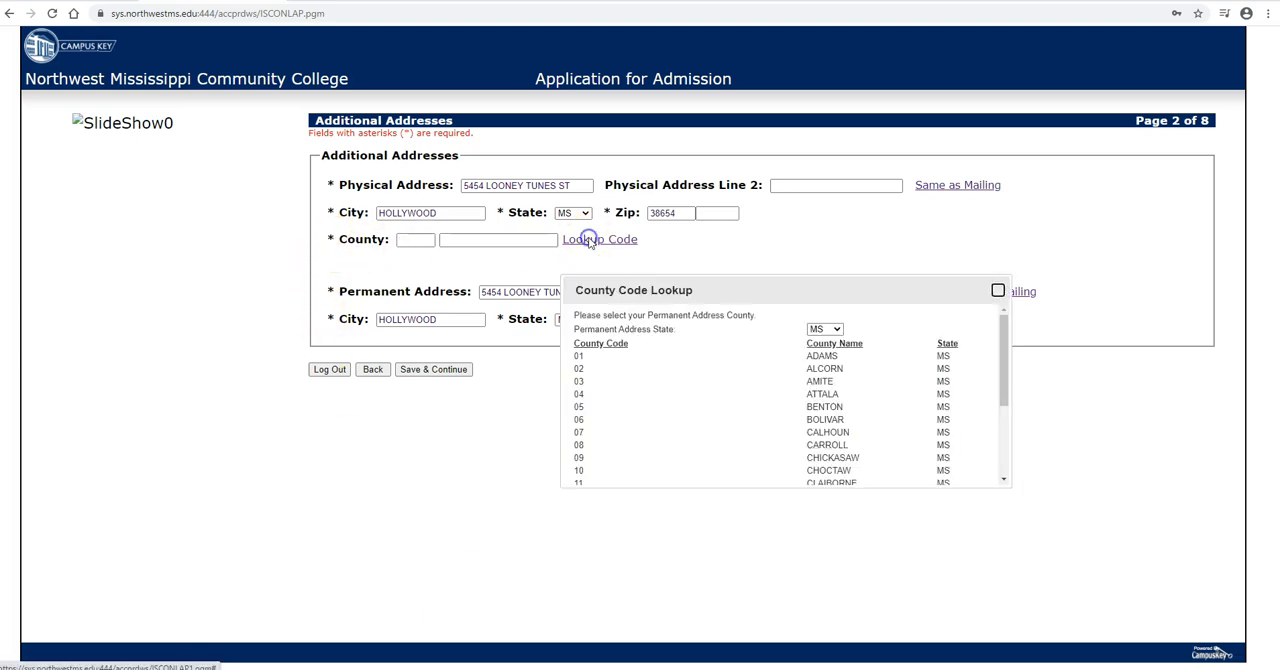
scroll("down", 3)
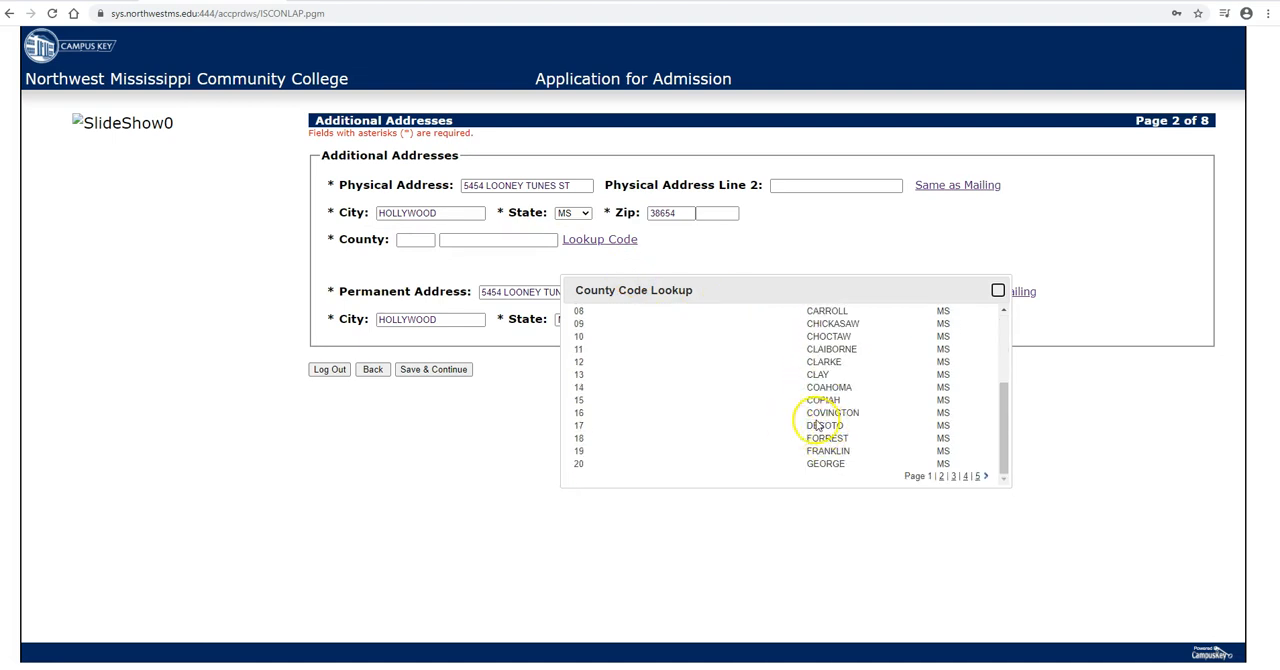
left_click(824, 426)
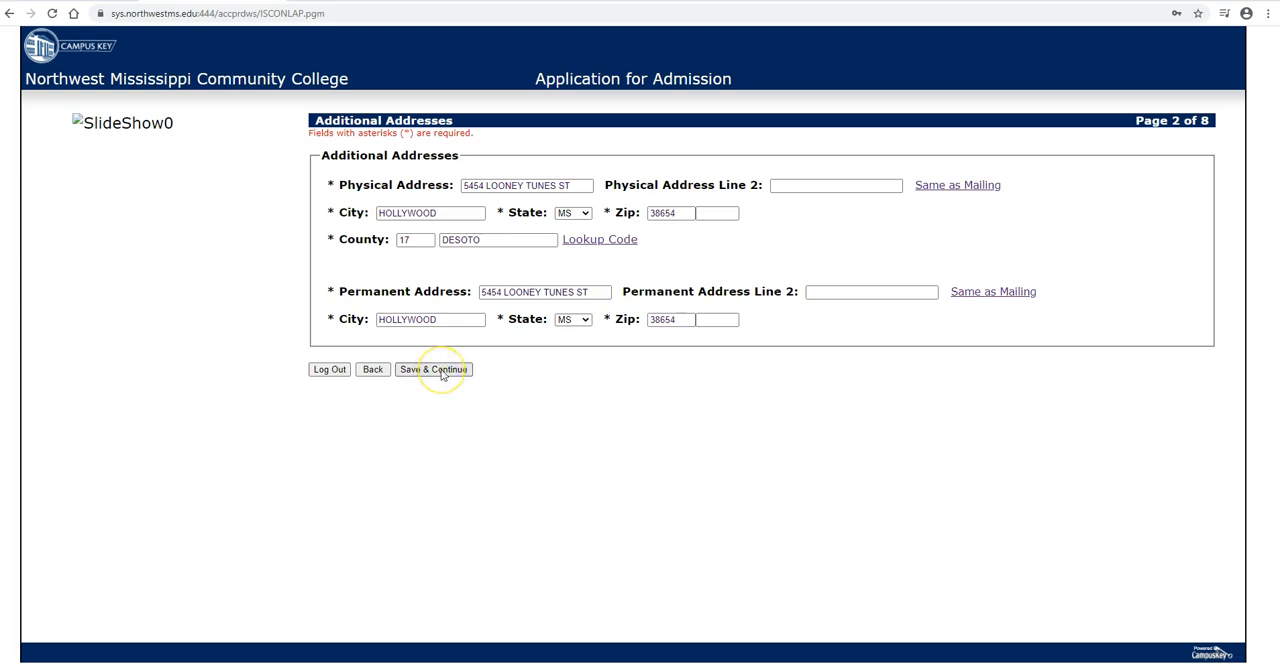
Save addresses, set birthplace Hollywood, MS, USA and gender male
left_click(432, 368)
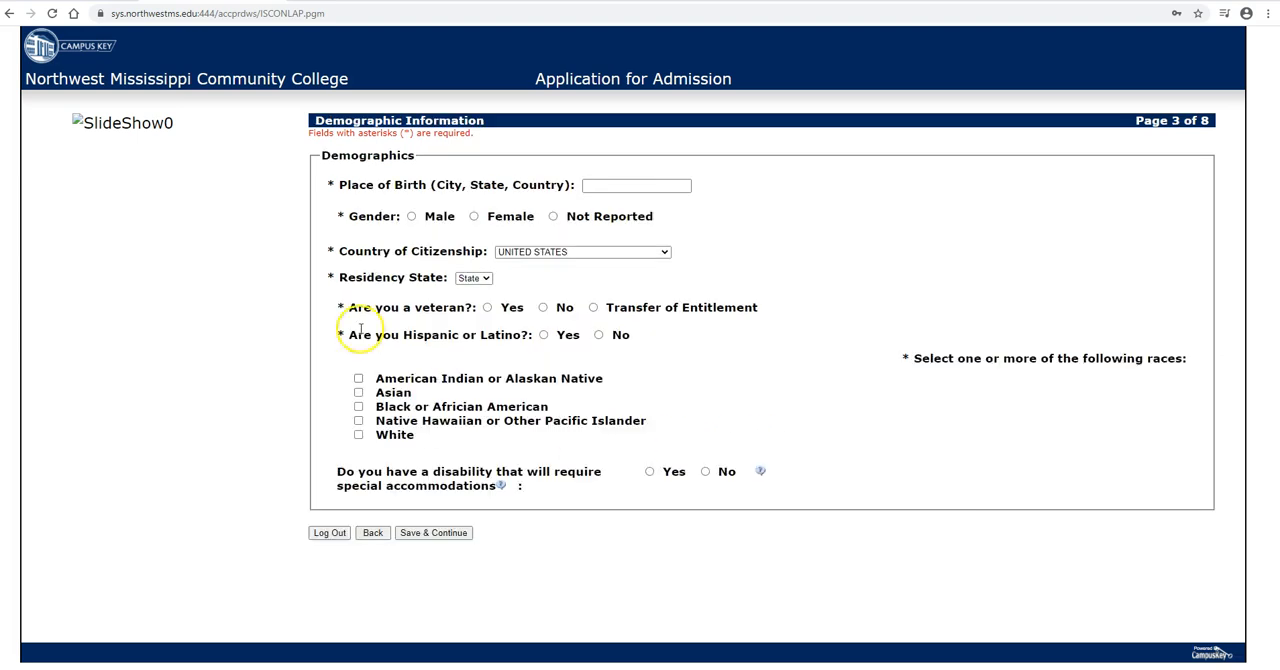
left_click(636, 184)
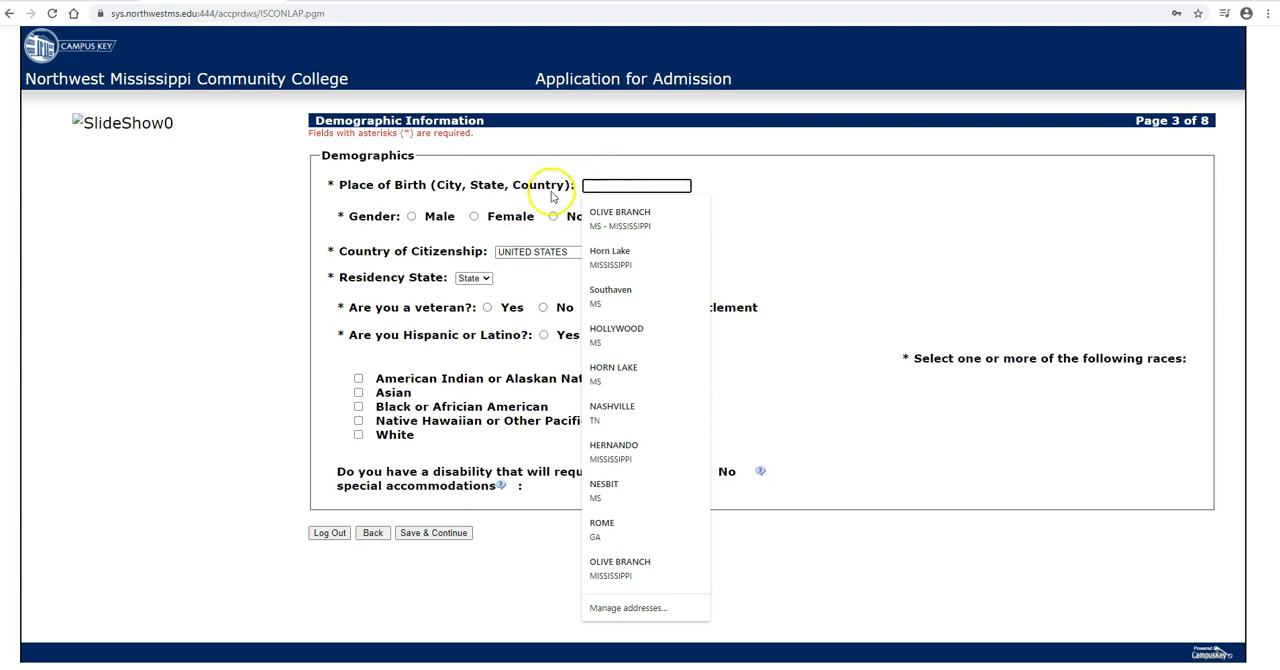
mouse_move(560, 190)
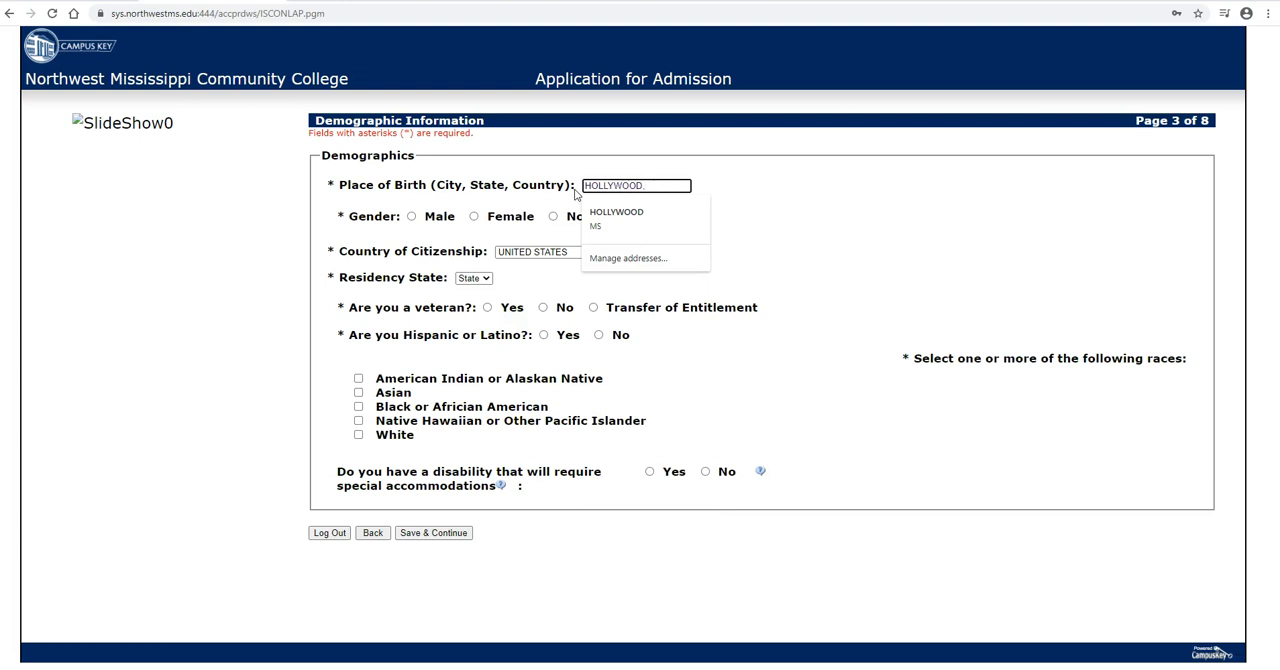
left_click(616, 216)
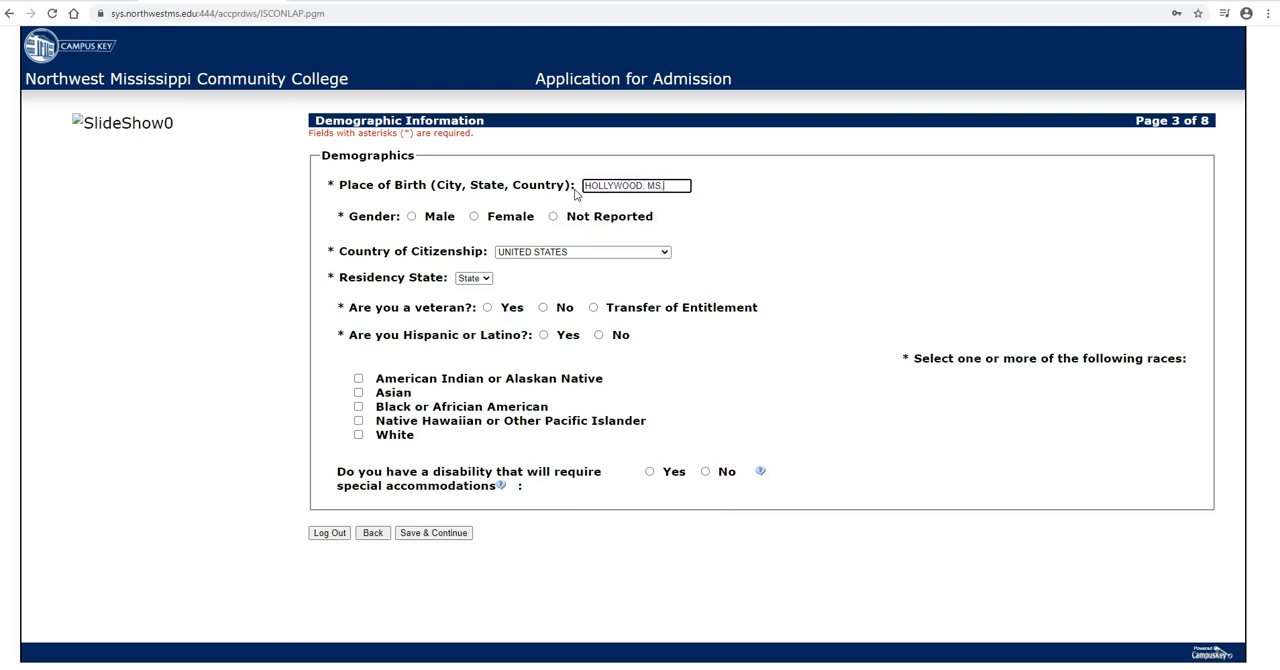
type("USA")
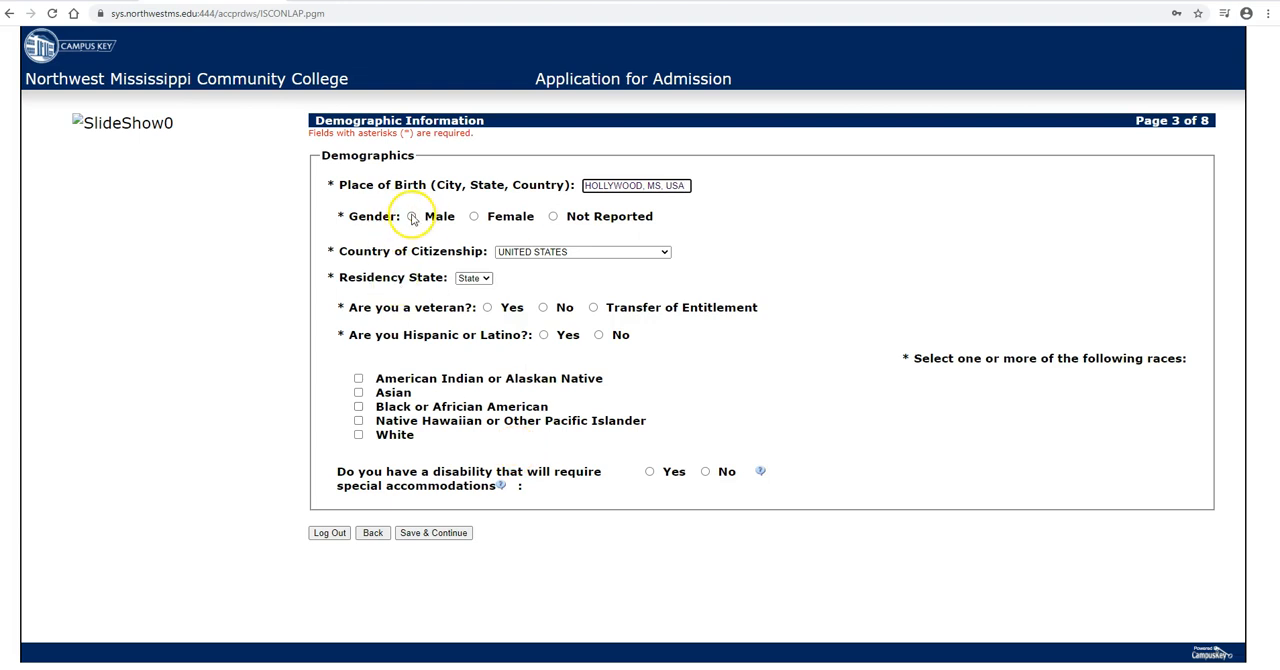
left_click(412, 216)
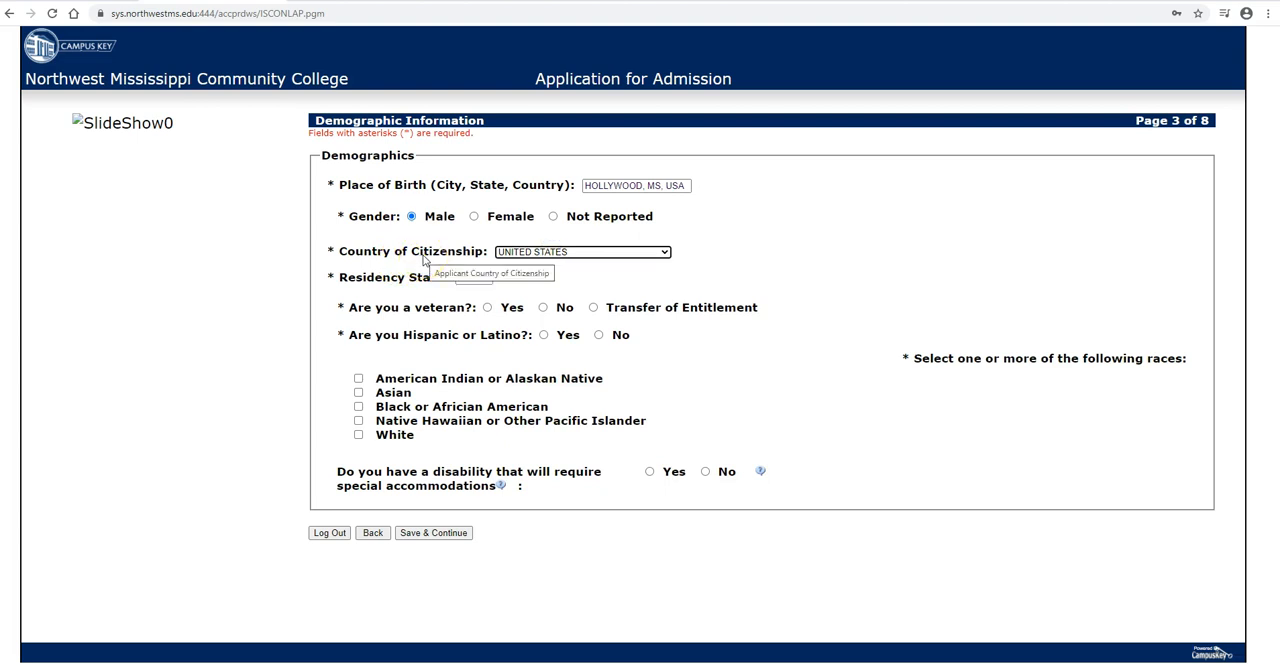
Set residency state MS, no to veteran and Hispanic, race Asian, no disability accommodations
left_click(472, 276)
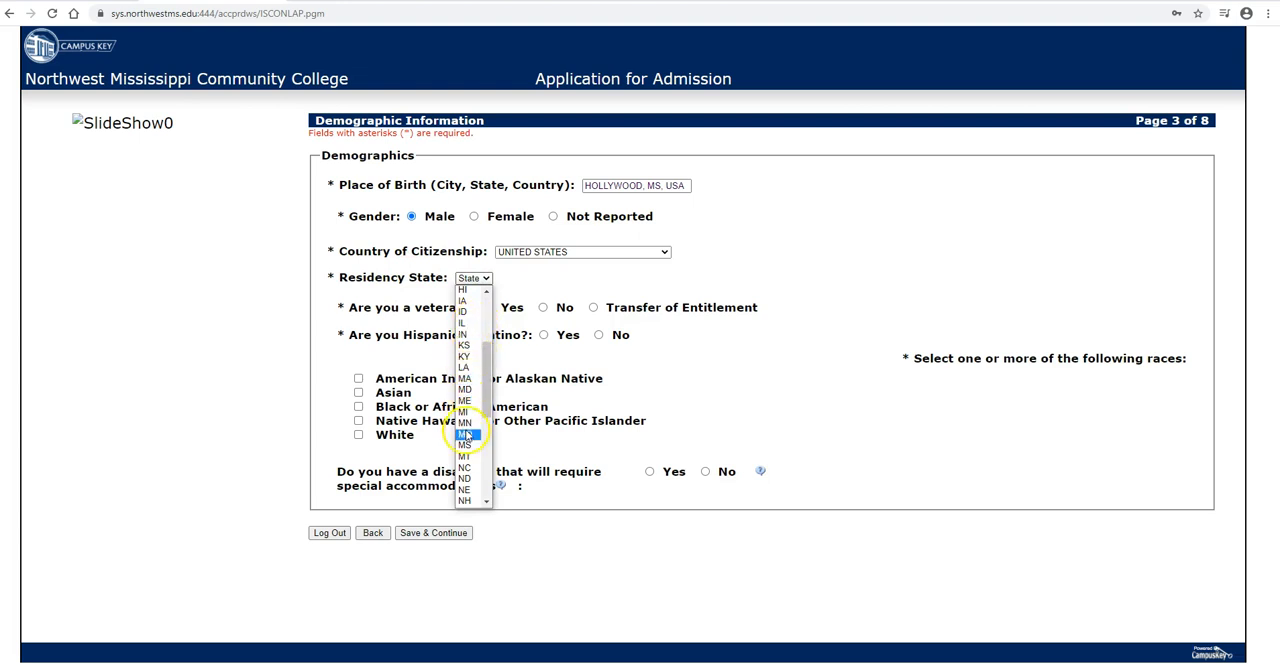
left_click(464, 434)
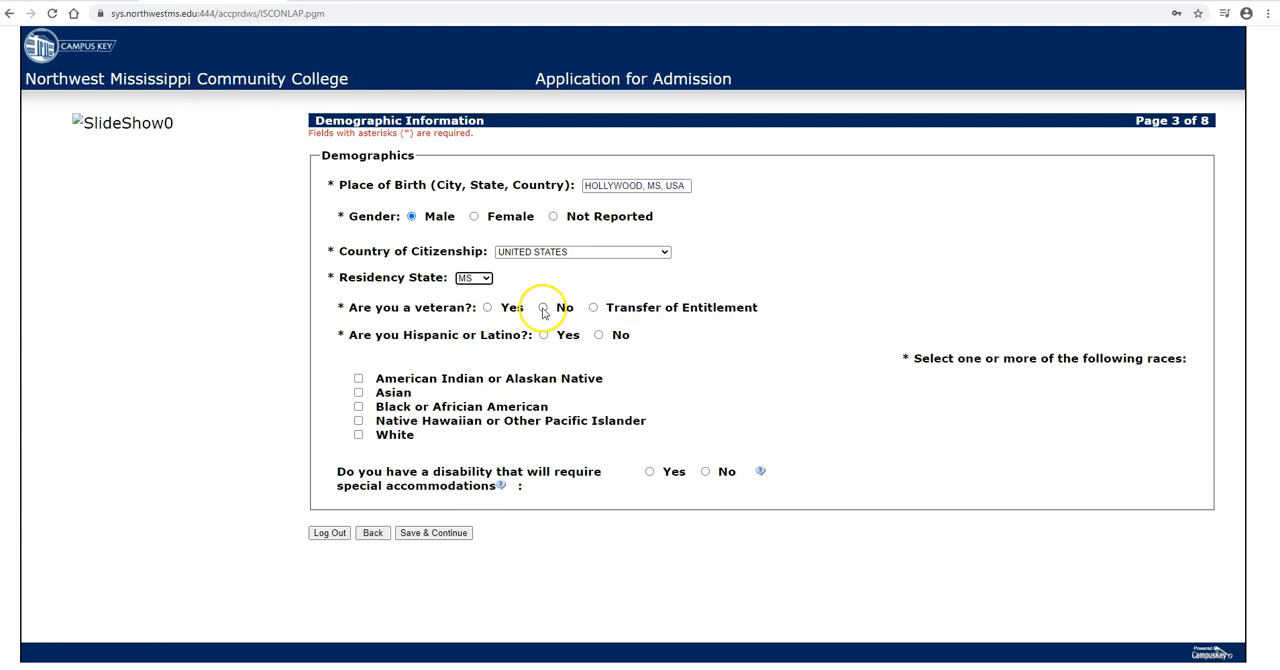
left_click(542, 308)
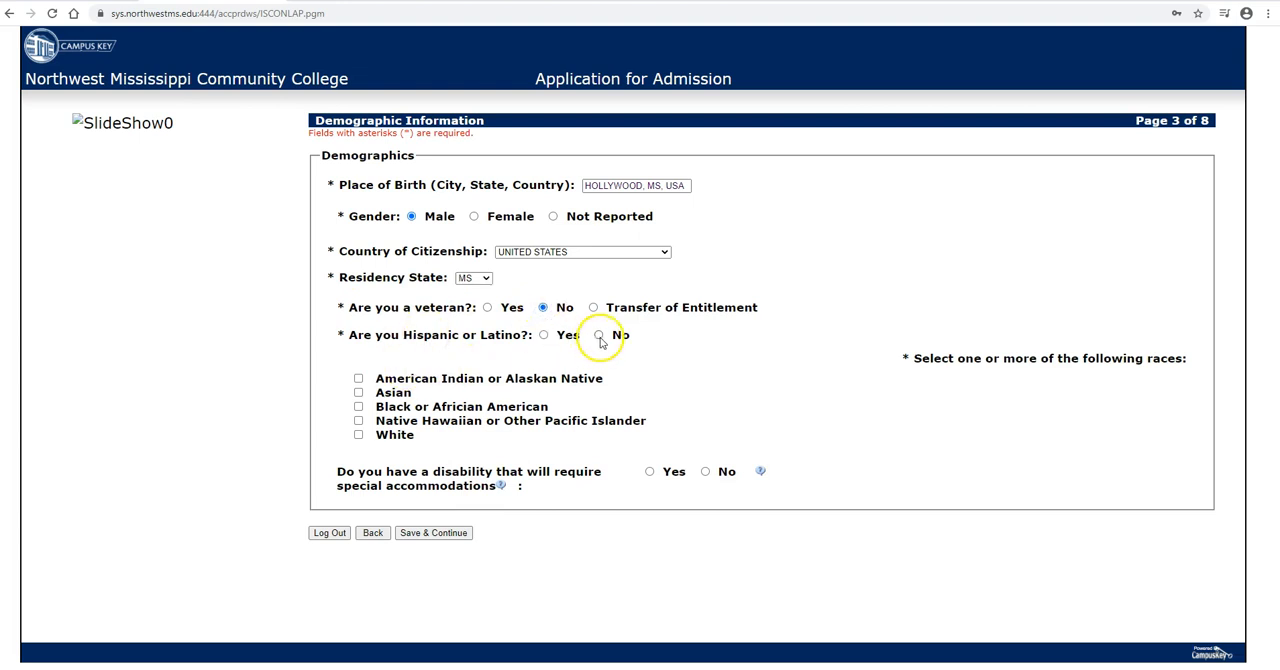
left_click(598, 336)
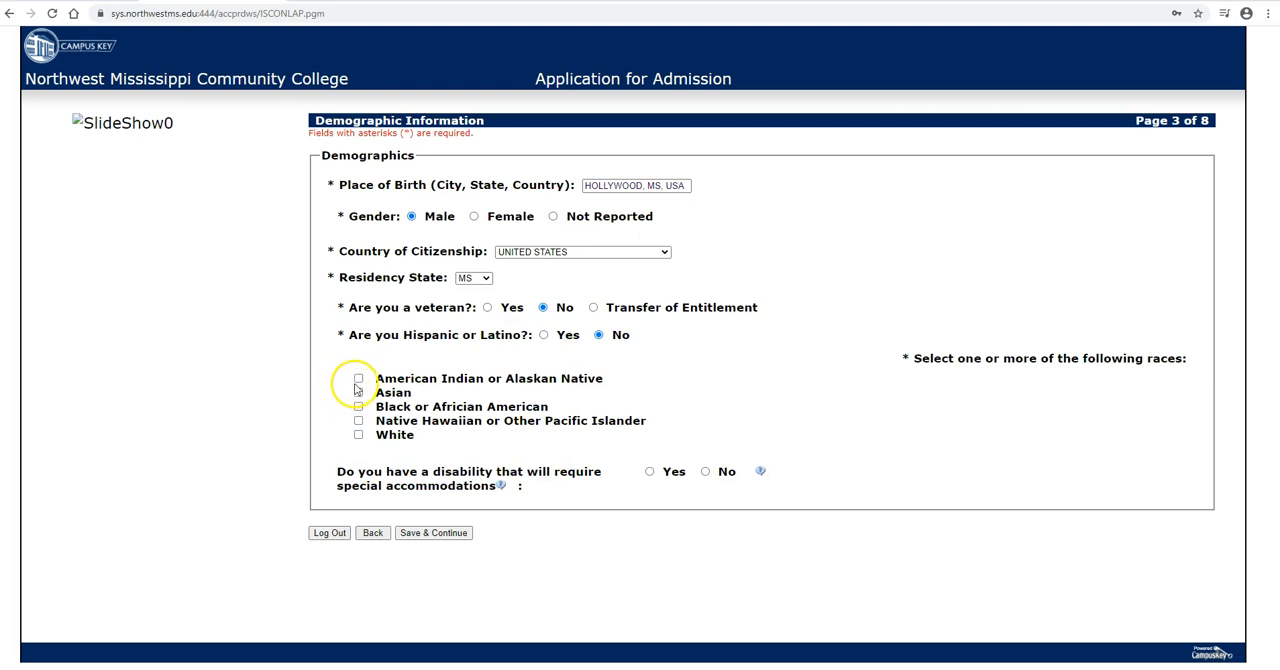
left_click(358, 392)
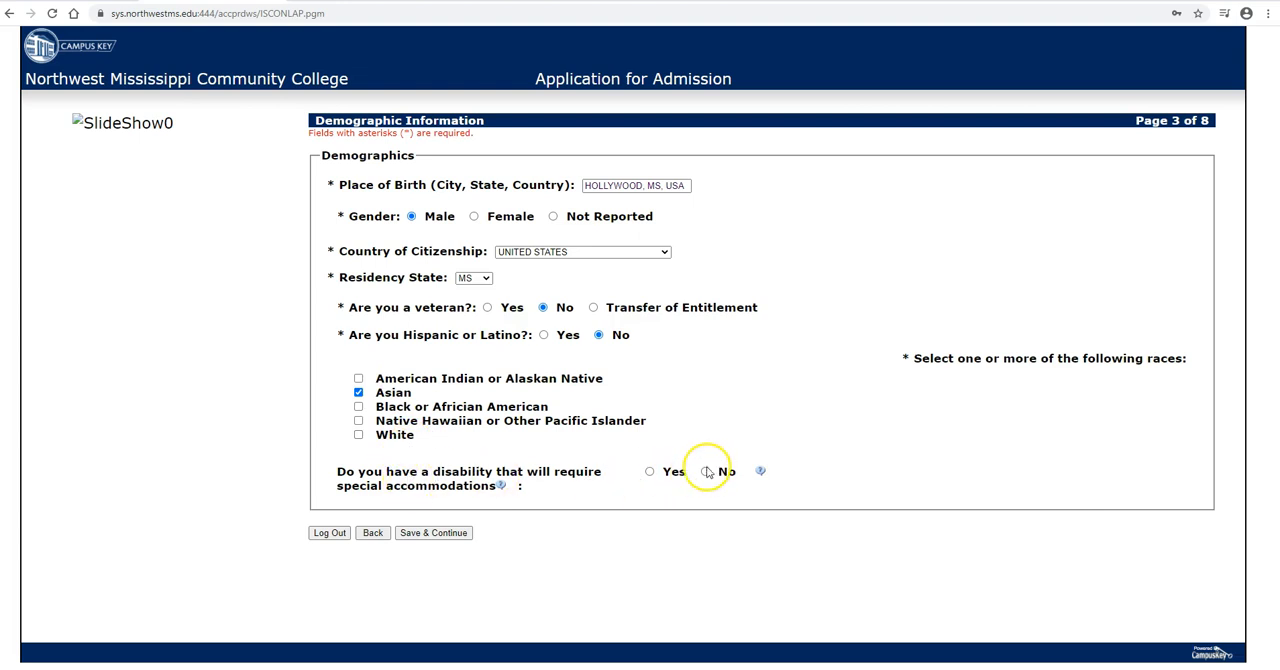
left_click(704, 472)
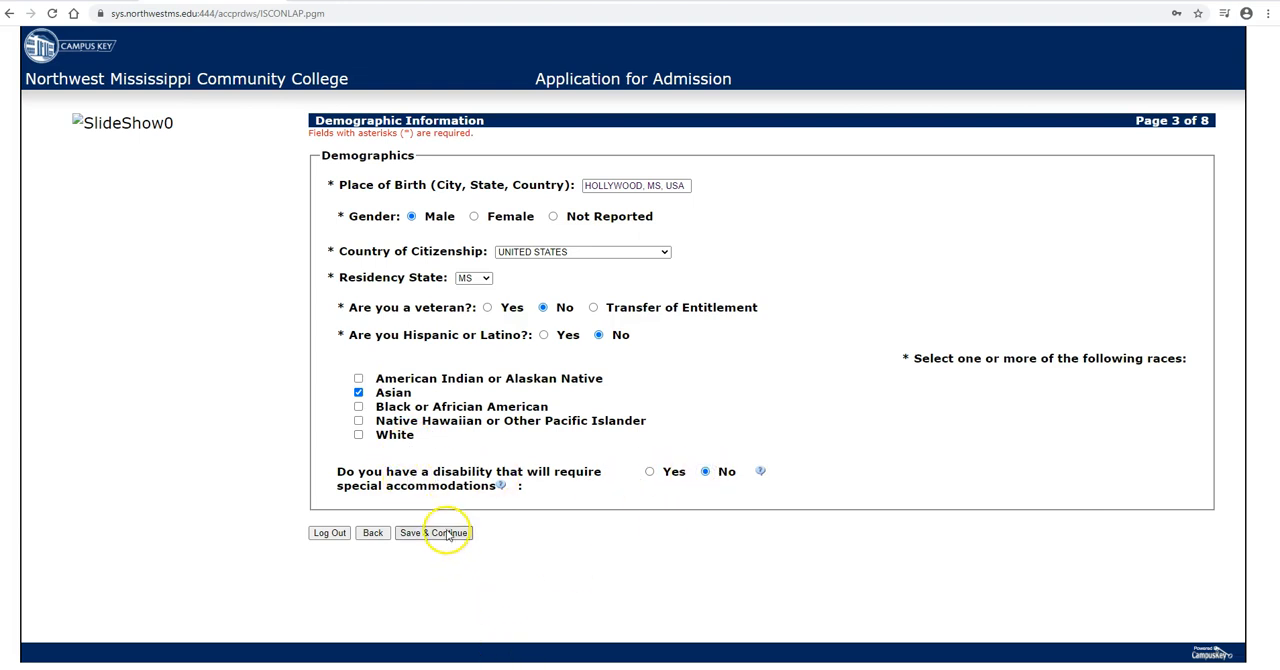
Save demographics and enter emergency contact LOLA BUNNY with her phone number
left_click(432, 532)
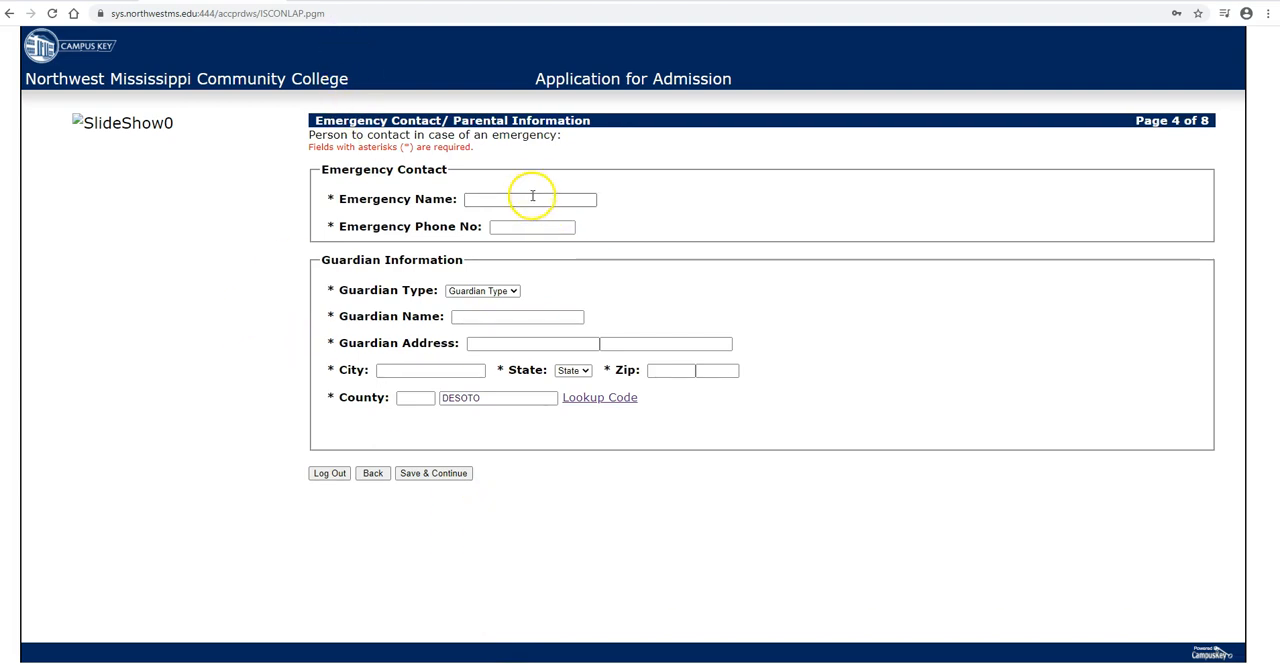
left_click(530, 200)
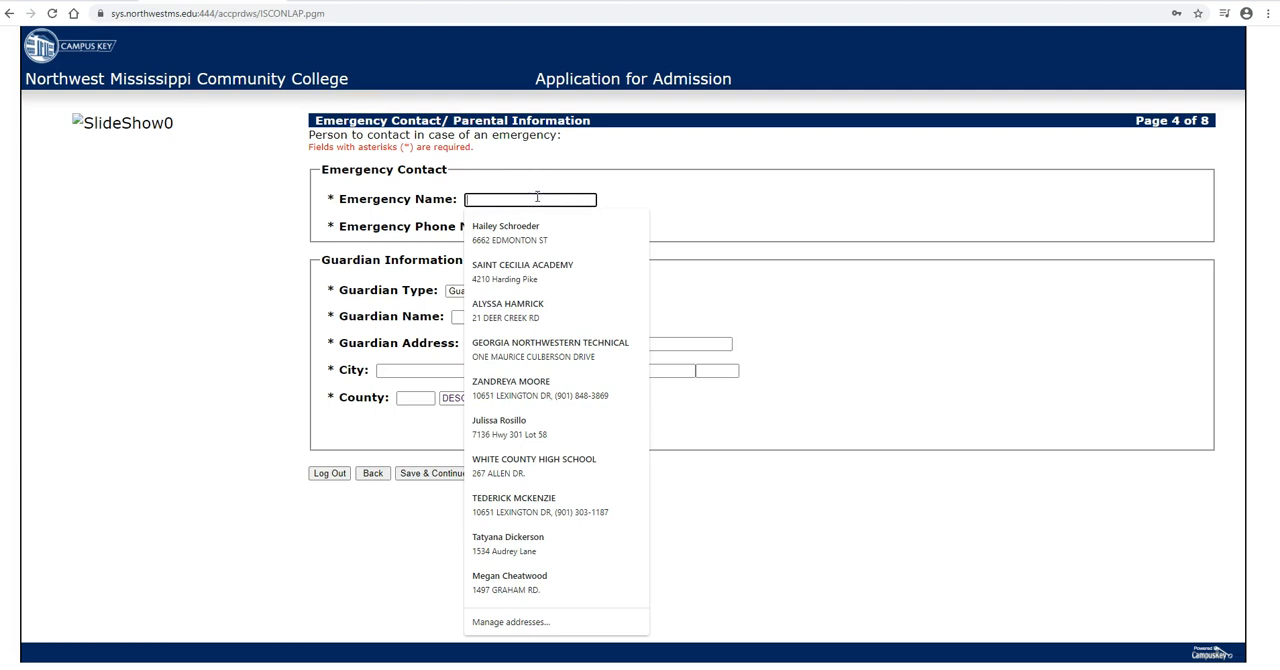
type("LOLA")
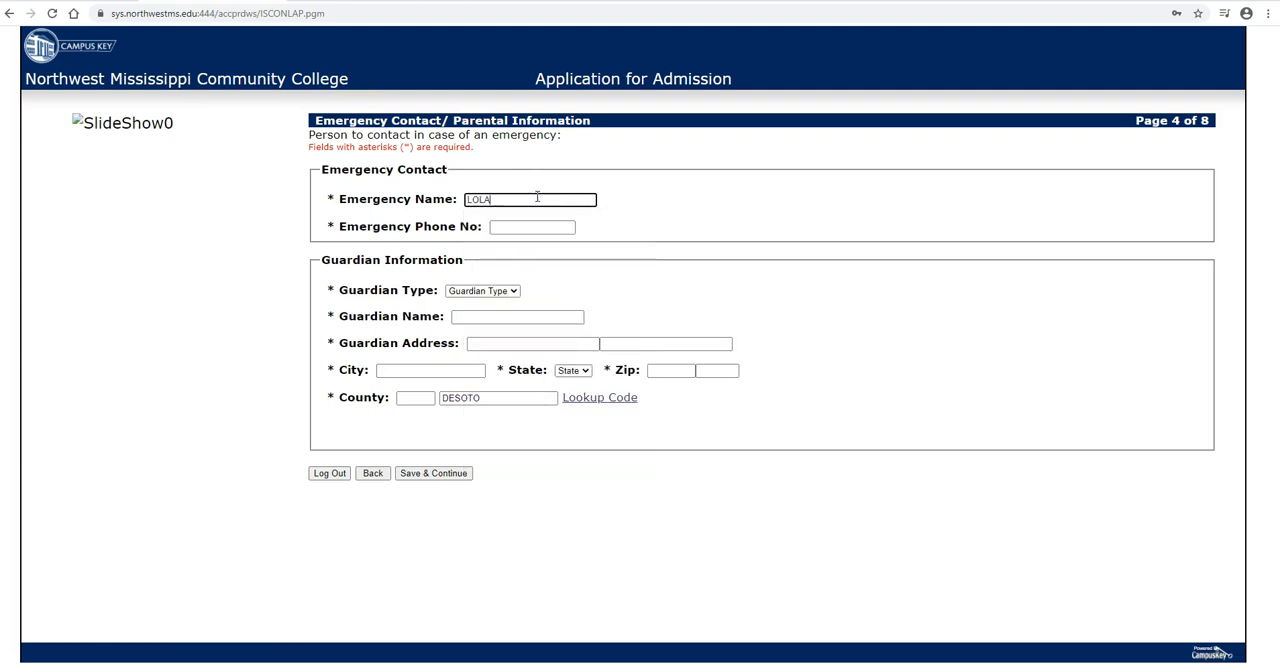
type("BUNNY")
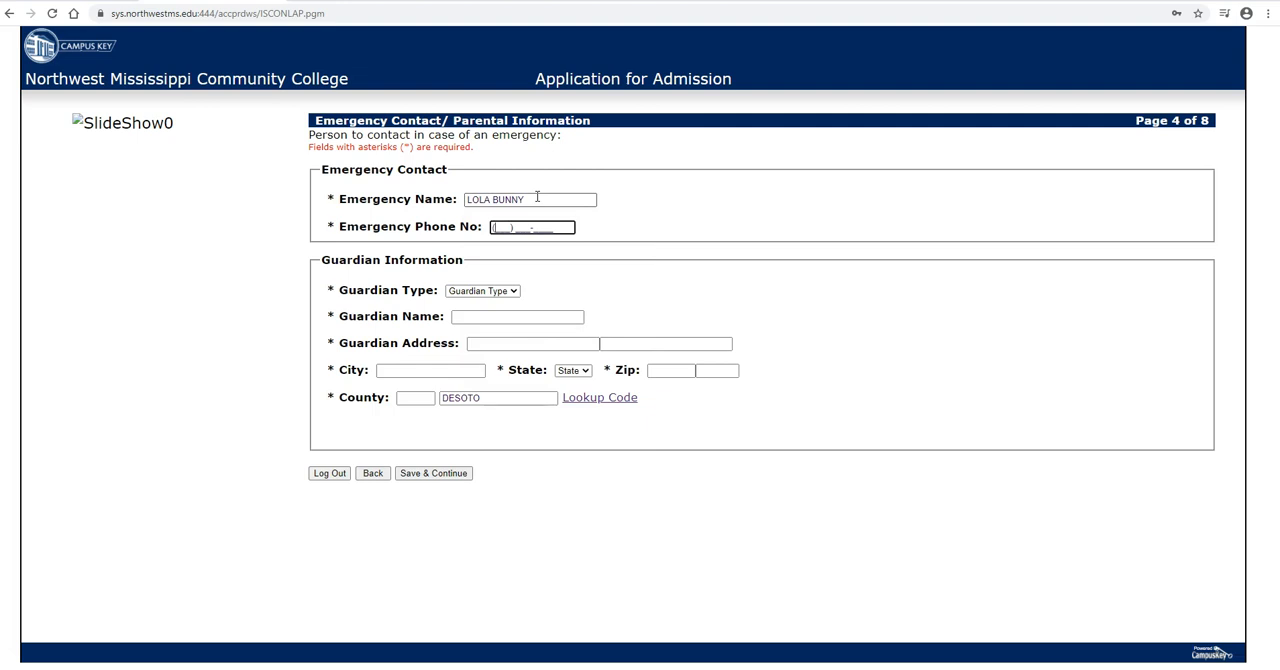
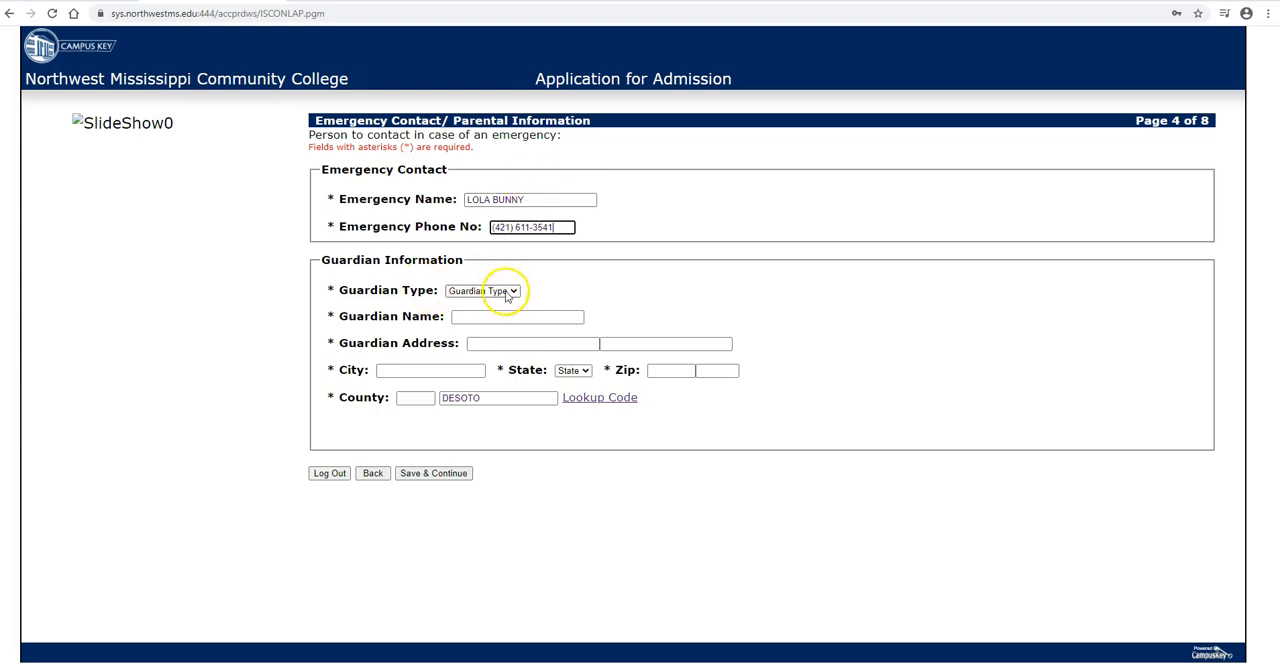
Record parent guardian DAFFY DUCK with state MS
left_click(484, 290)
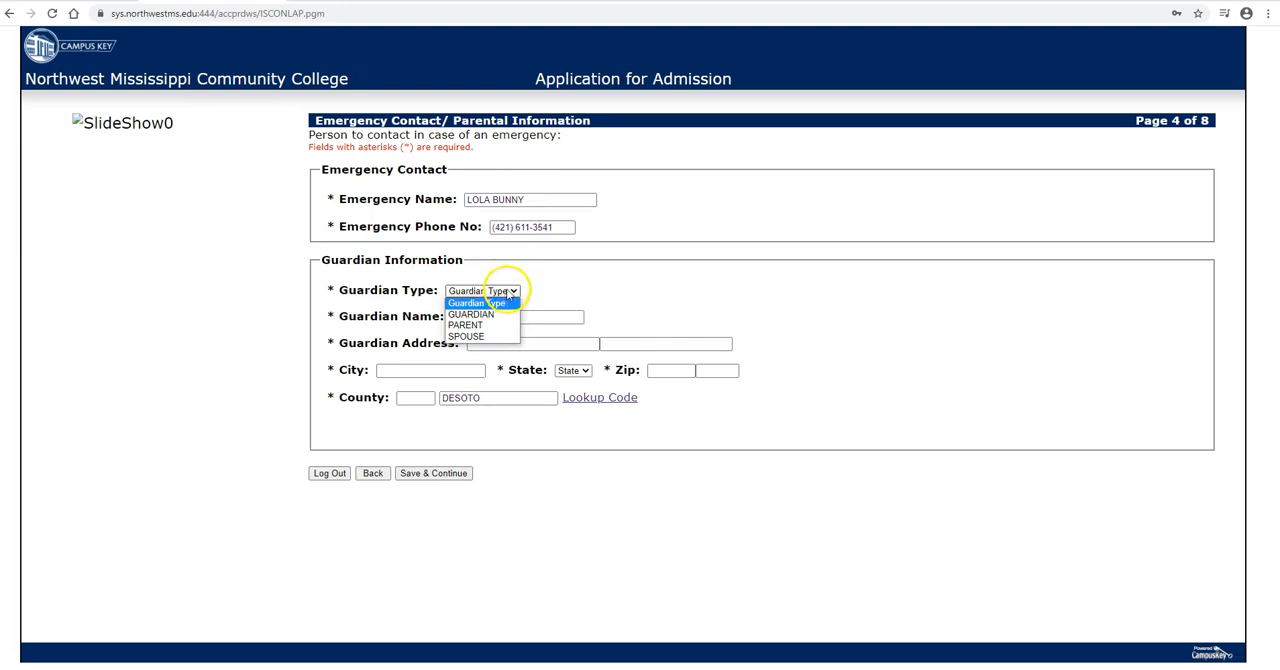
mouse_move(480, 336)
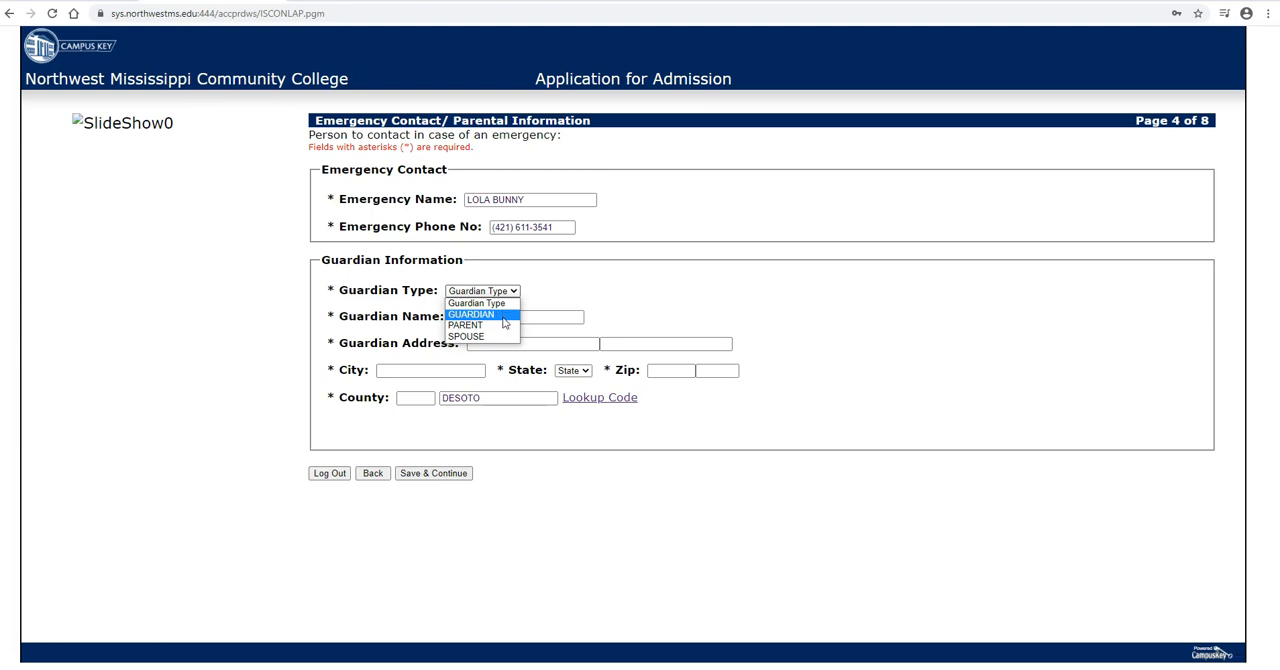
left_click(464, 324)
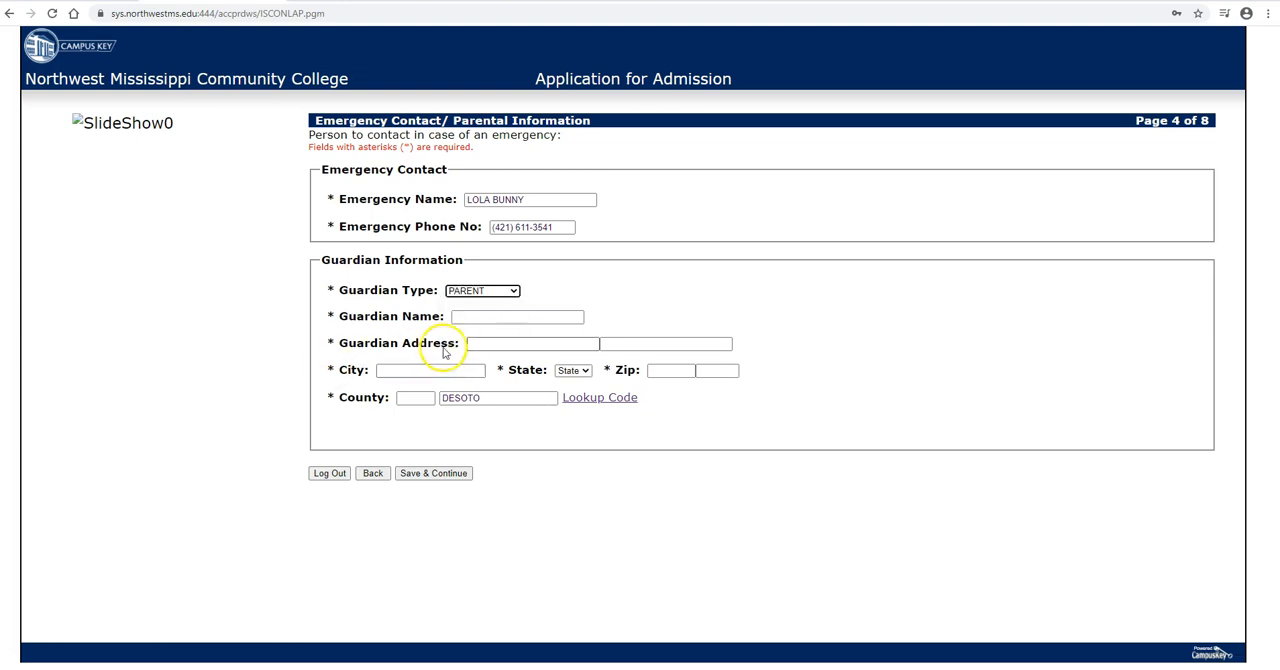
type("DAFFY DUCK")
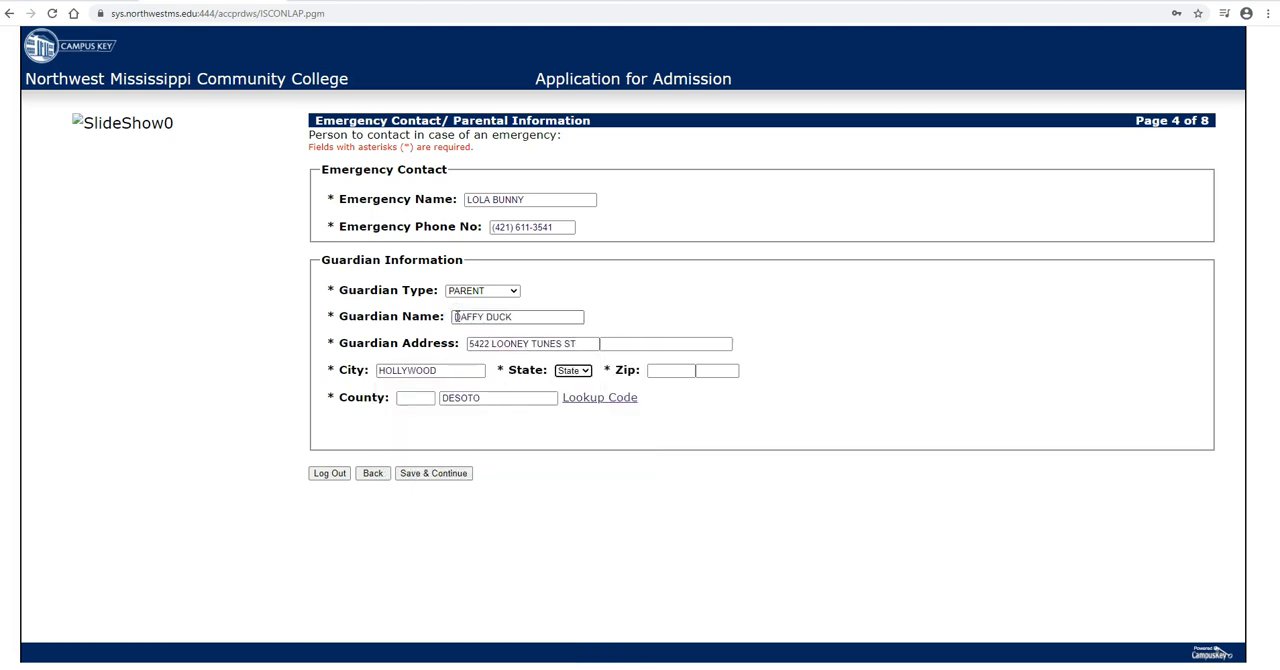
left_click(600, 396)
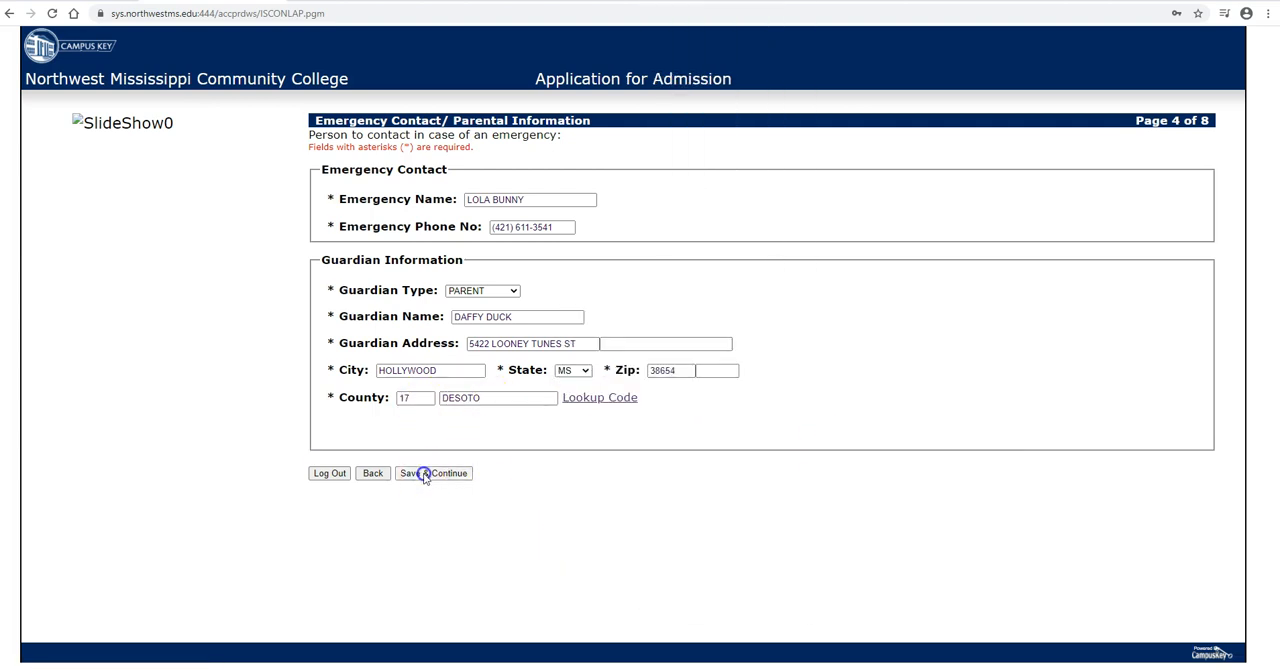
Save the guardian details and continue to page 5, Employer Information
left_click(432, 472)
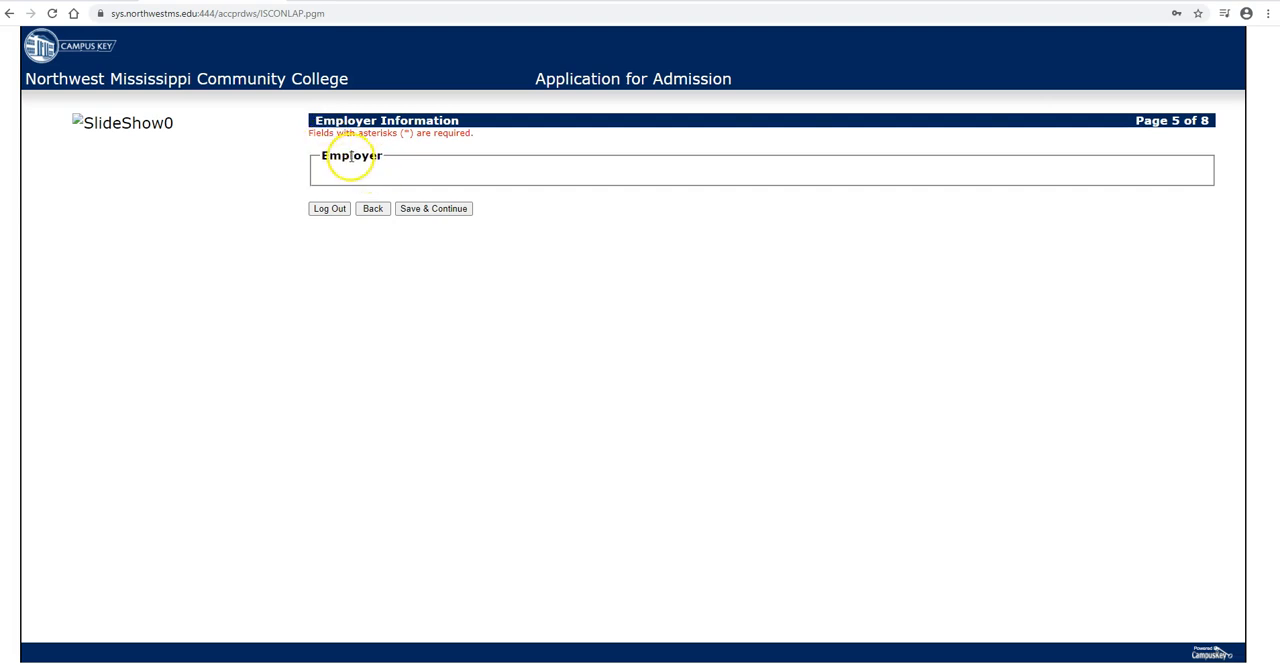
mouse_move(430, 160)
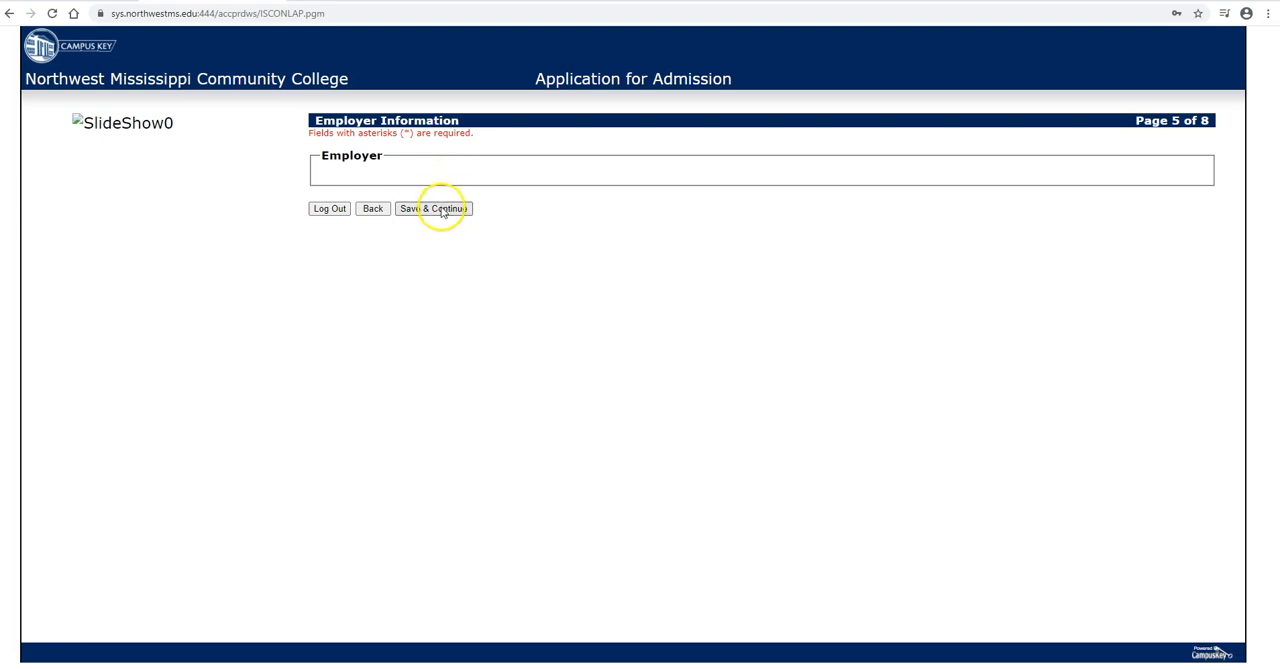
Continue past the empty employer page and choose Future High School Graduate as the status
left_click(432, 208)
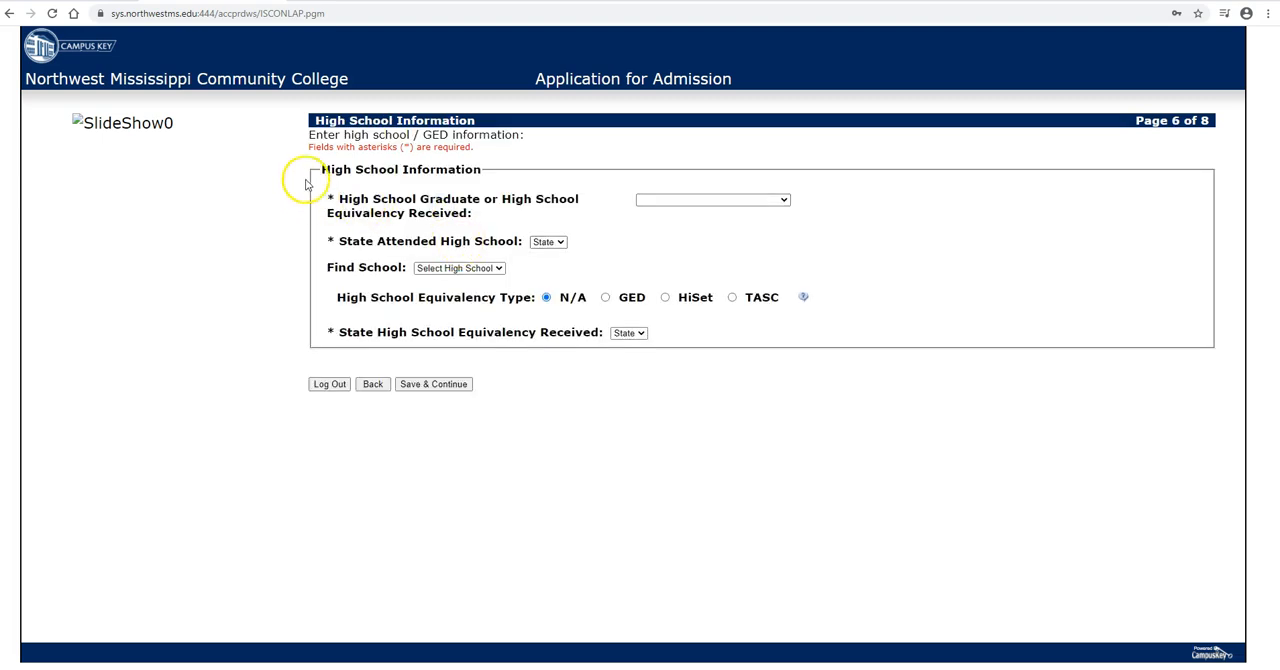
mouse_move(196, 230)
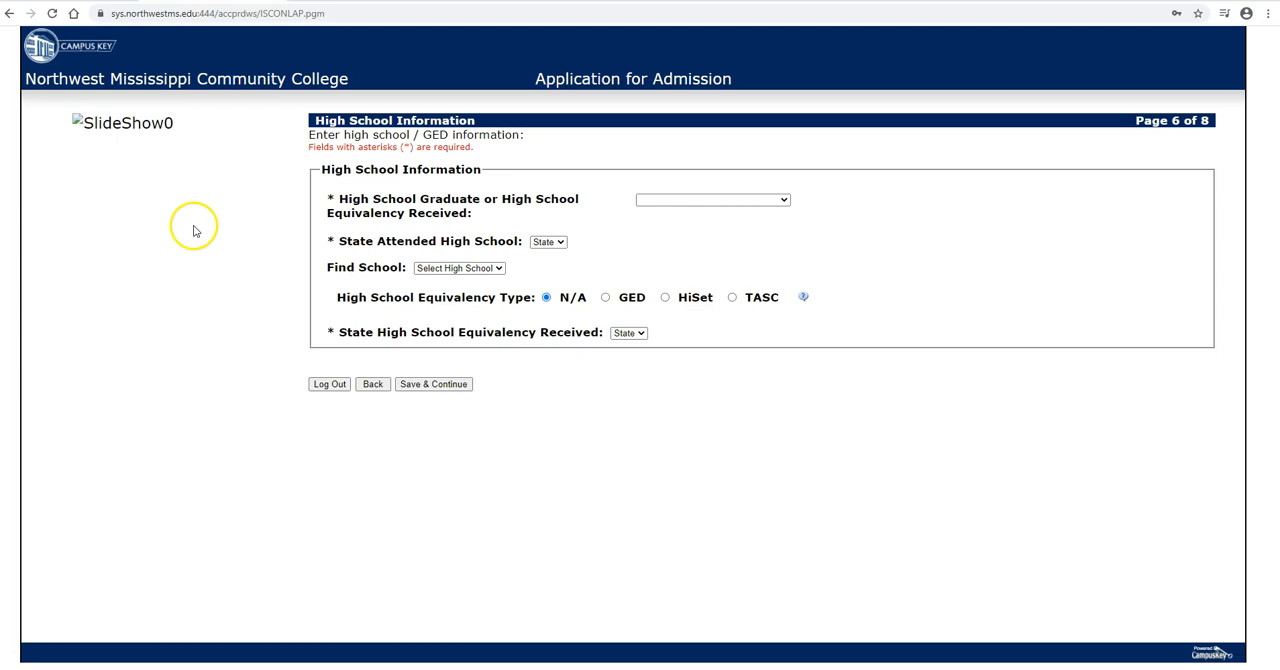
mouse_move(492, 248)
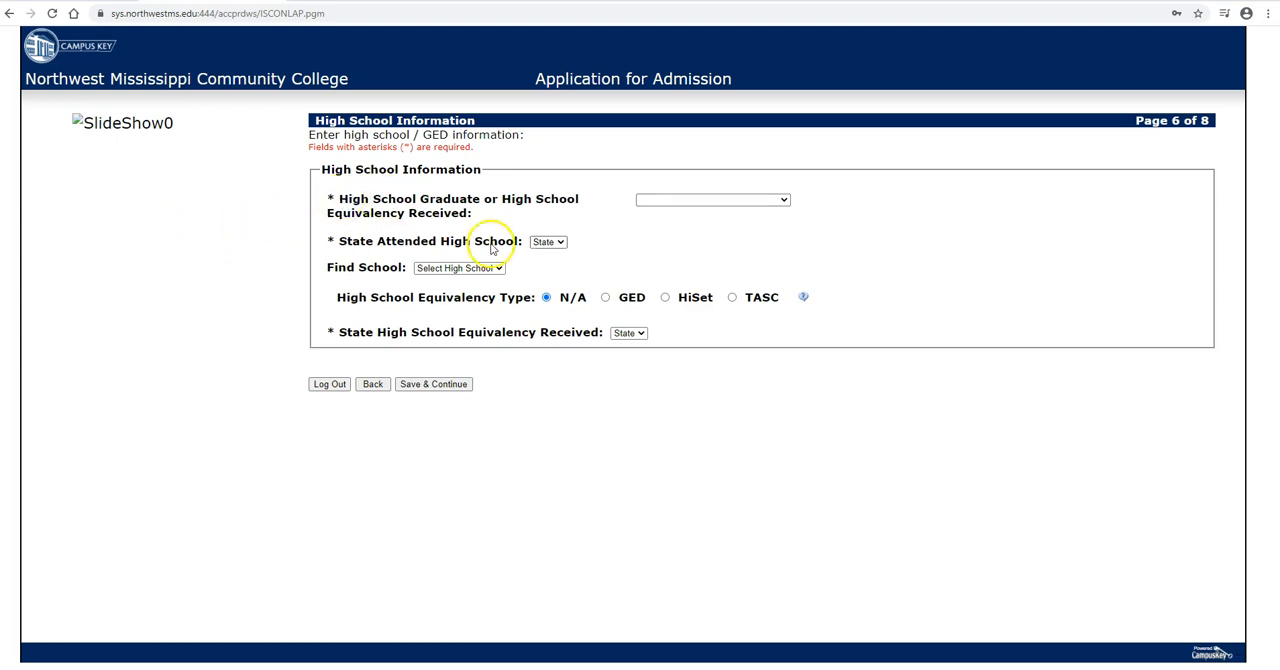
left_click(712, 200)
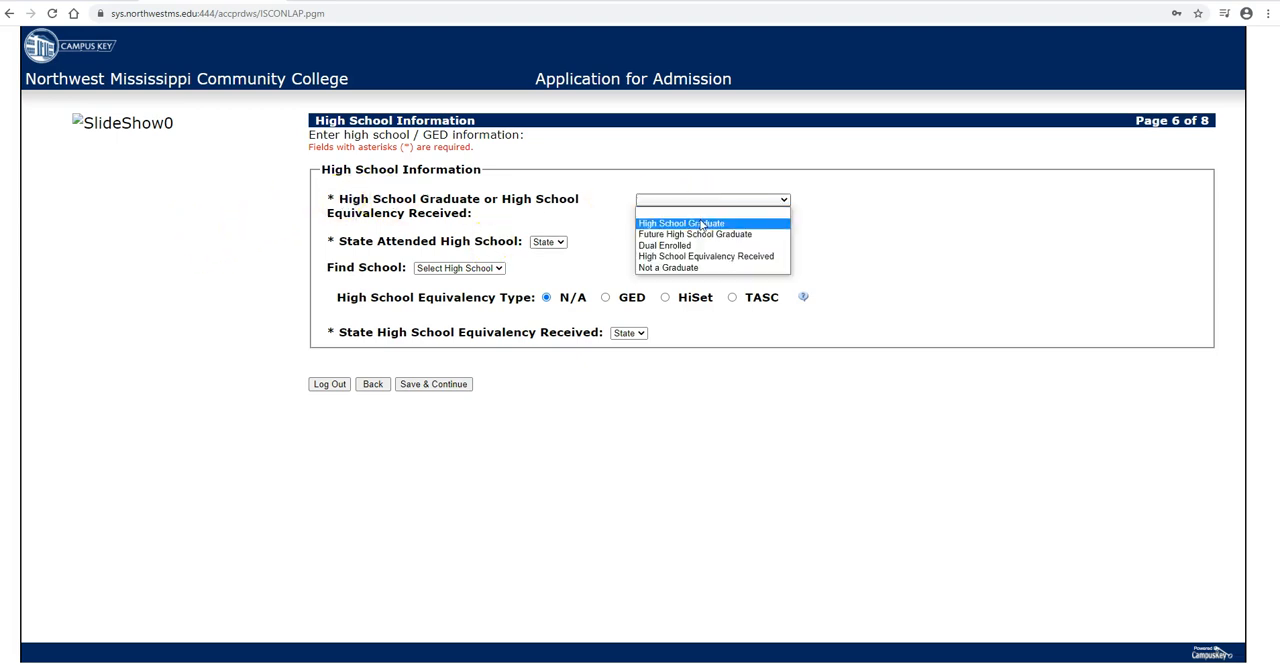
mouse_move(696, 234)
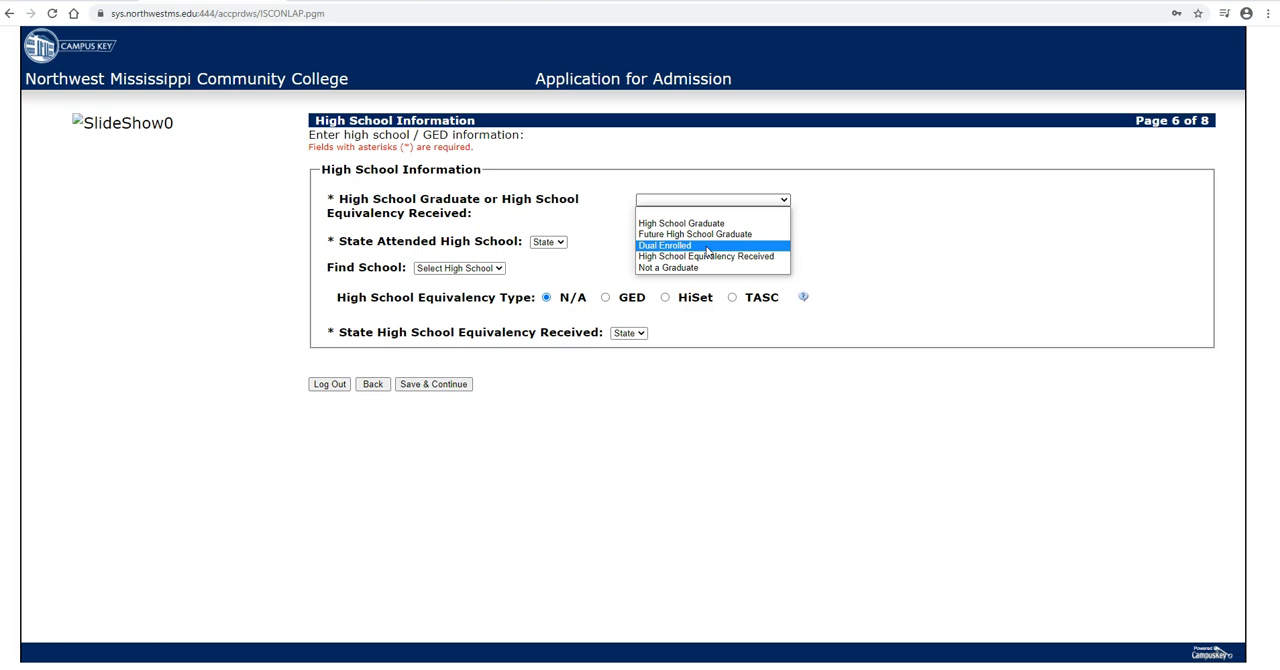
mouse_move(708, 256)
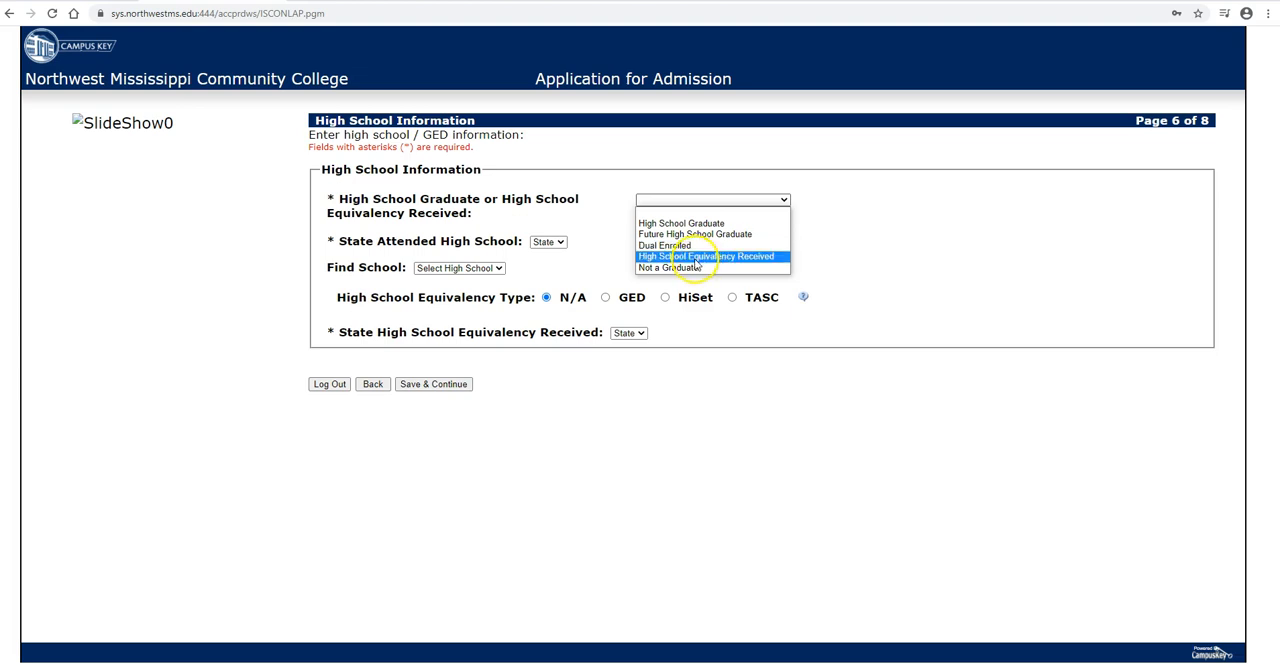
mouse_move(704, 264)
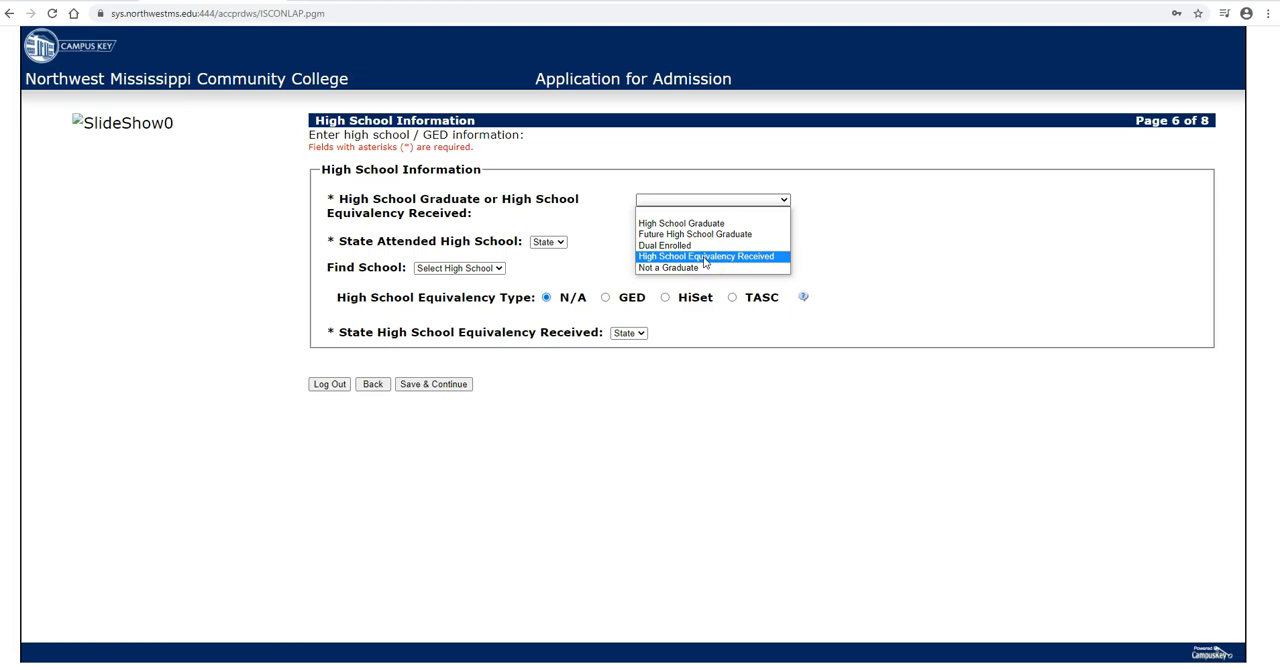
mouse_move(708, 268)
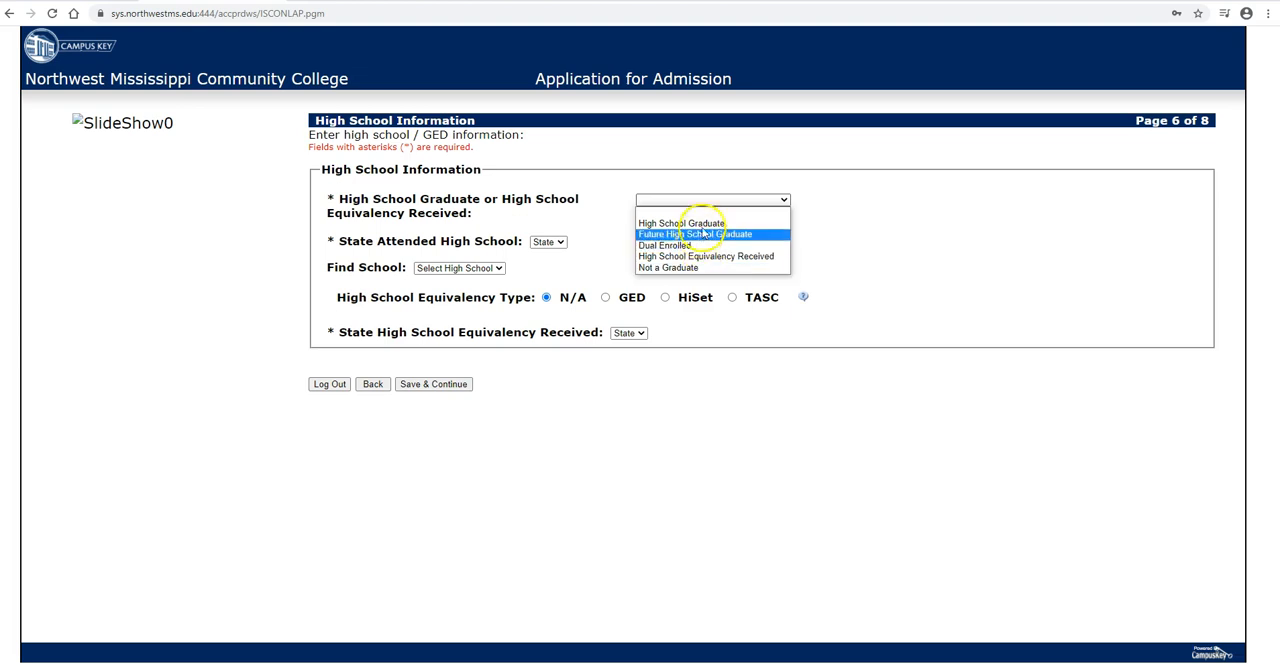
mouse_move(704, 236)
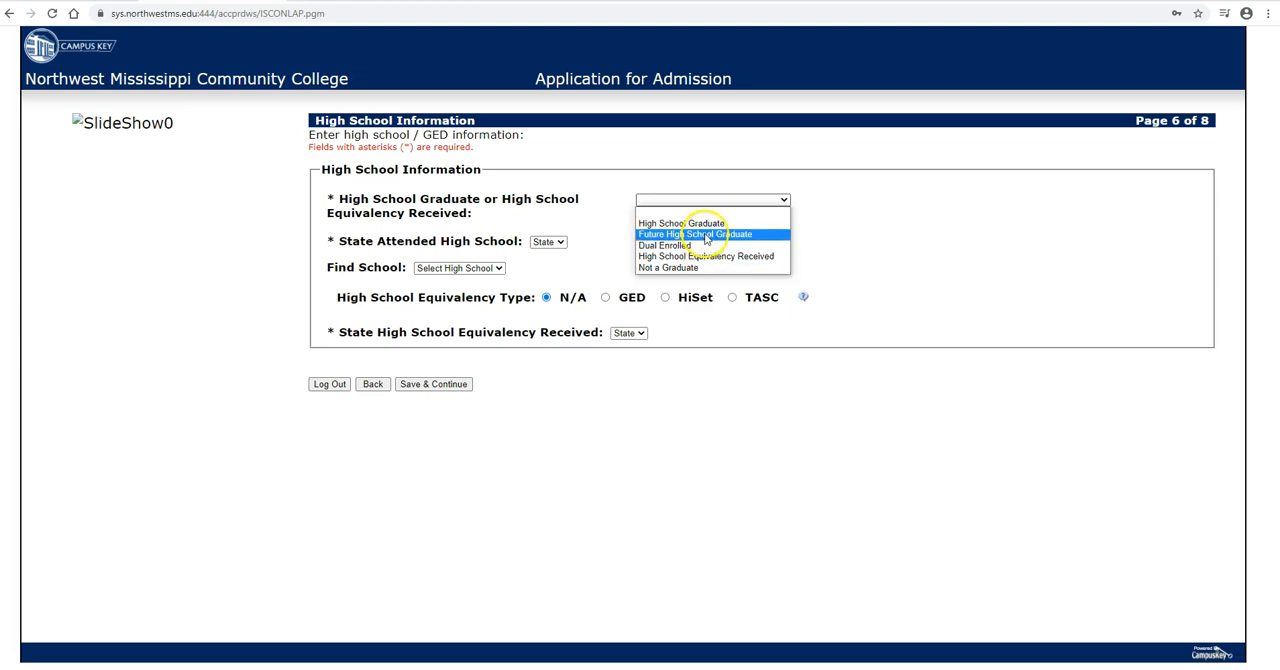
left_click(548, 240)
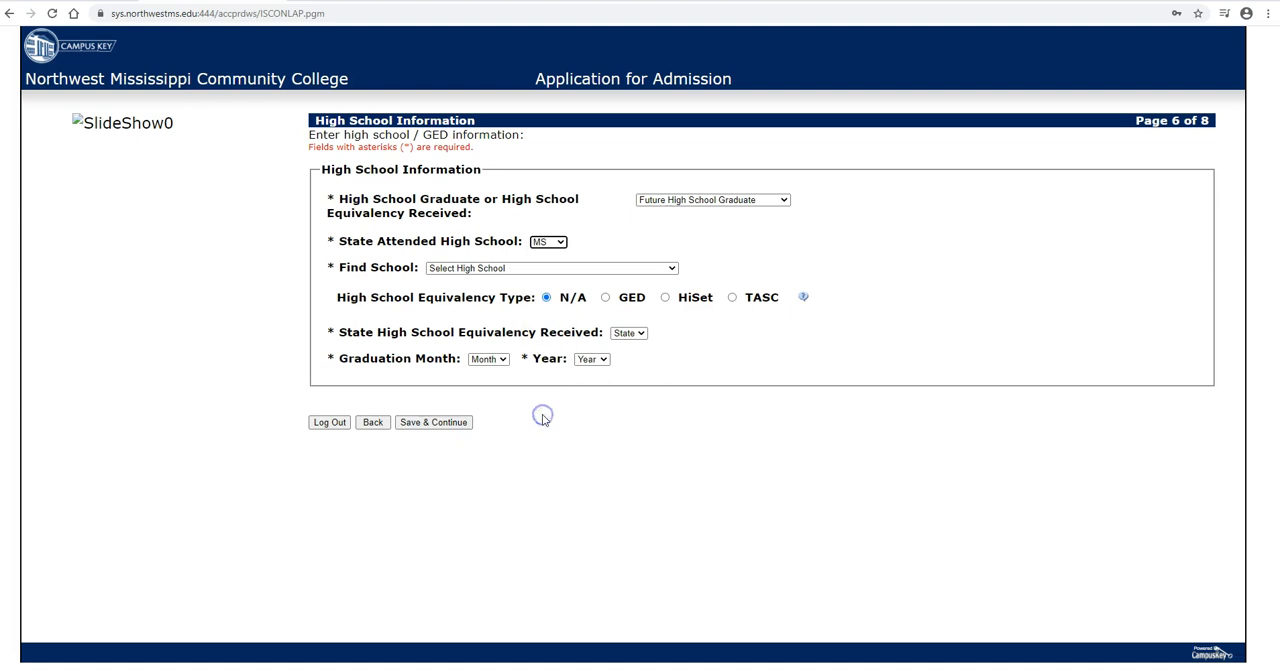
Choose OLIVE BRANCH HIGH SCHOOL from the school list, keeping N/A as the equivalency type
left_click(552, 268)
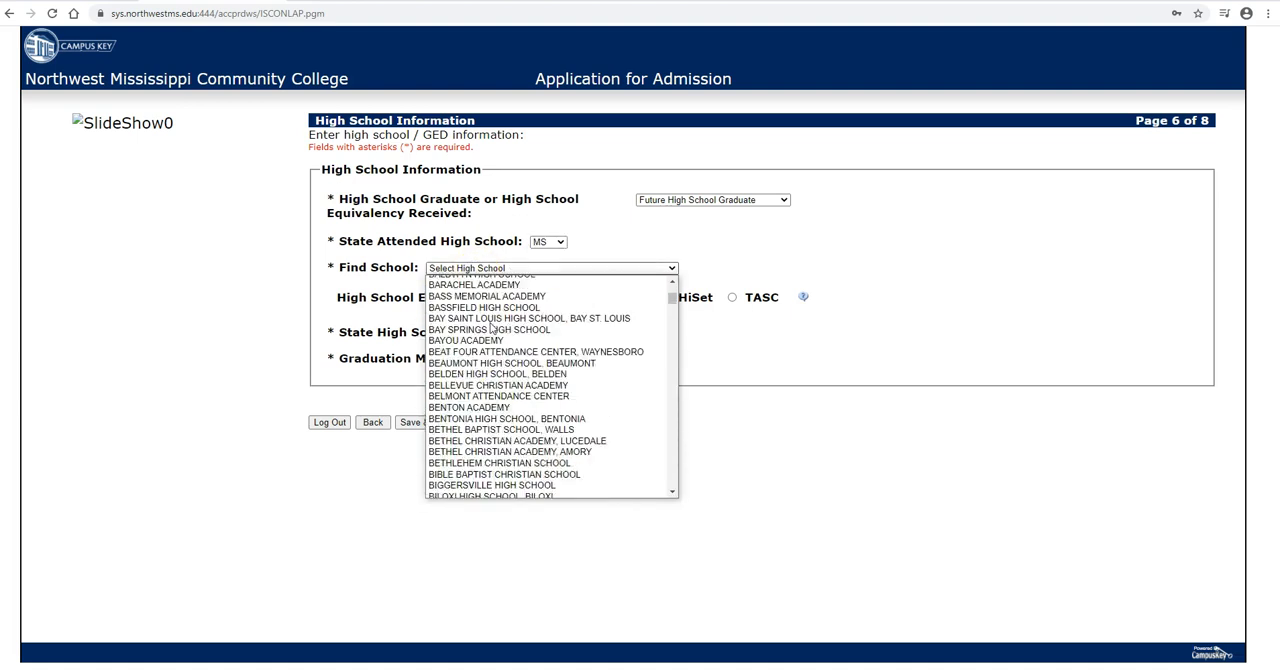
scroll("down", 3)
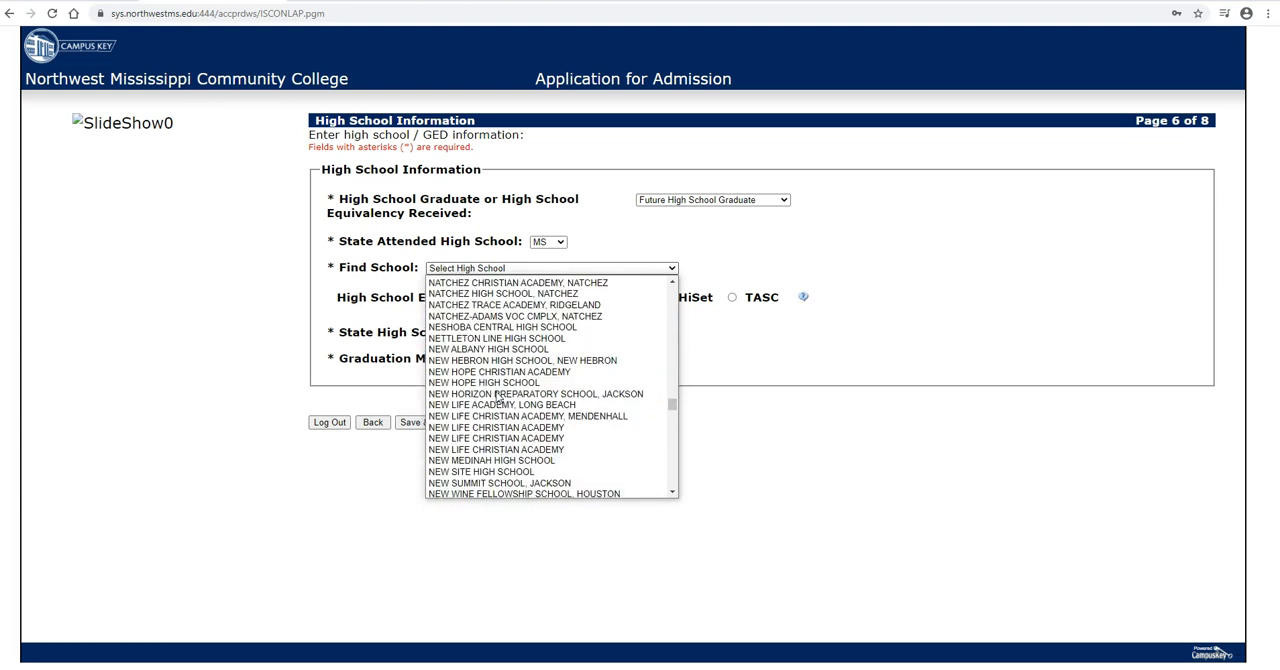
scroll("down", 3)
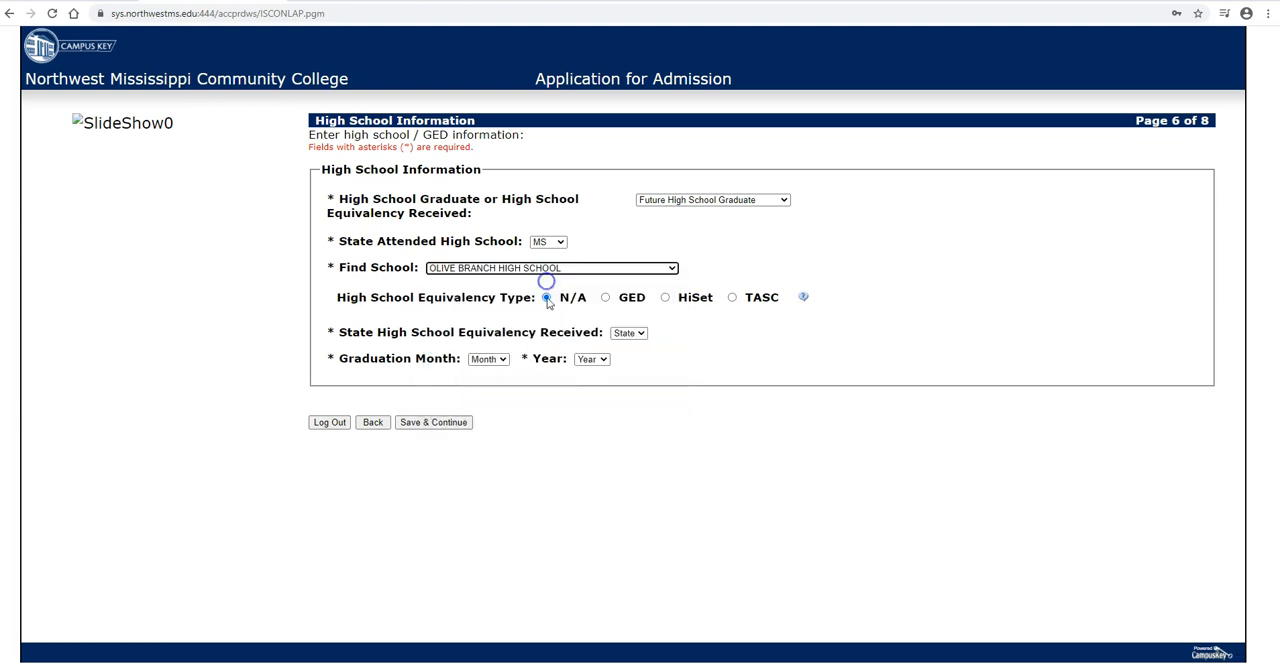
left_click(546, 296)
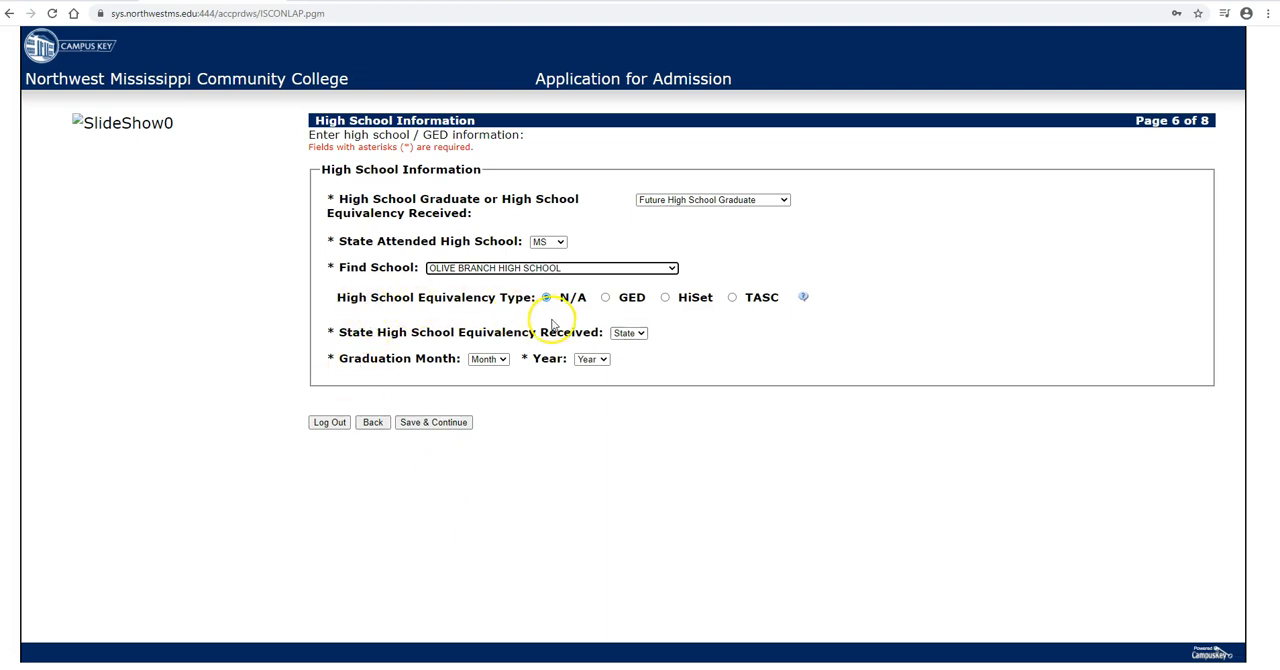
left_click(546, 296)
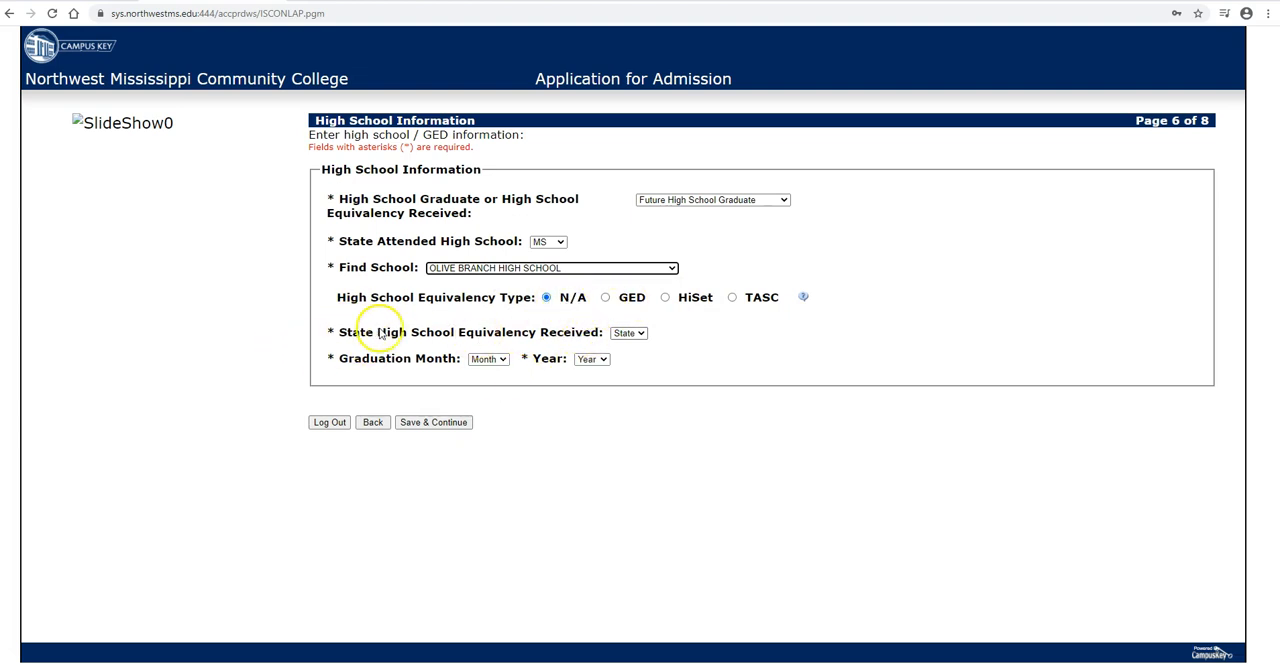
mouse_move(598, 338)
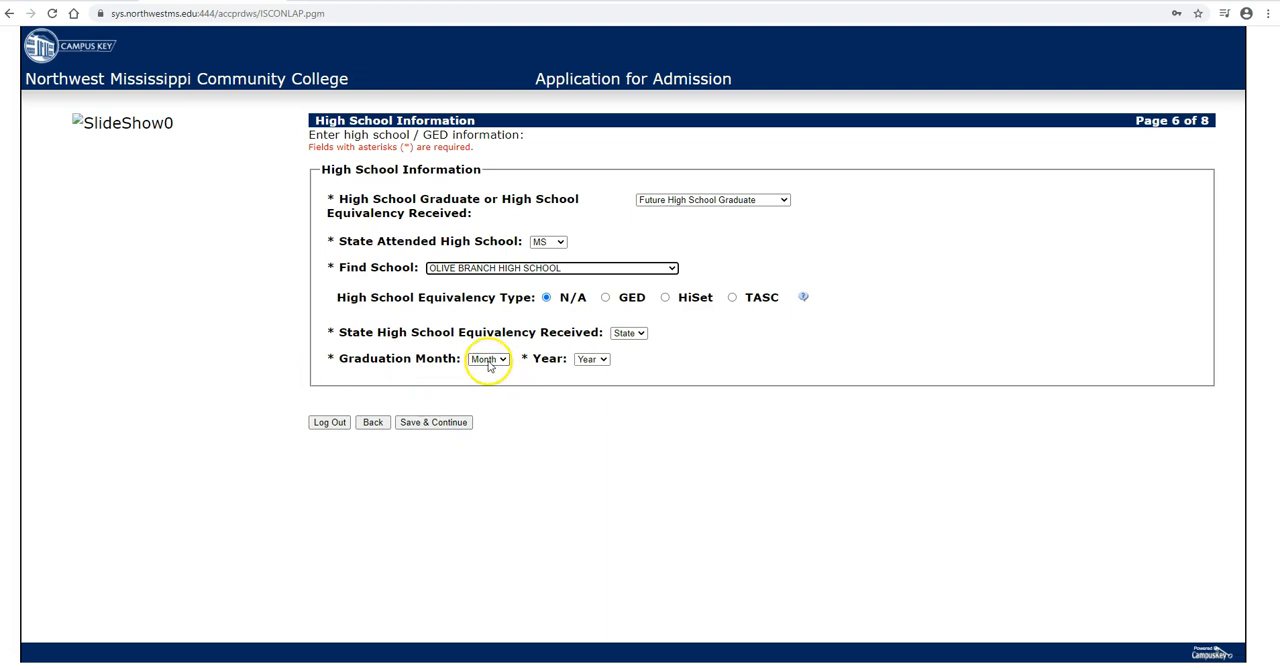
Set the graduation date to 05/2021 and save the high school page
left_click(488, 360)
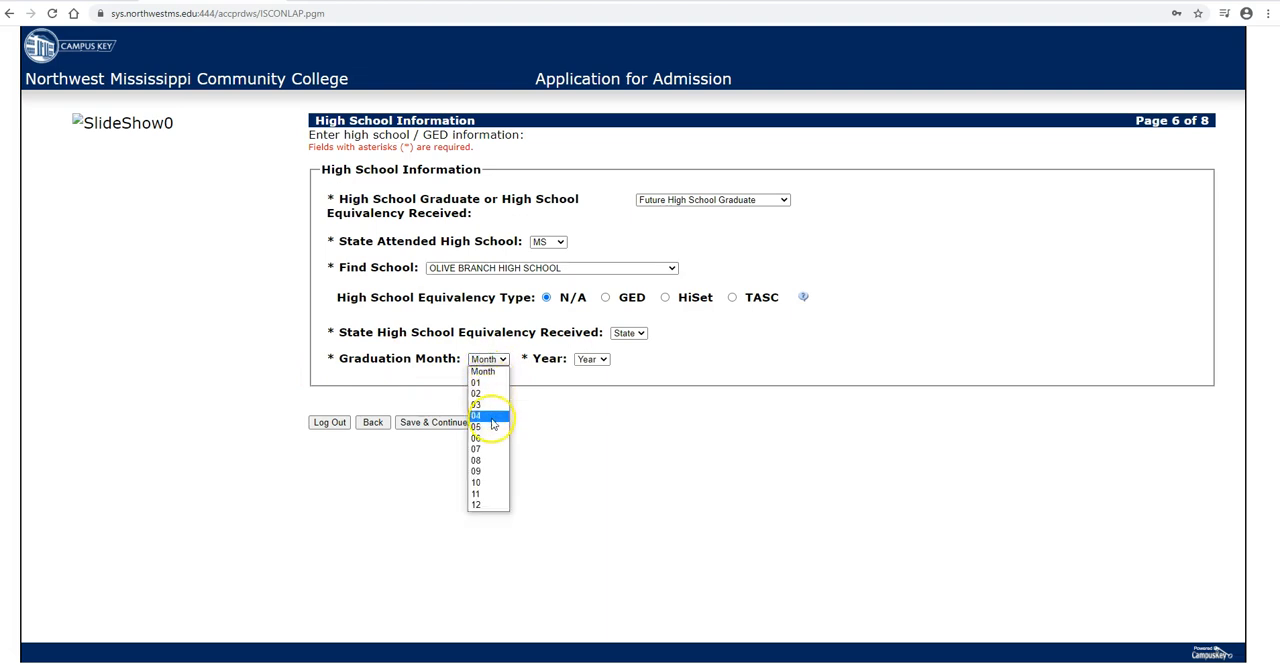
left_click(592, 360)
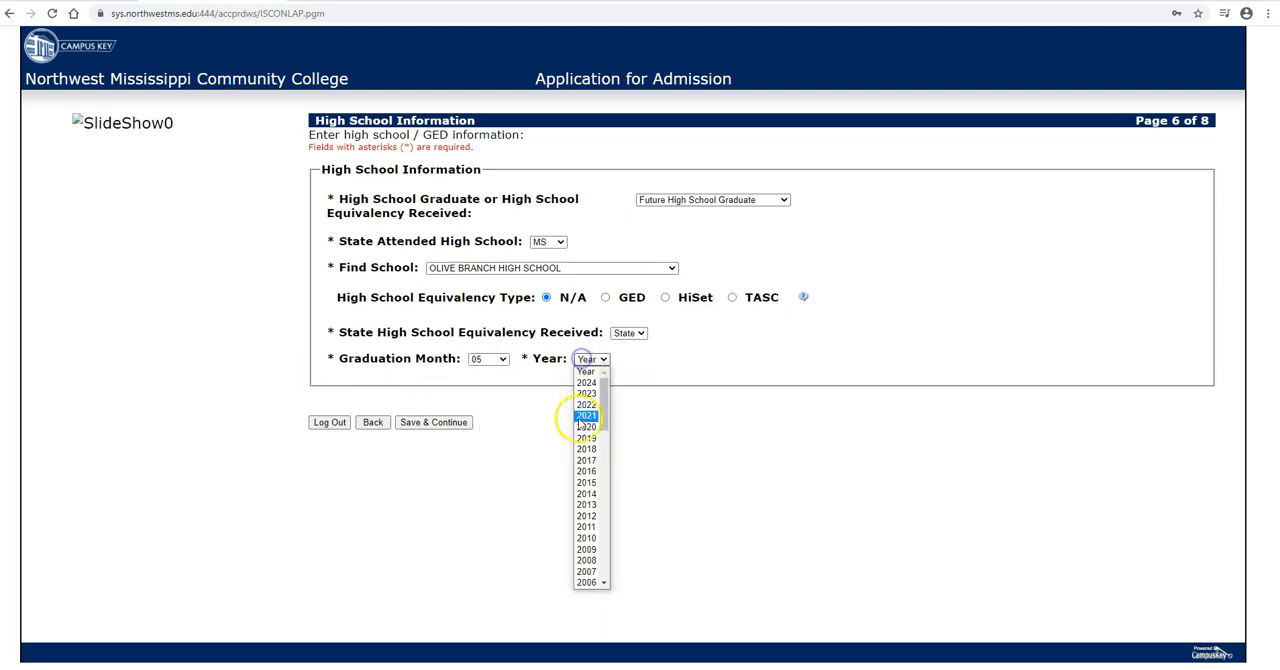
left_click(586, 416)
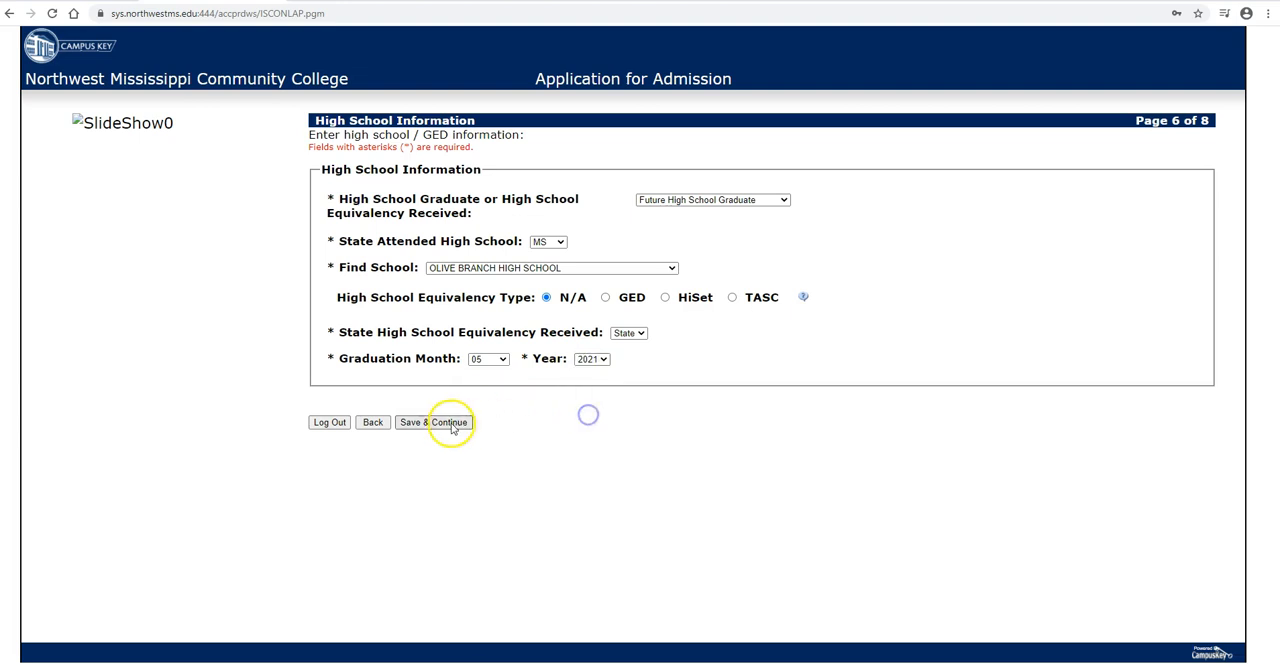
left_click(432, 420)
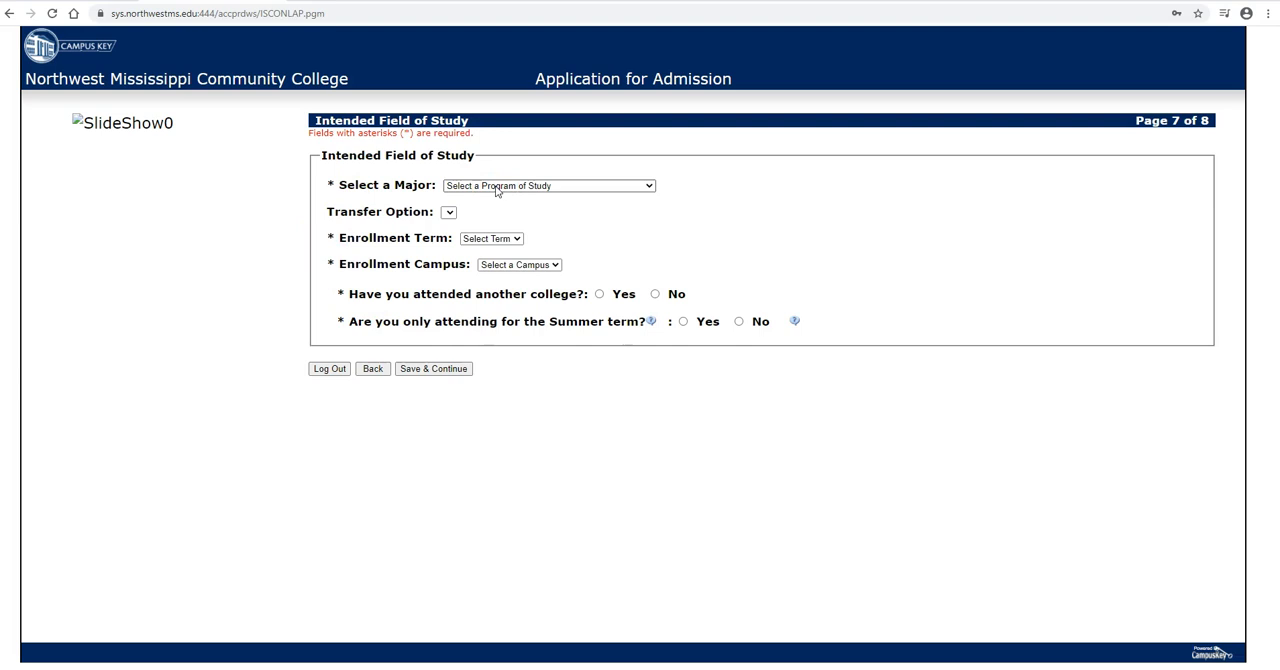
Choose GEN/AA General College as the major and FA2021 as the enrollment term
left_click(548, 184)
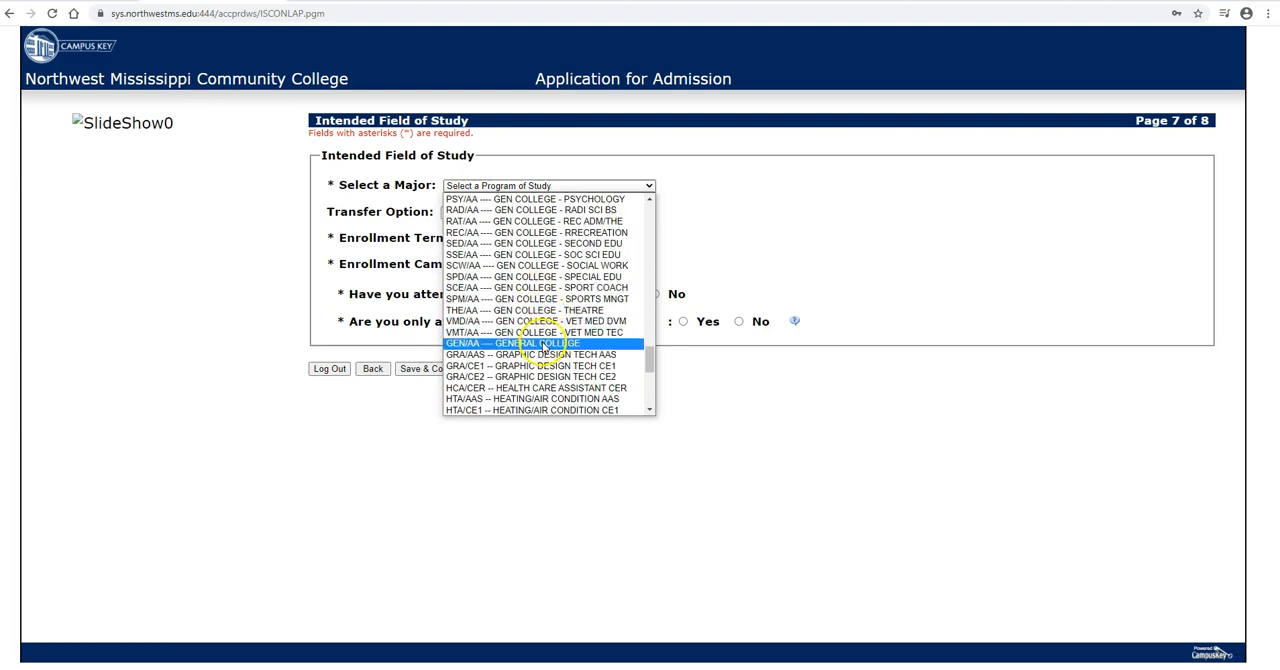
left_click(536, 344)
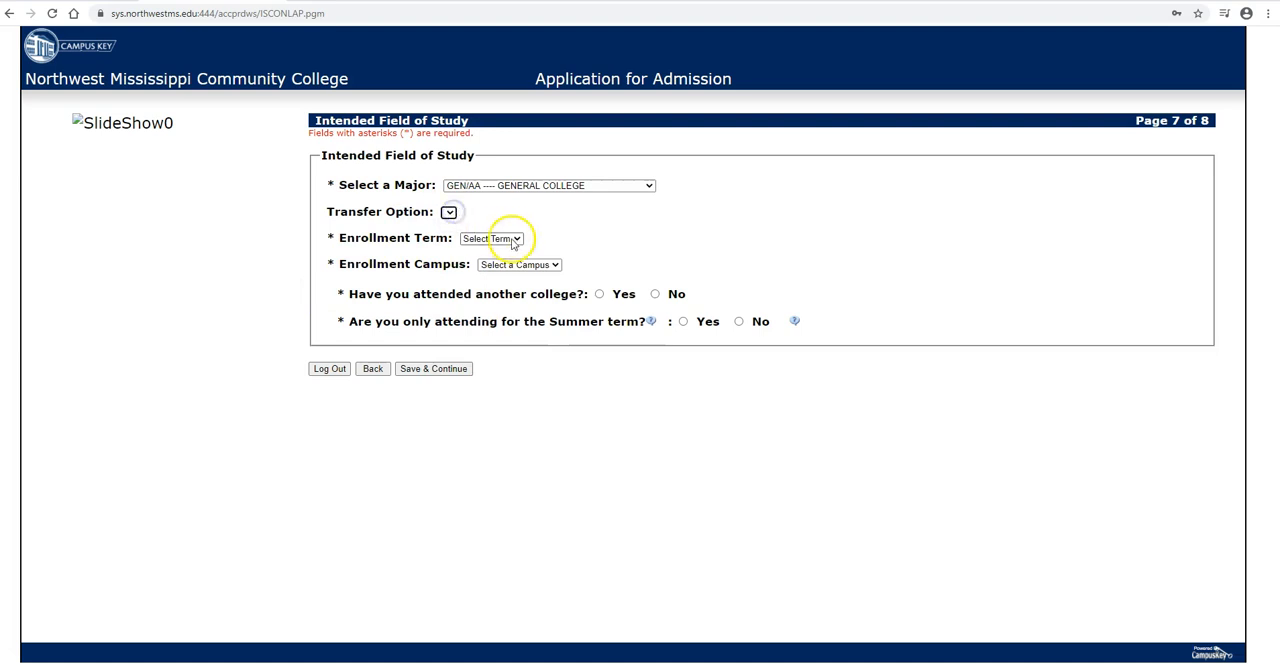
left_click(490, 238)
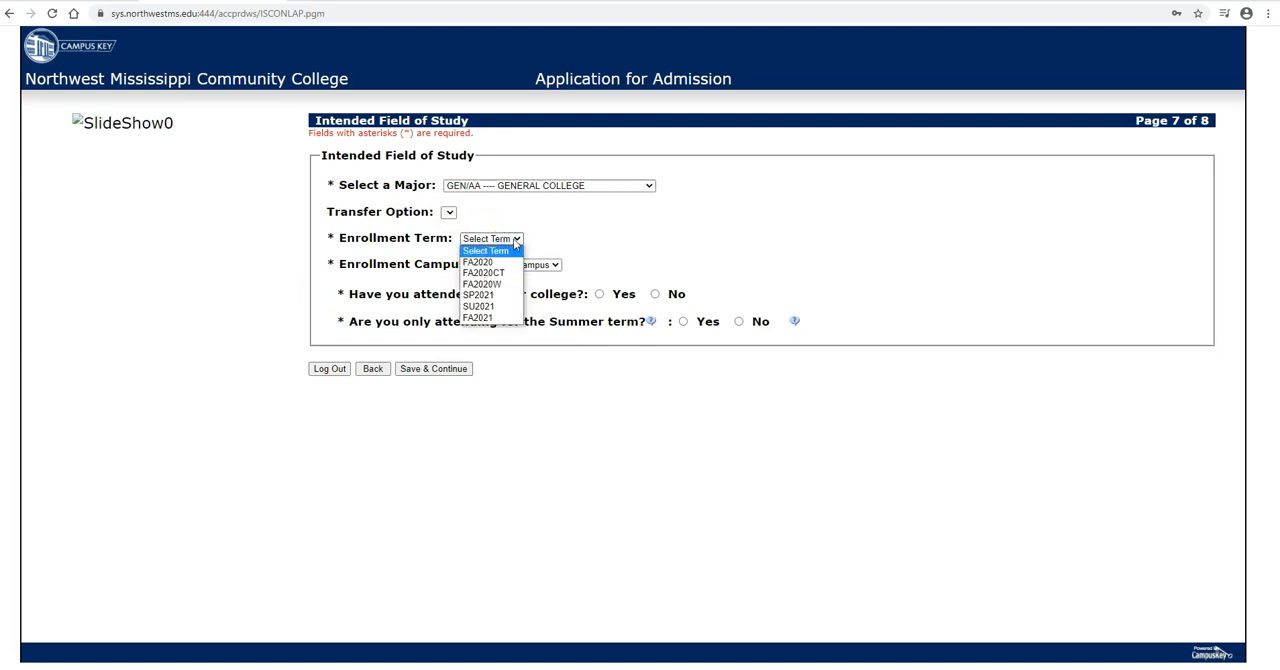
mouse_move(484, 316)
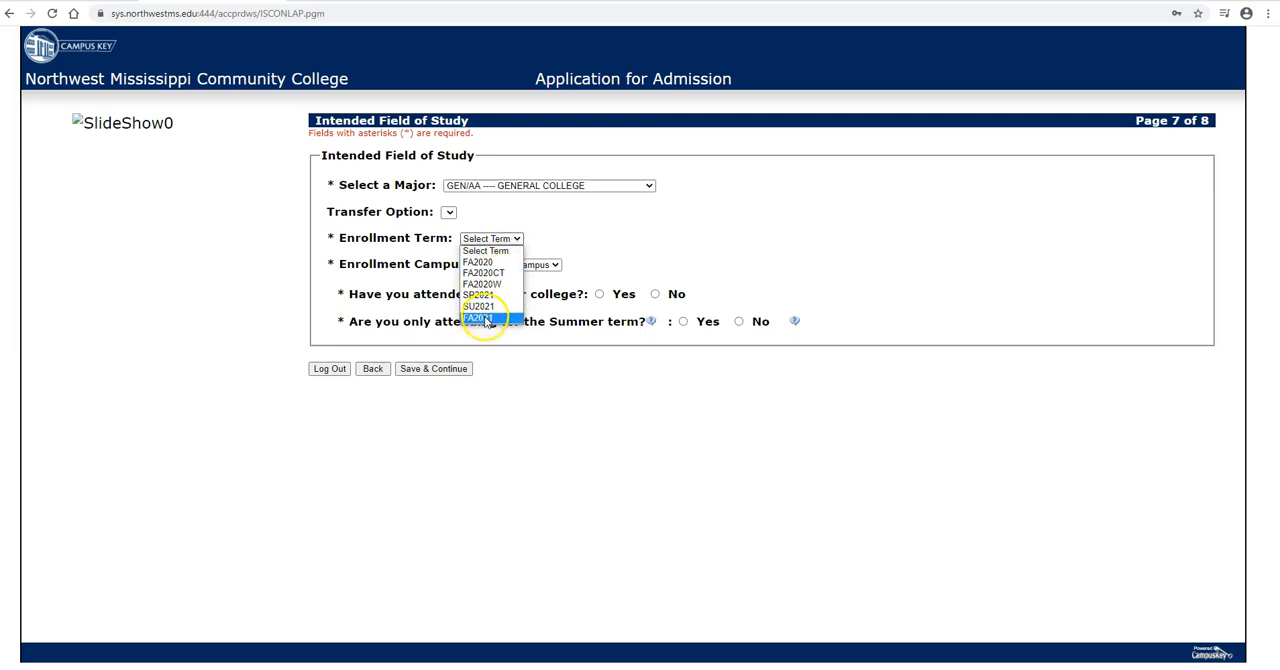
left_click(480, 318)
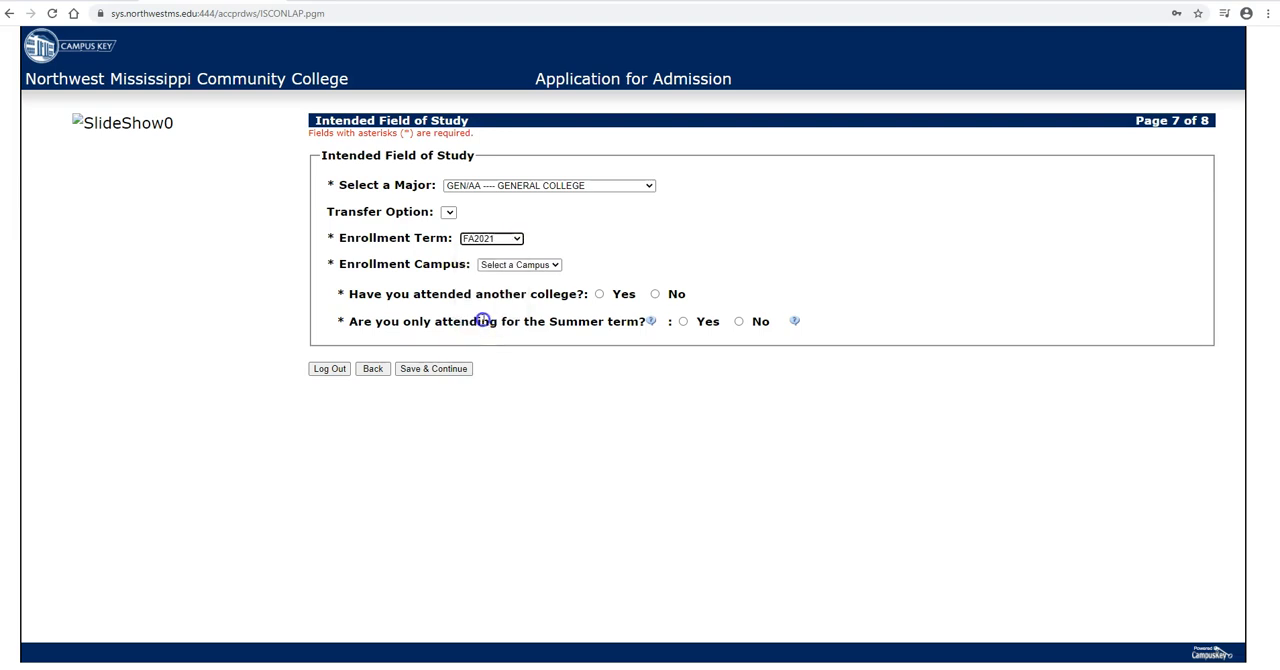
Choose DESOTO as the campus and answer No to prior college and summer-only attendance
left_click(518, 264)
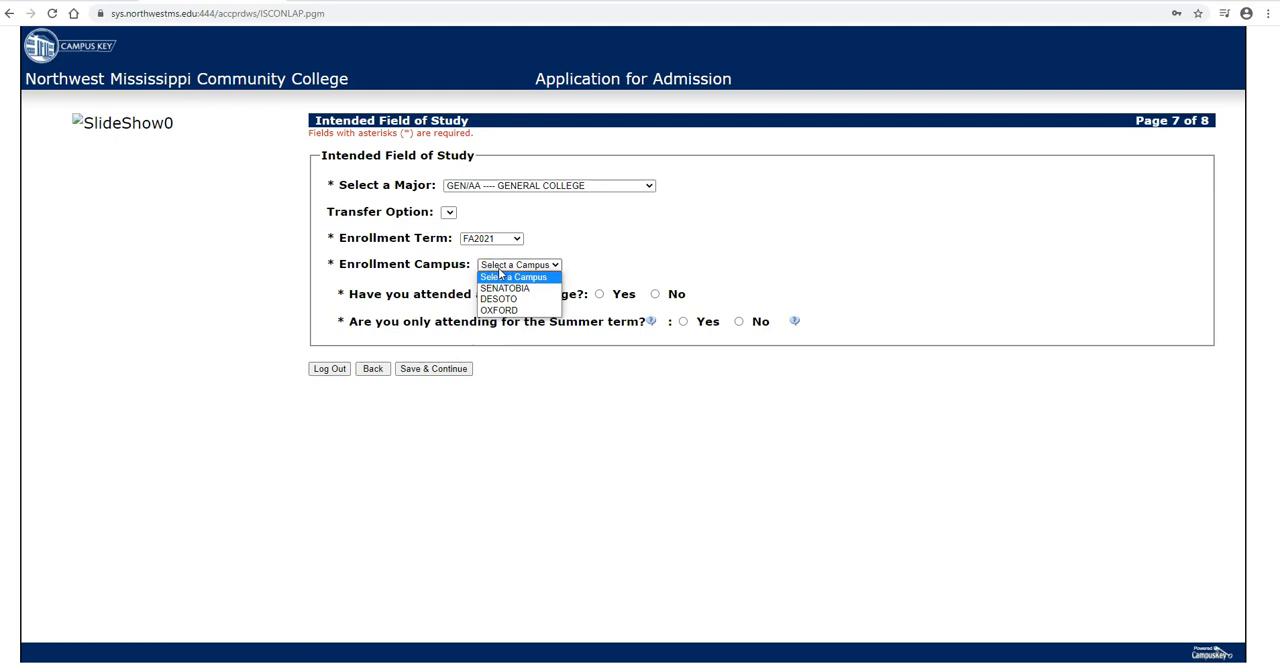
mouse_move(498, 300)
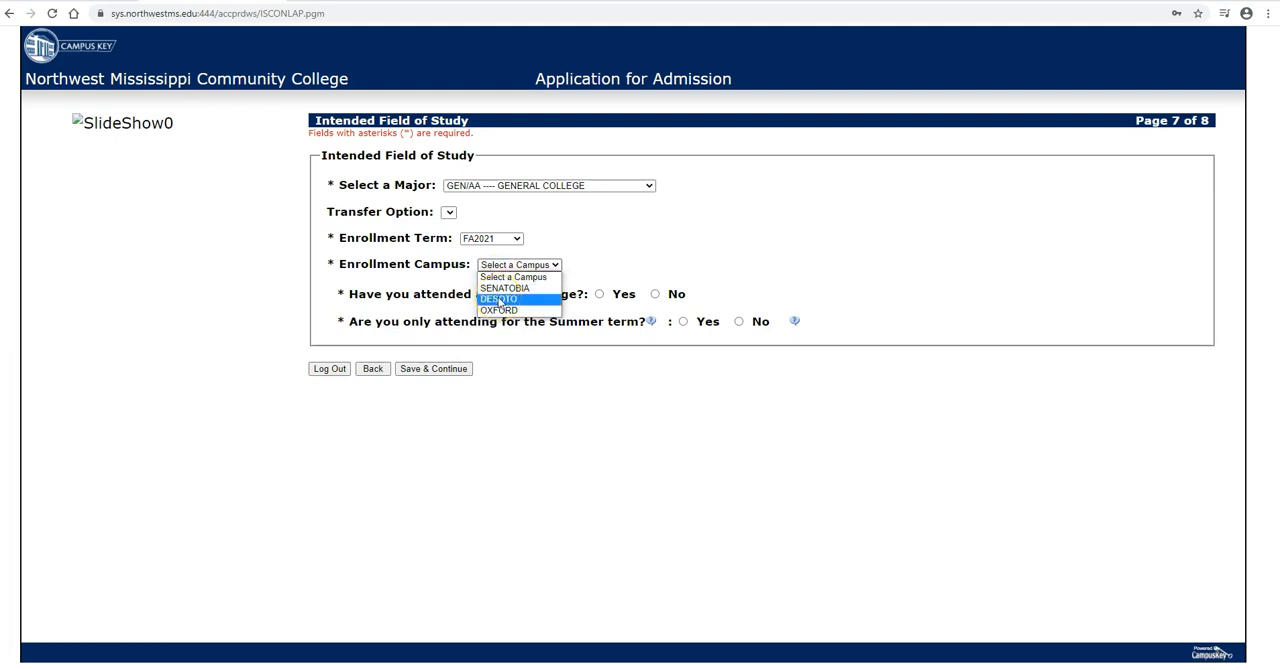
left_click(498, 300)
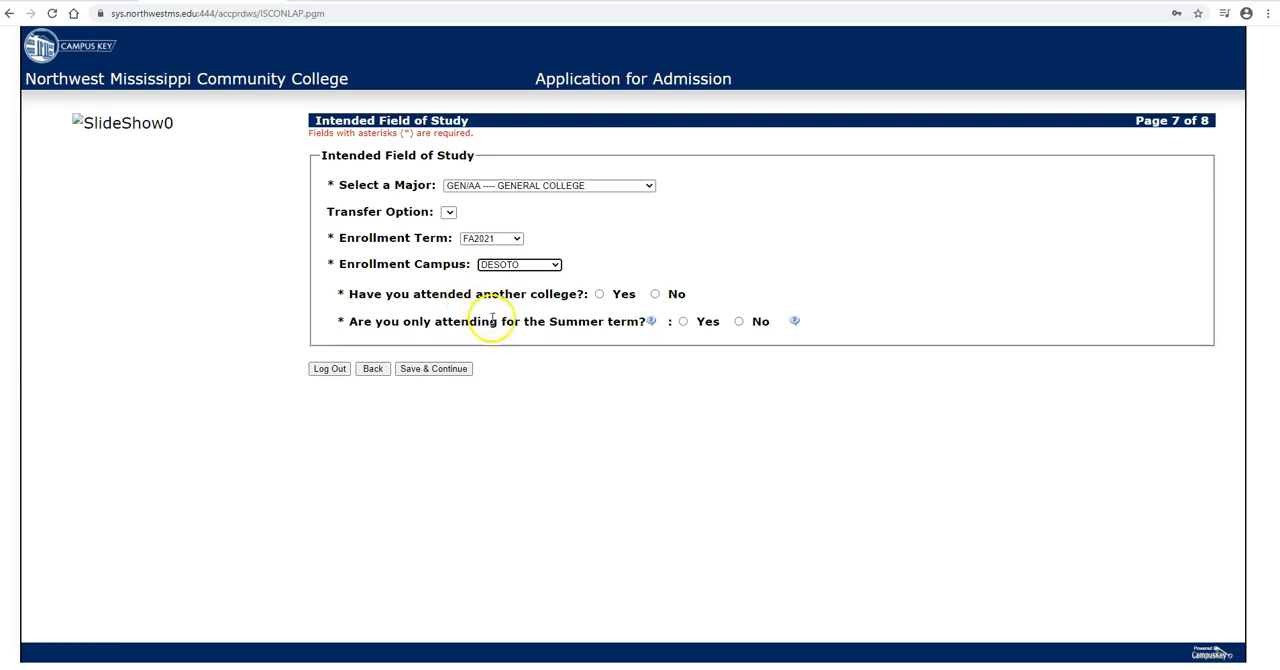
mouse_move(592, 336)
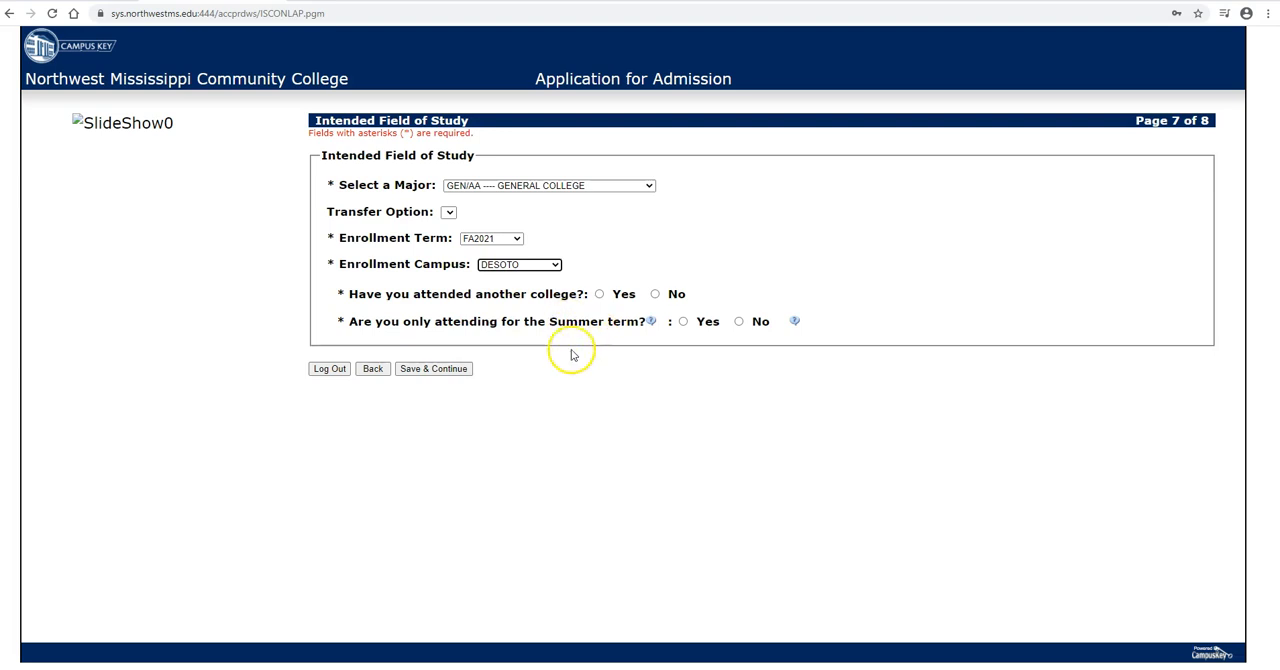
mouse_move(540, 348)
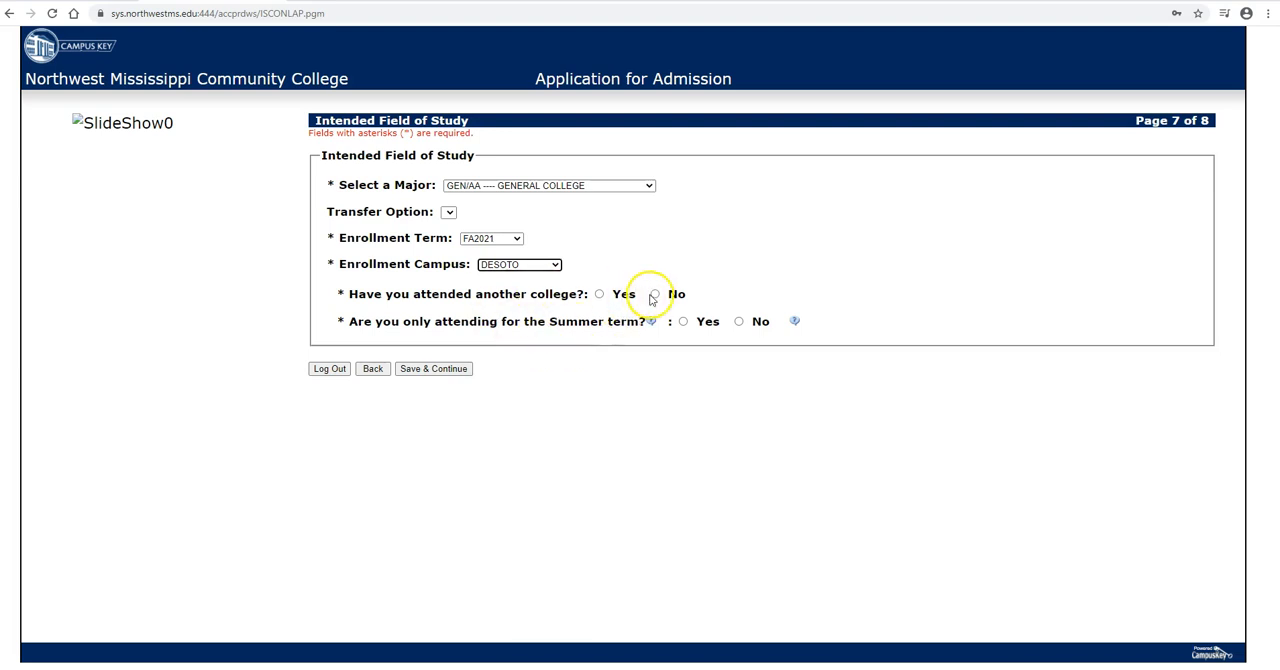
left_click(656, 292)
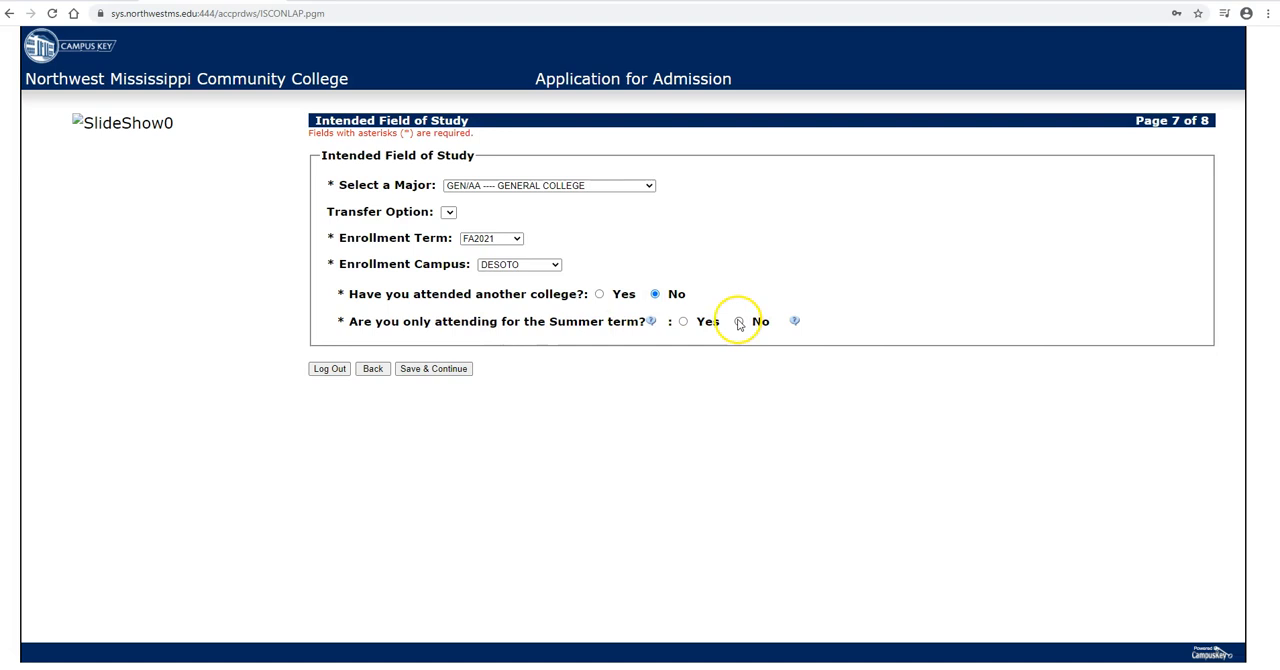
left_click(432, 368)
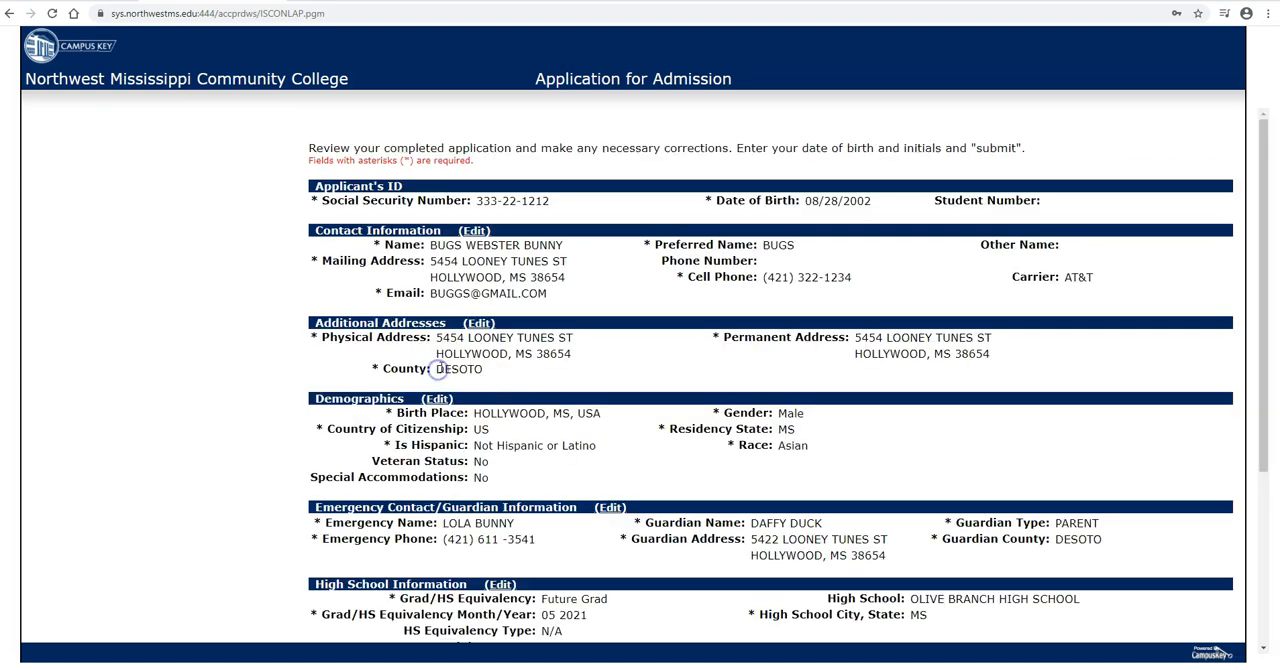
right_click(488, 164)
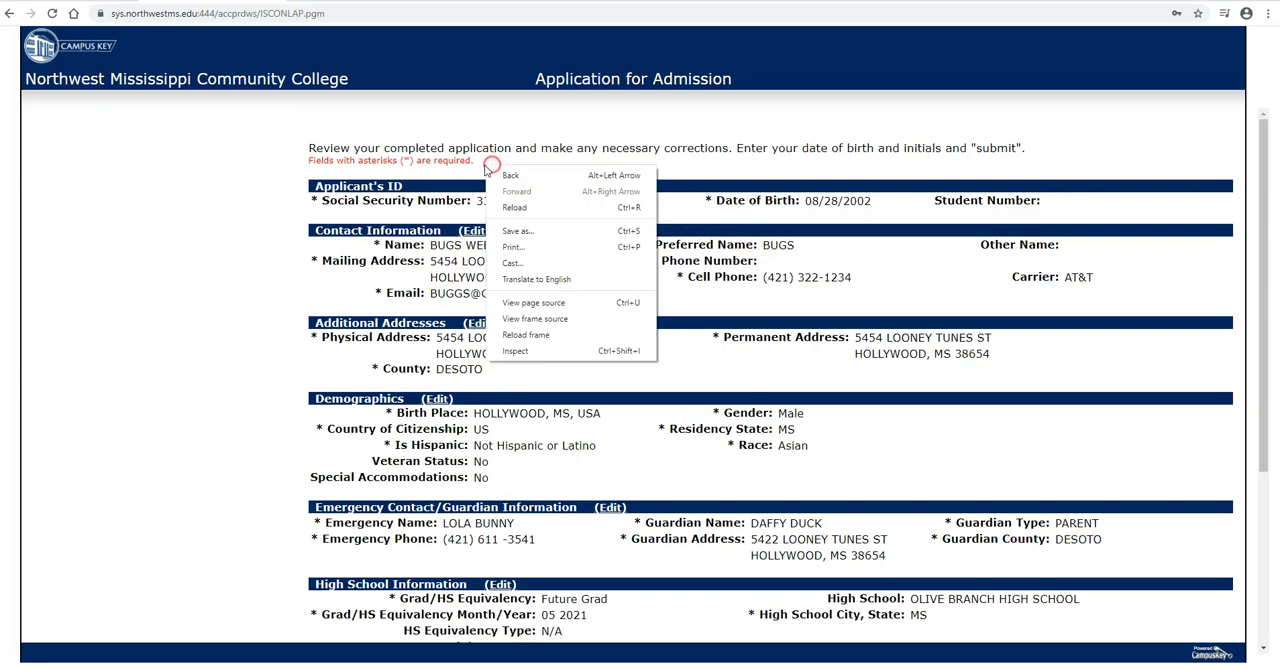
left_click(558, 148)
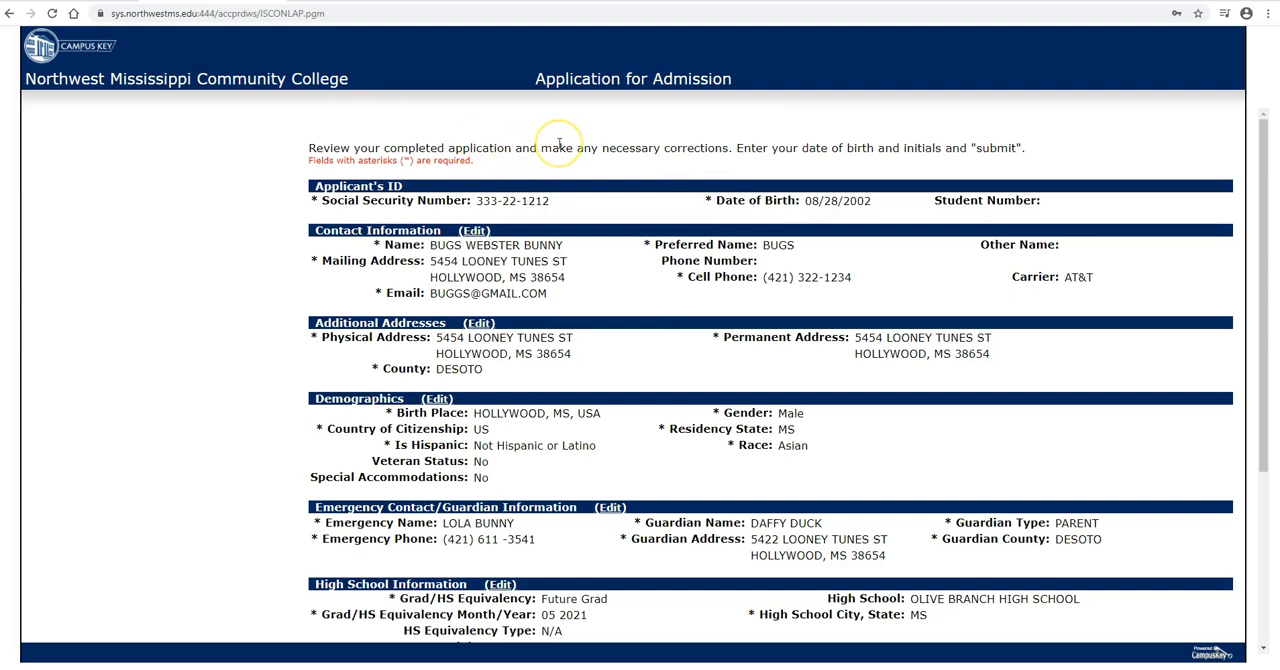
mouse_move(1120, 196)
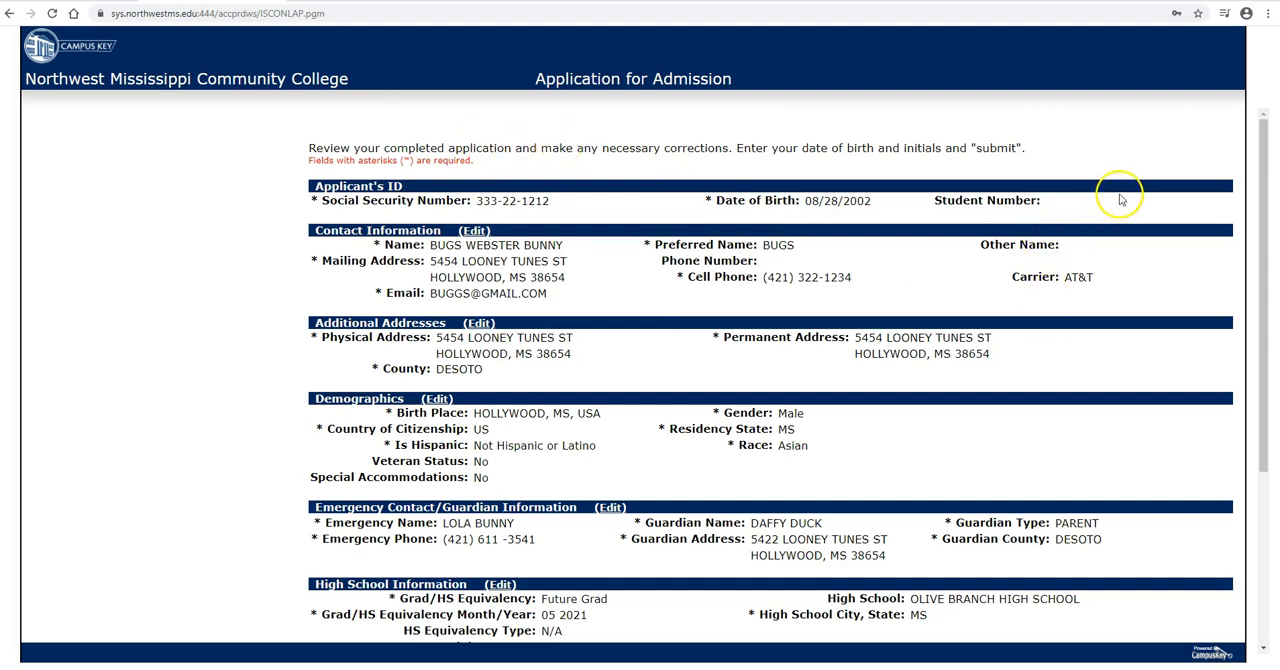
scroll("down", 3)
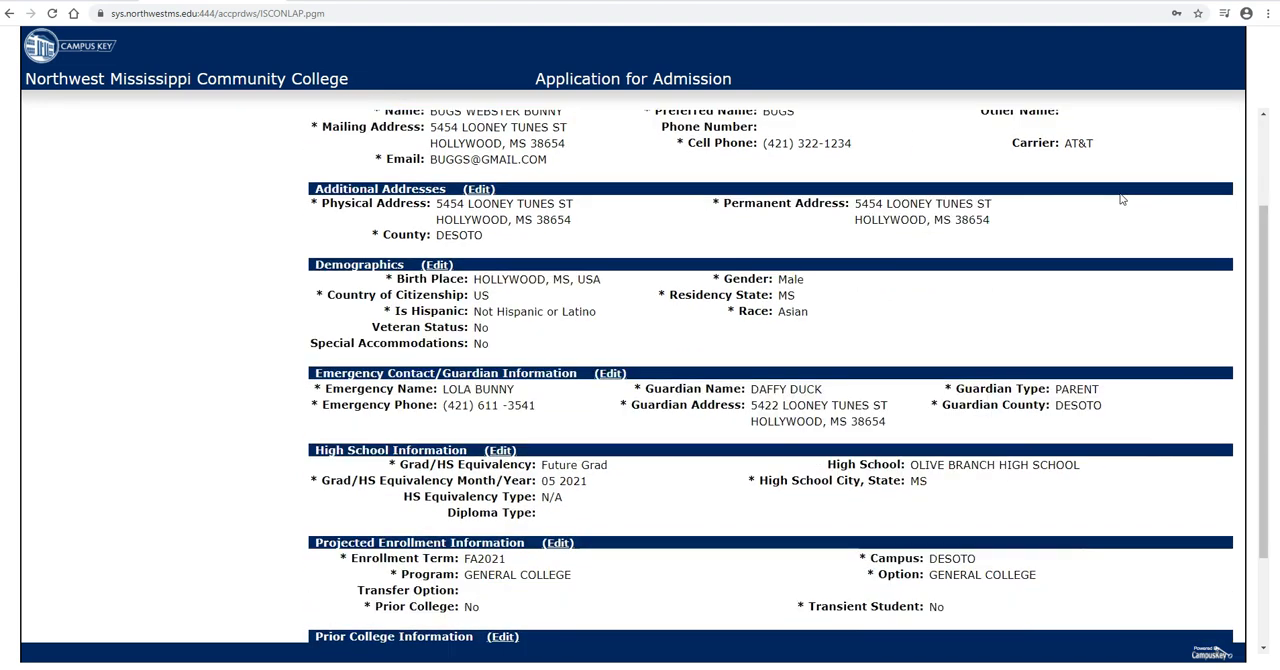
scroll("down", 3)
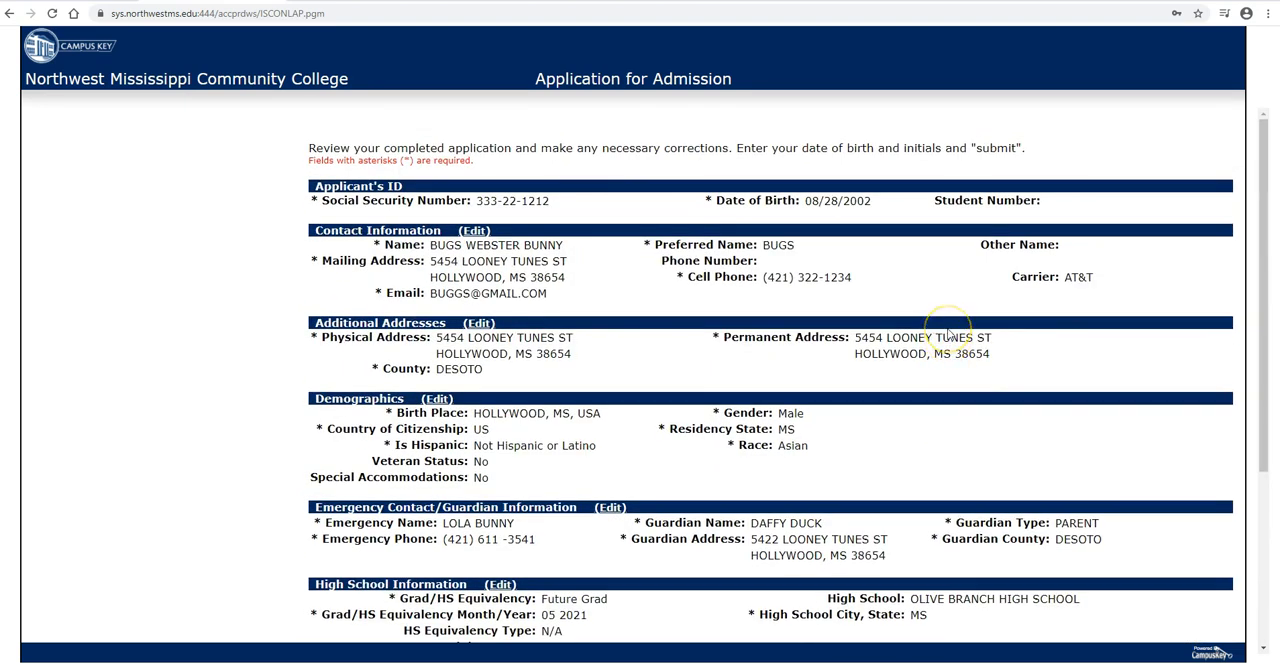
scroll("down", 3)
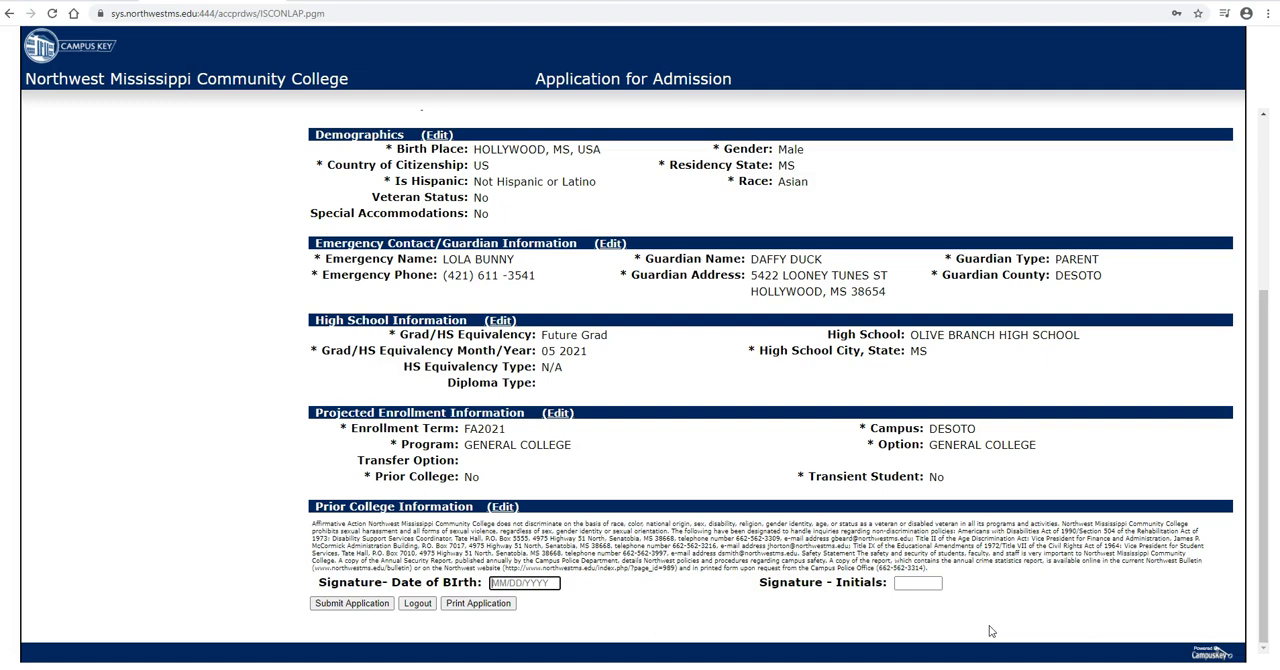
mouse_move(988, 582)
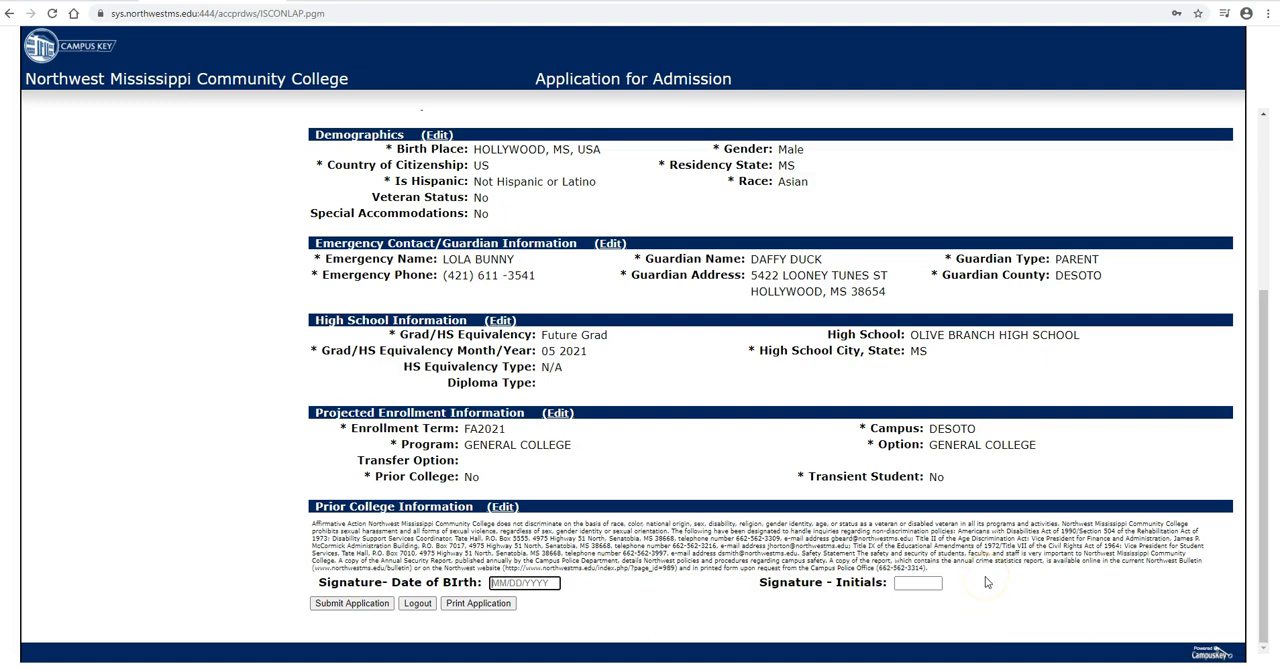
type("08/28/2002")
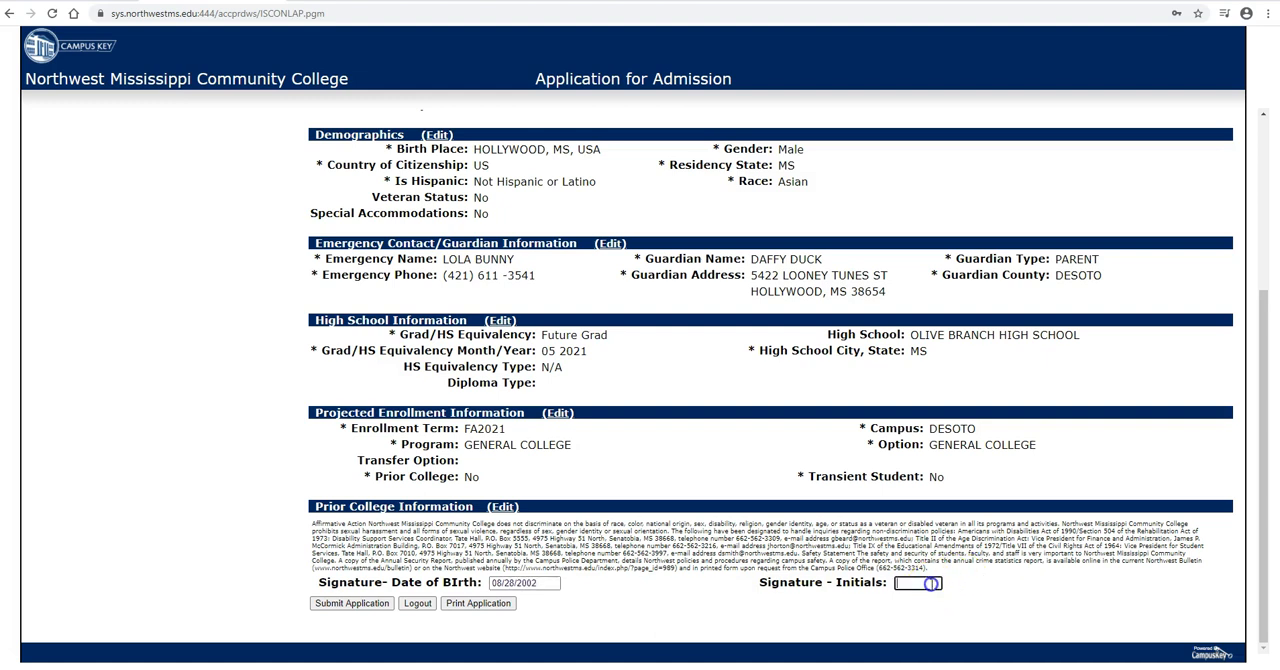
type("B")
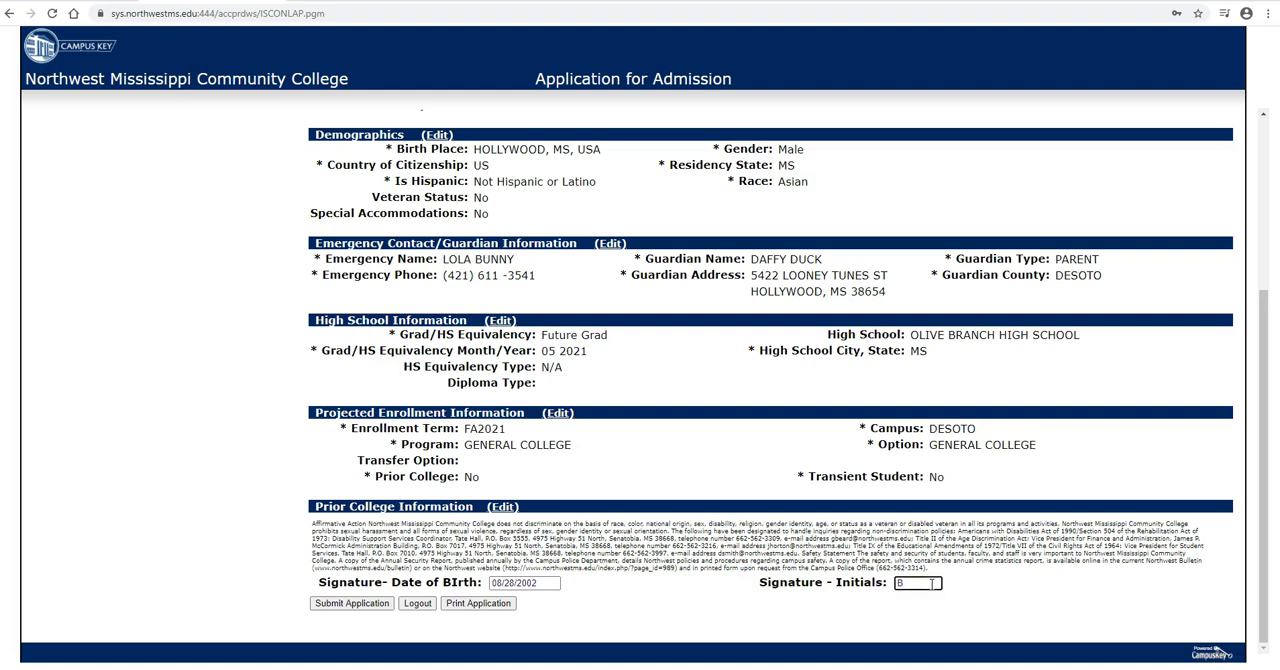
type("WB")
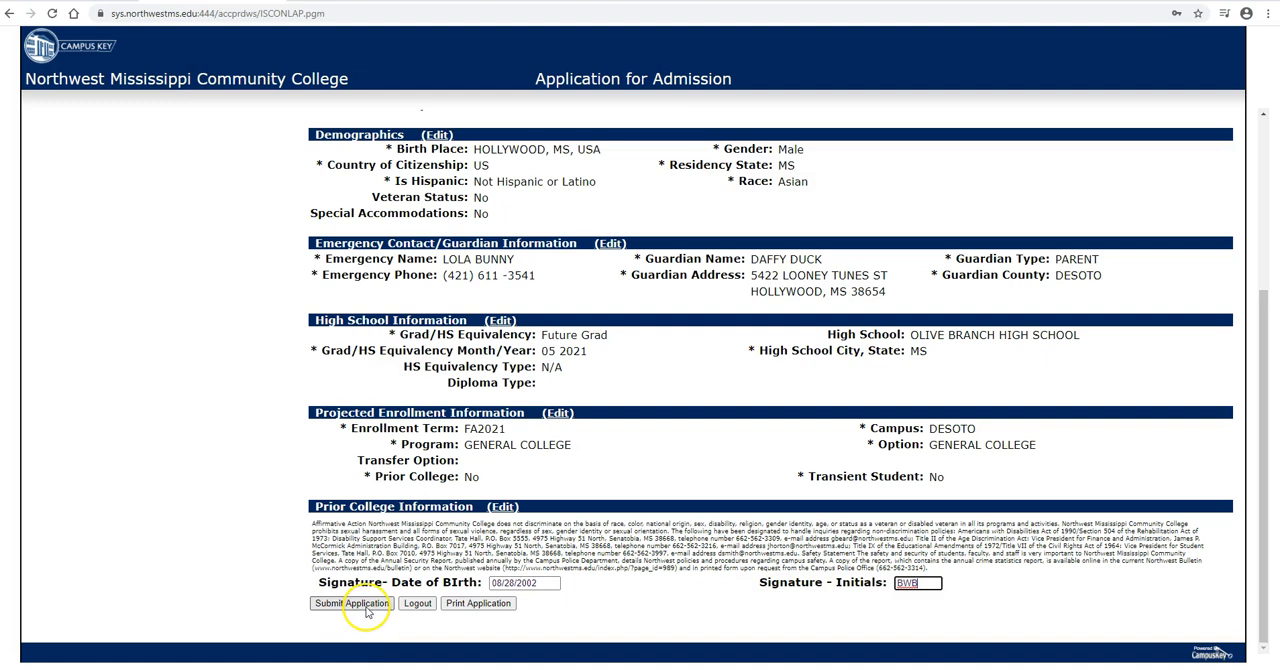
left_click(348, 604)
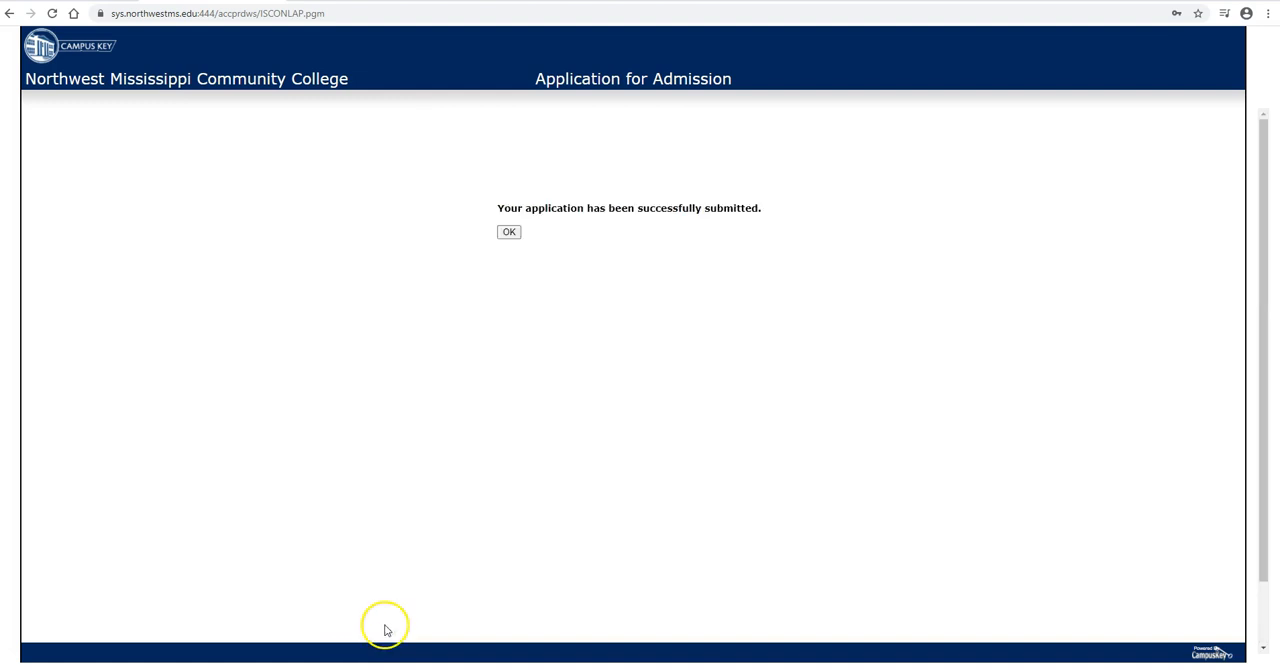
mouse_move(496, 192)
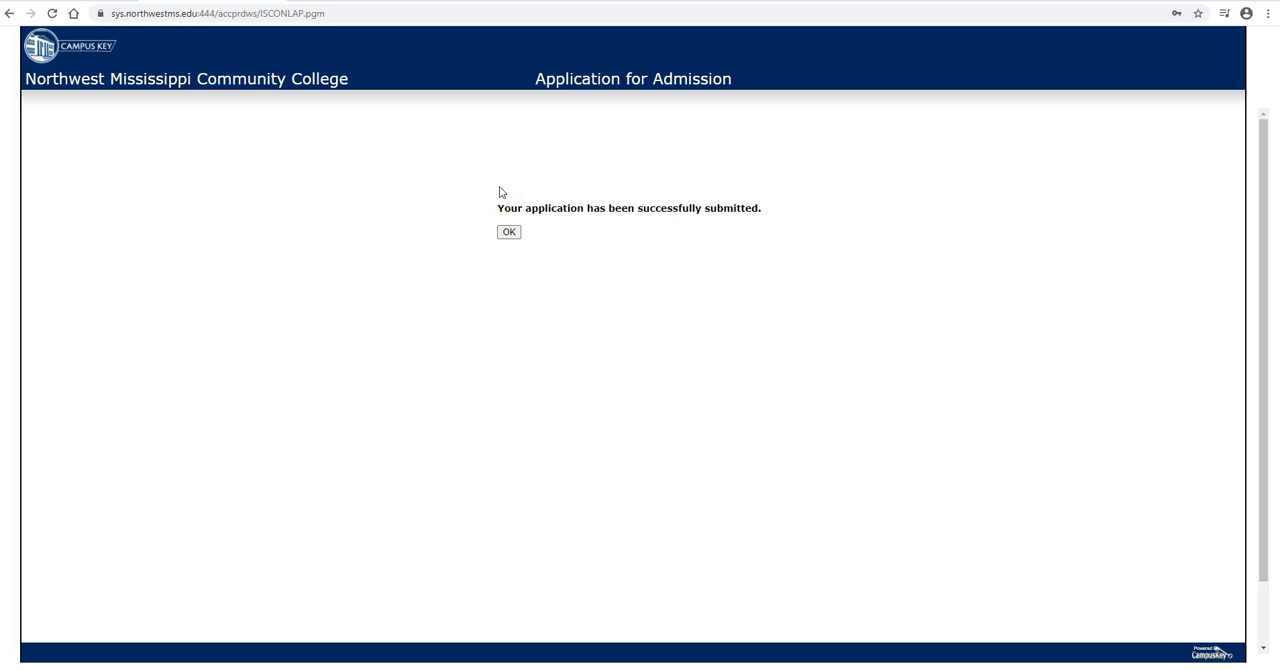
mouse_move(504, 200)
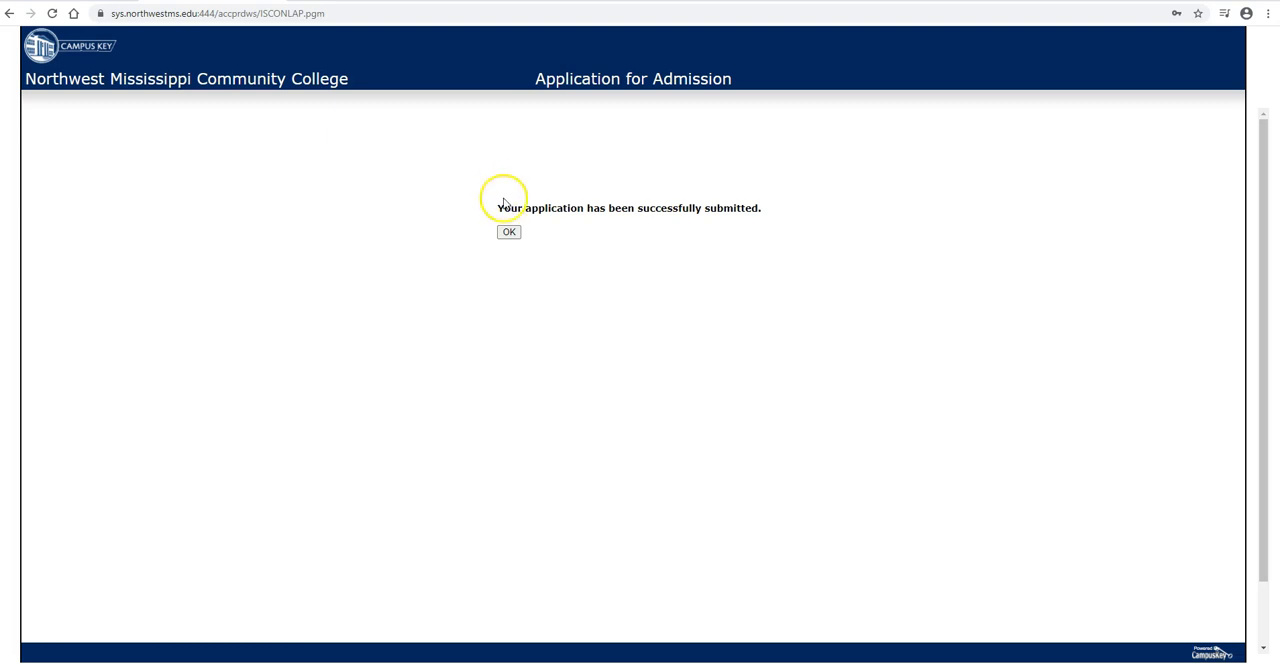
Acknowledge the 'Your application has been successfully submitted' confirmation with OK
left_click(508, 232)
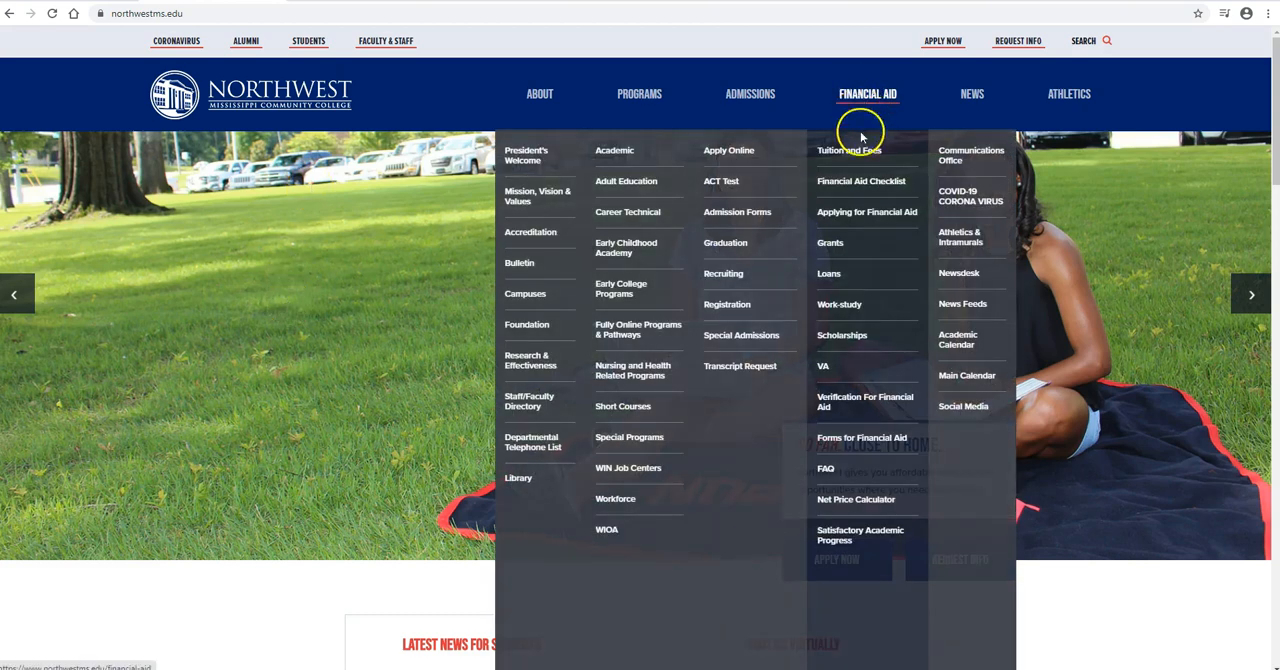
mouse_move(856, 216)
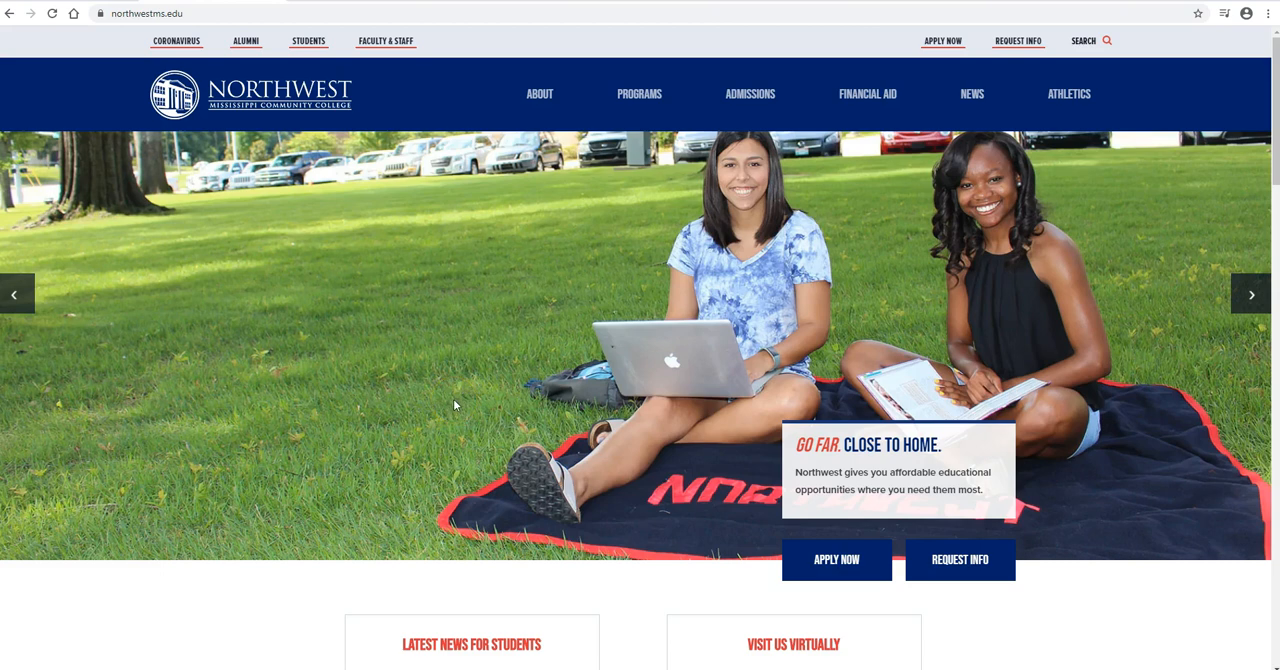
mouse_move(452, 400)
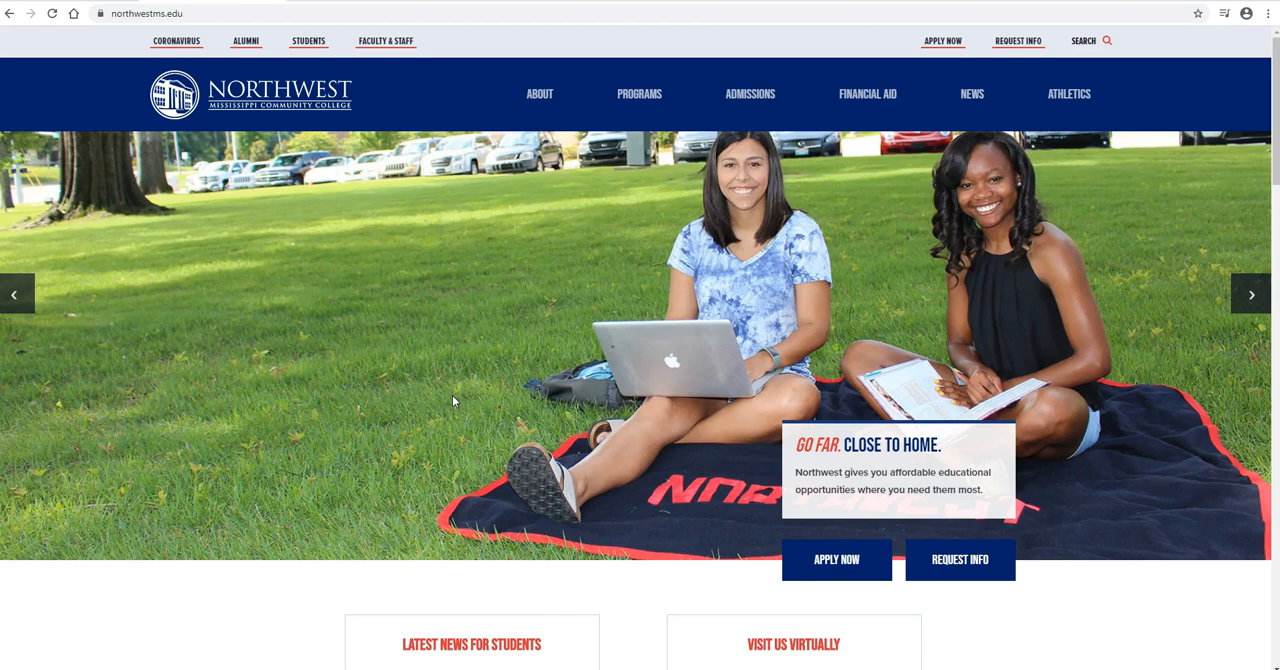
mouse_move(420, 426)
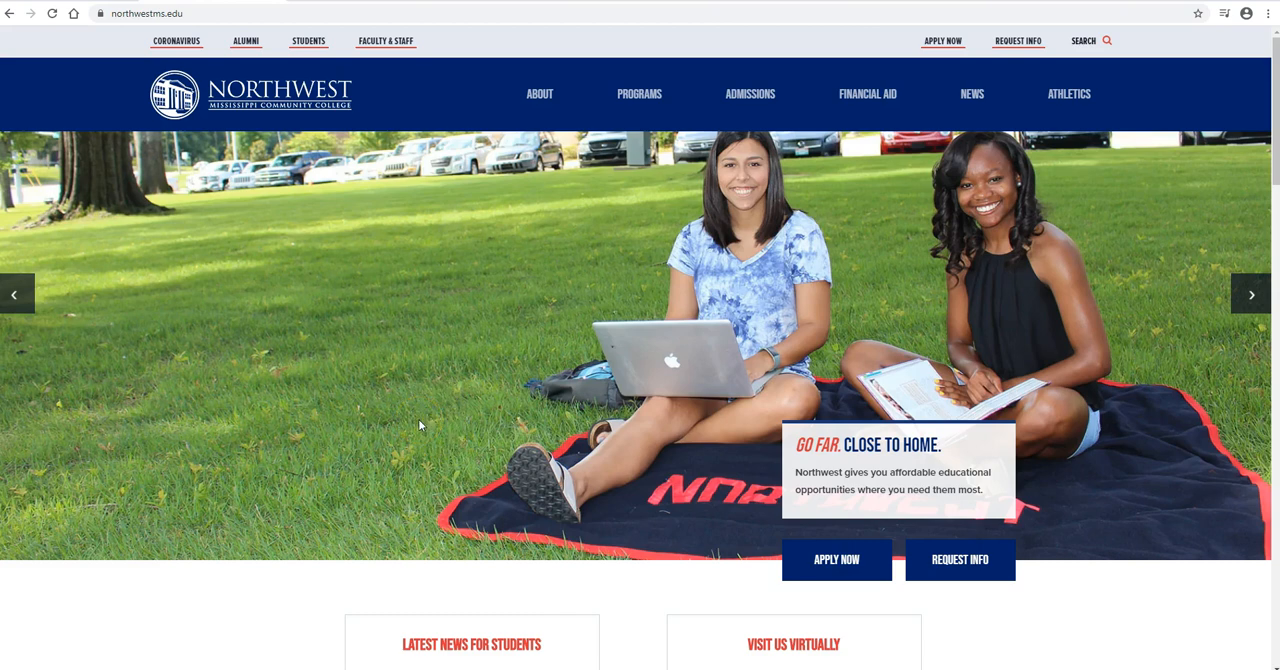
mouse_move(358, 560)
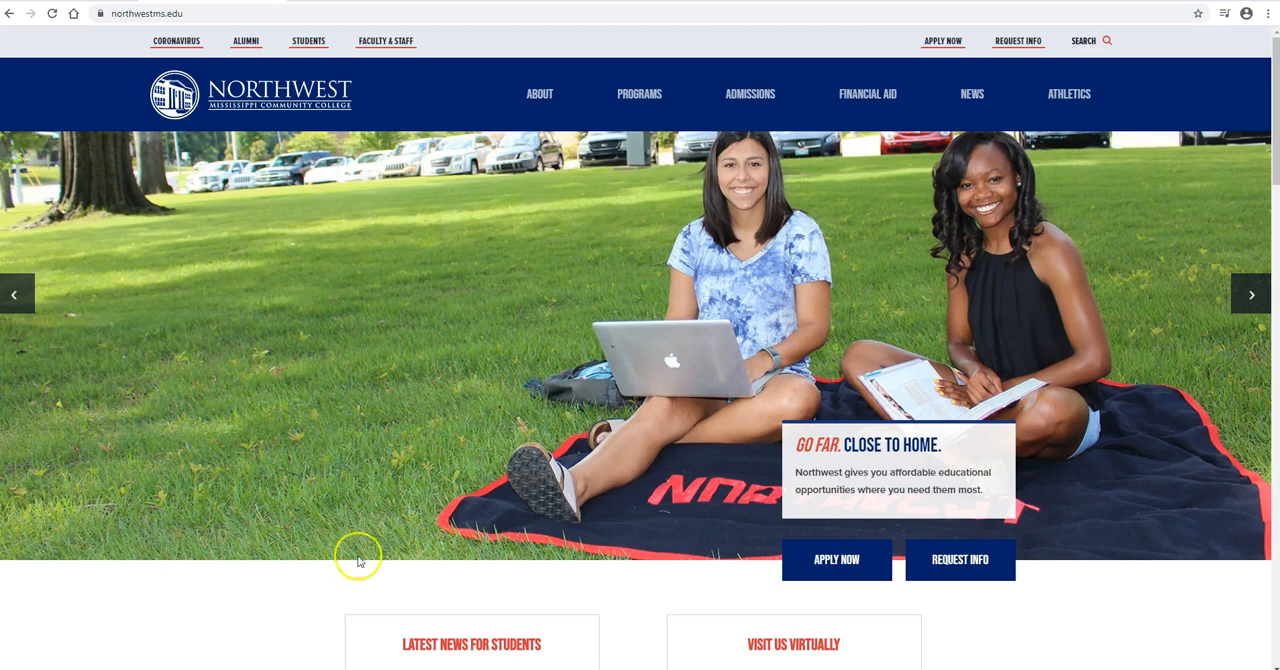